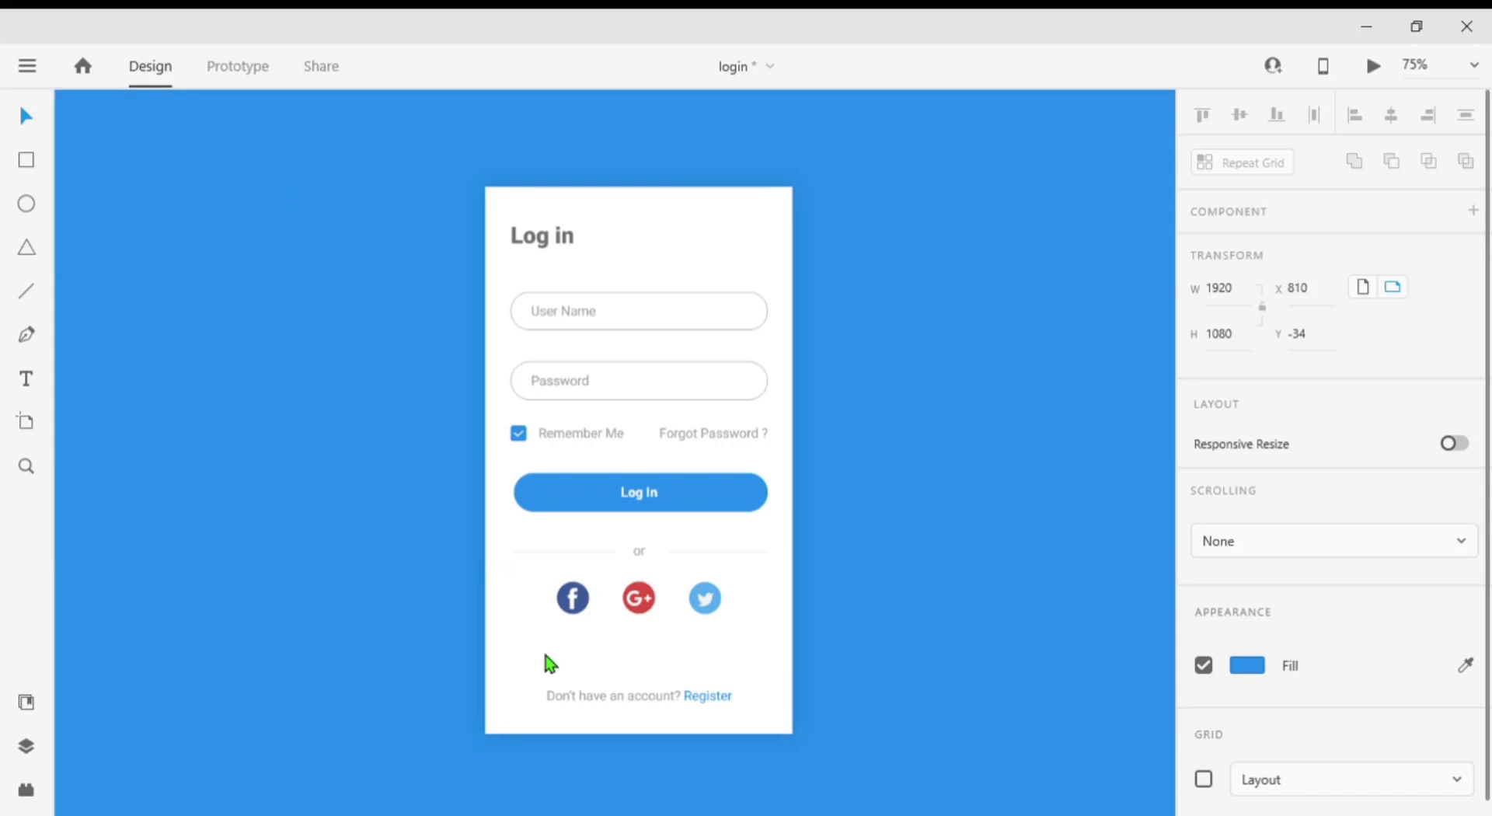
pyautogui.moveTo(962, 491)
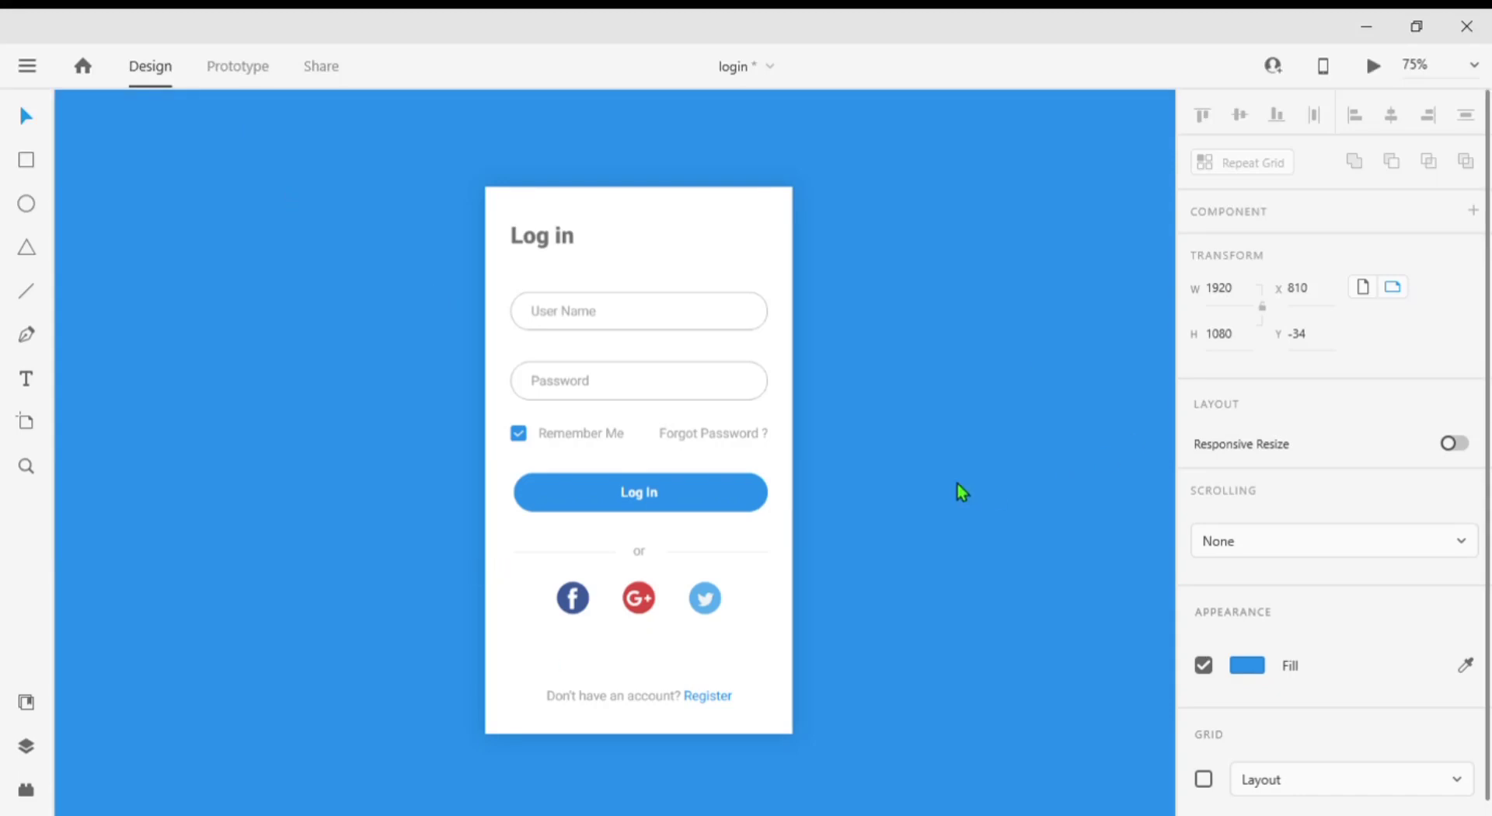
pyautogui.moveTo(1408, 568)
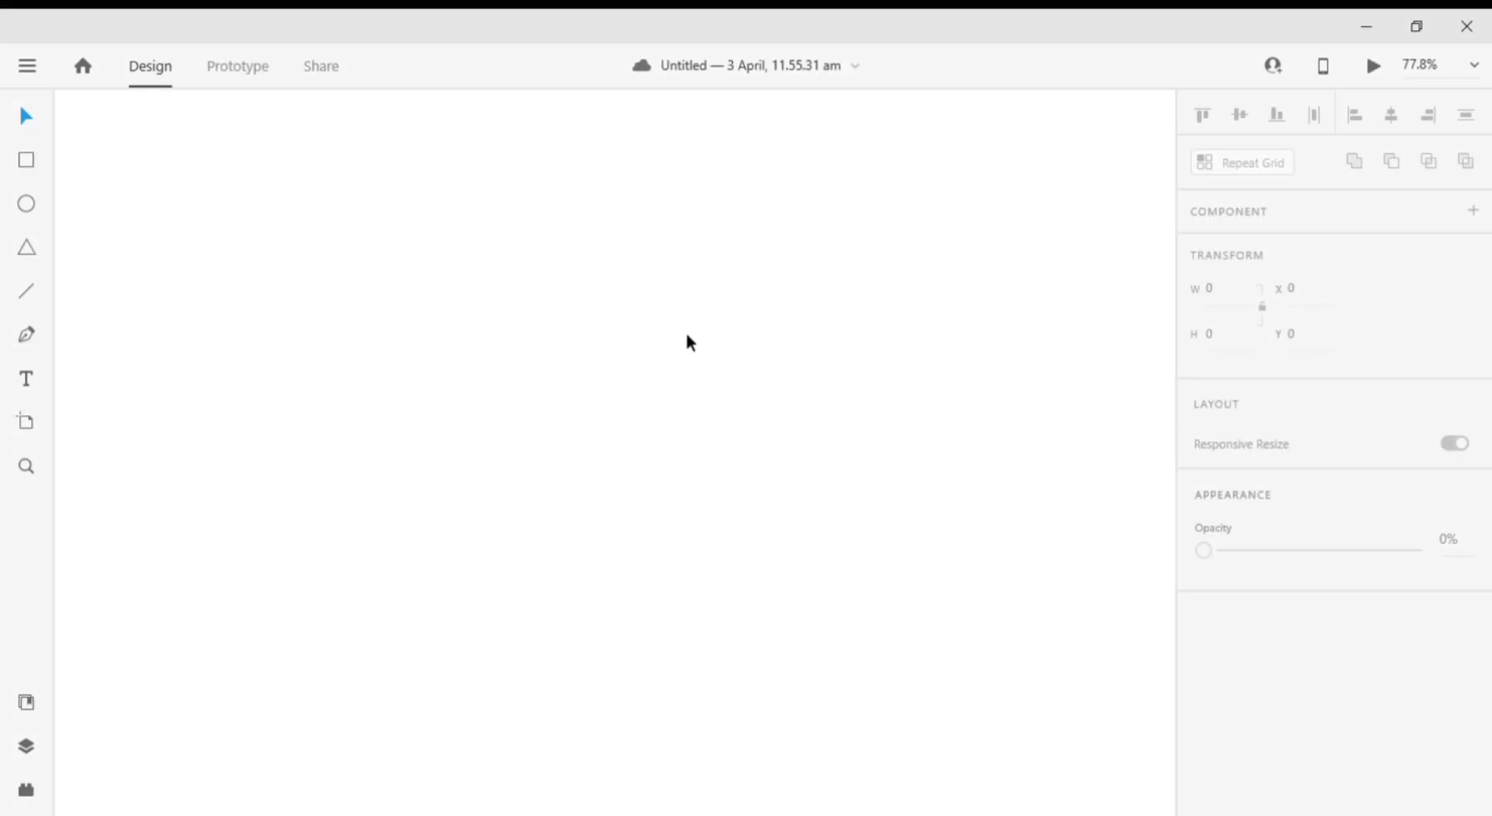
pyautogui.moveTo(650, 354)
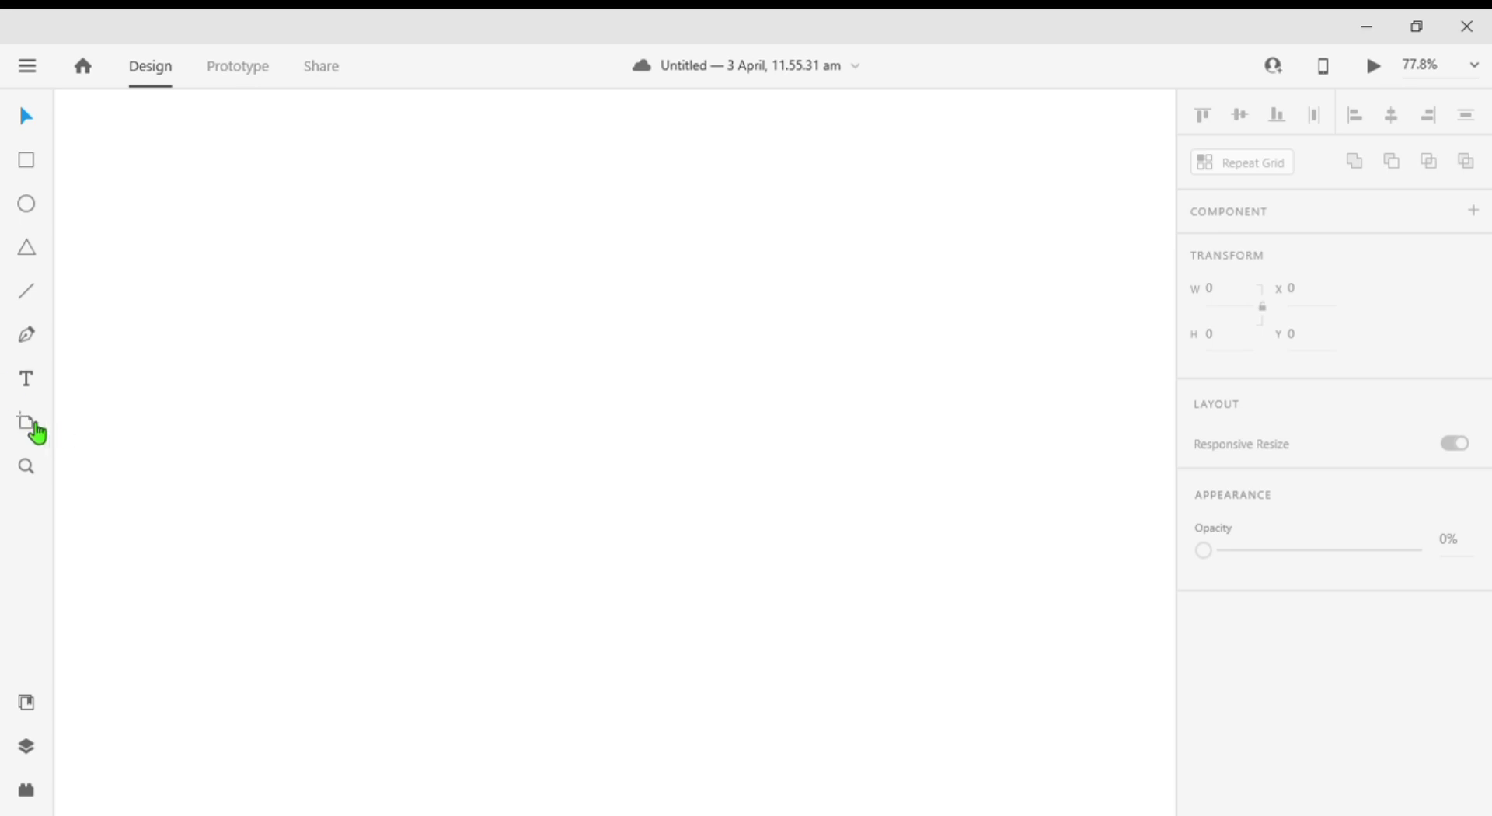
# - Add an iPhone 6/7/8 sized artboard to the blank document
pyautogui.click(27, 422)
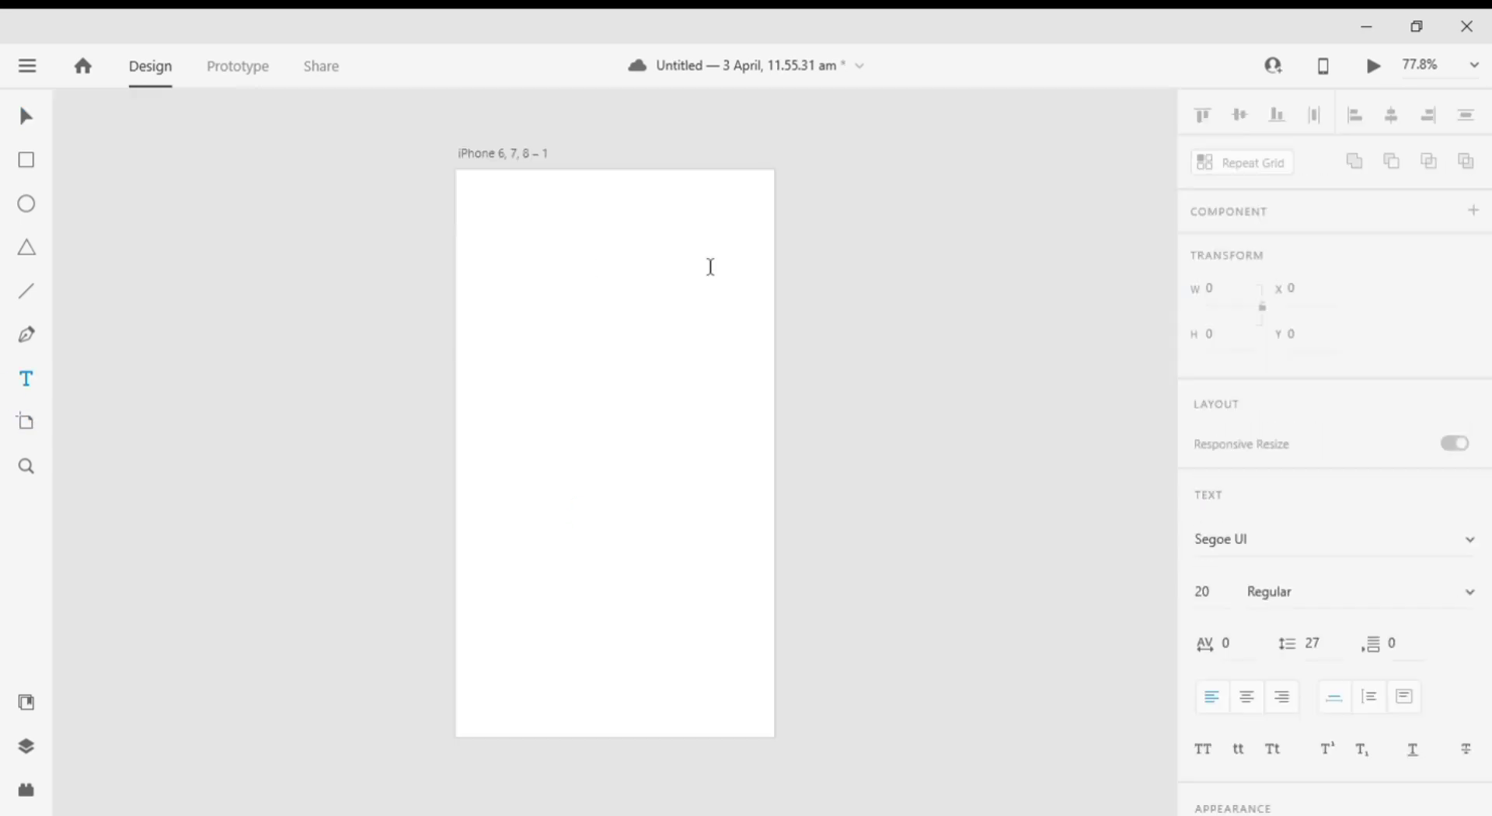
# - Create a 'Log in' heading in Roboto Black at size 28 near the artboard's top left
pyautogui.click(494, 234)
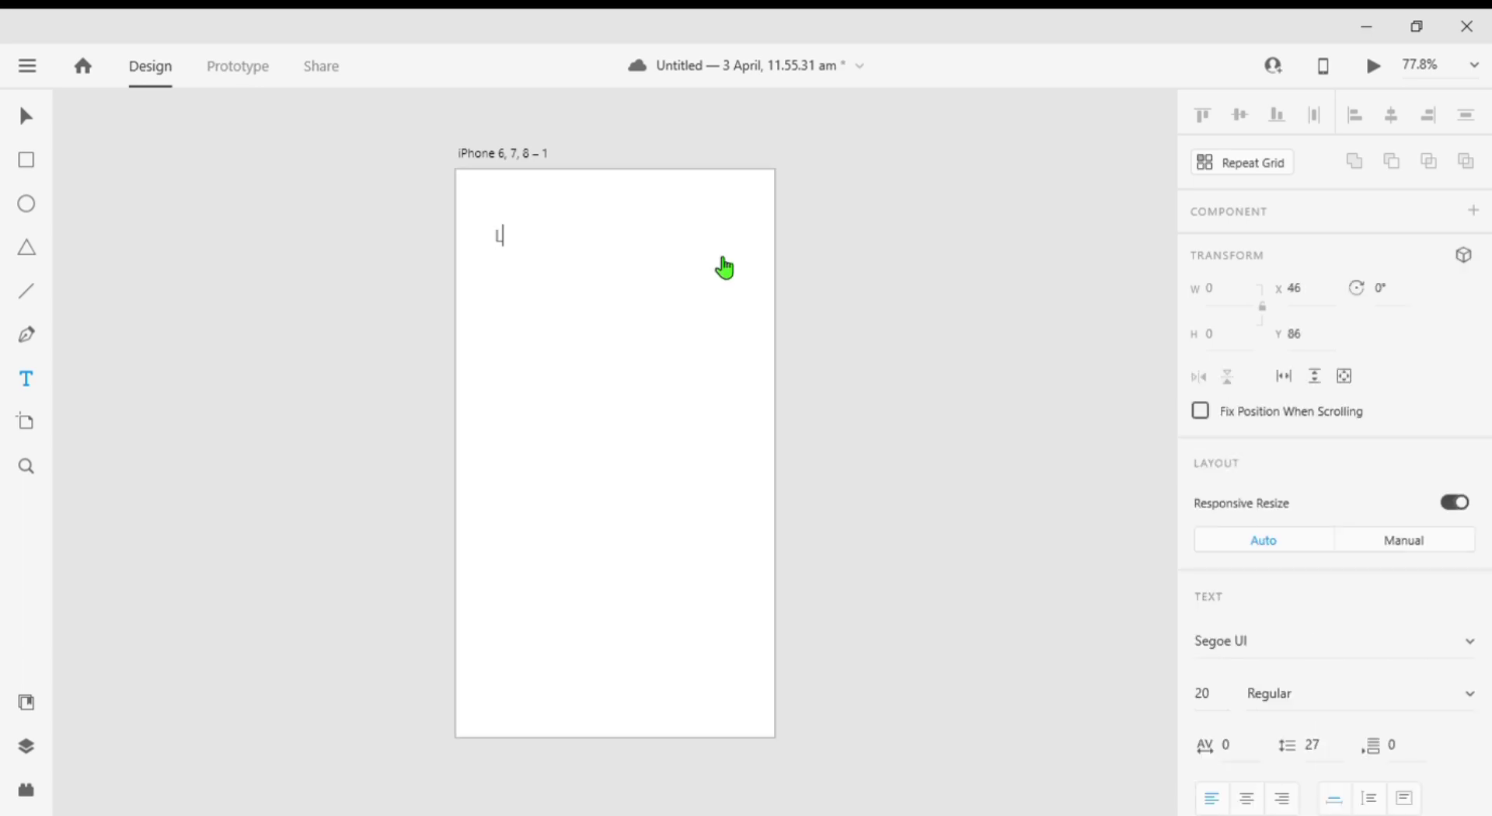
pyautogui.write('Log')
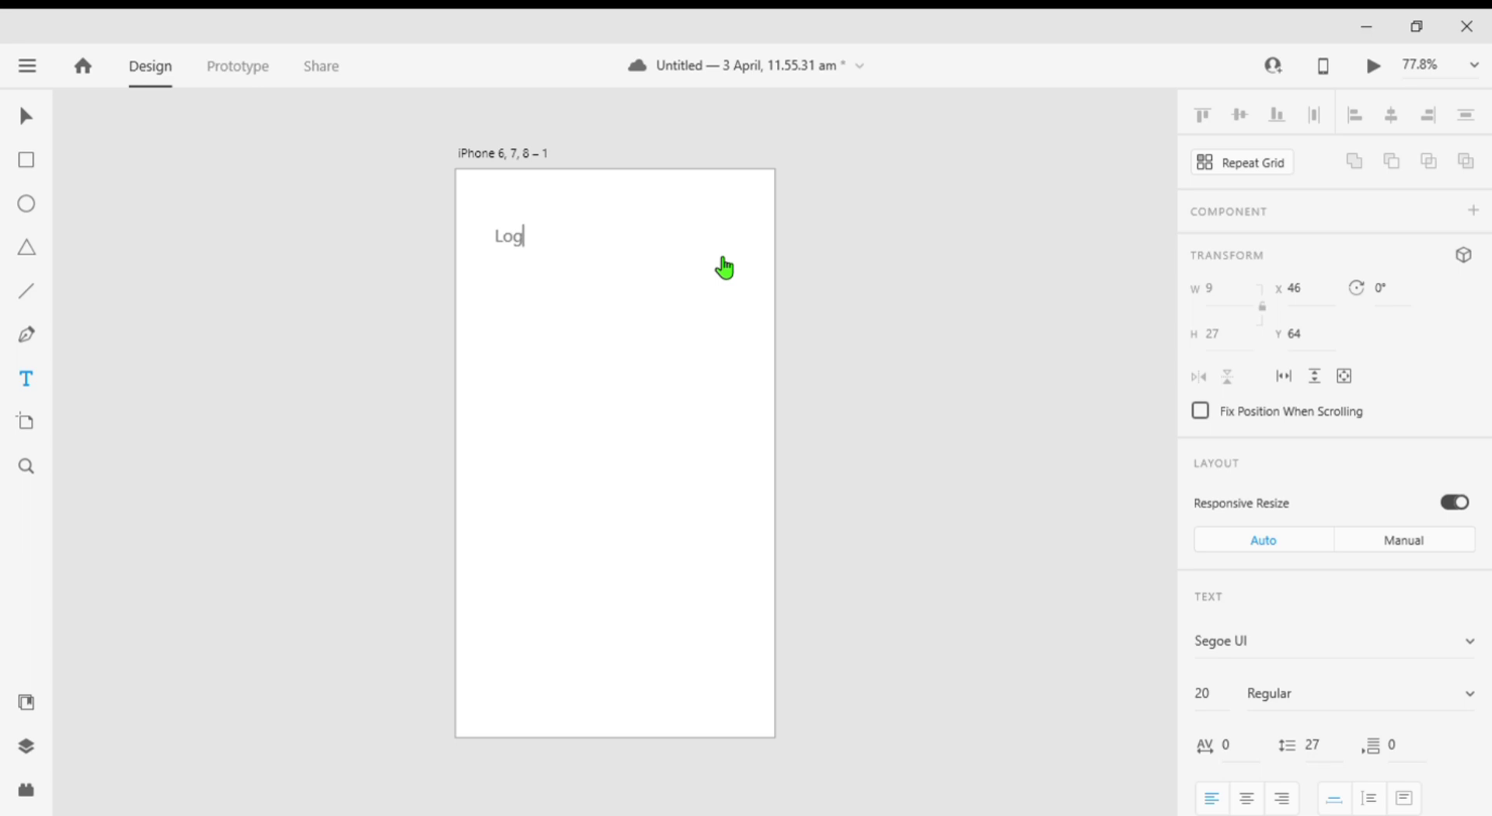
pyautogui.write('in')
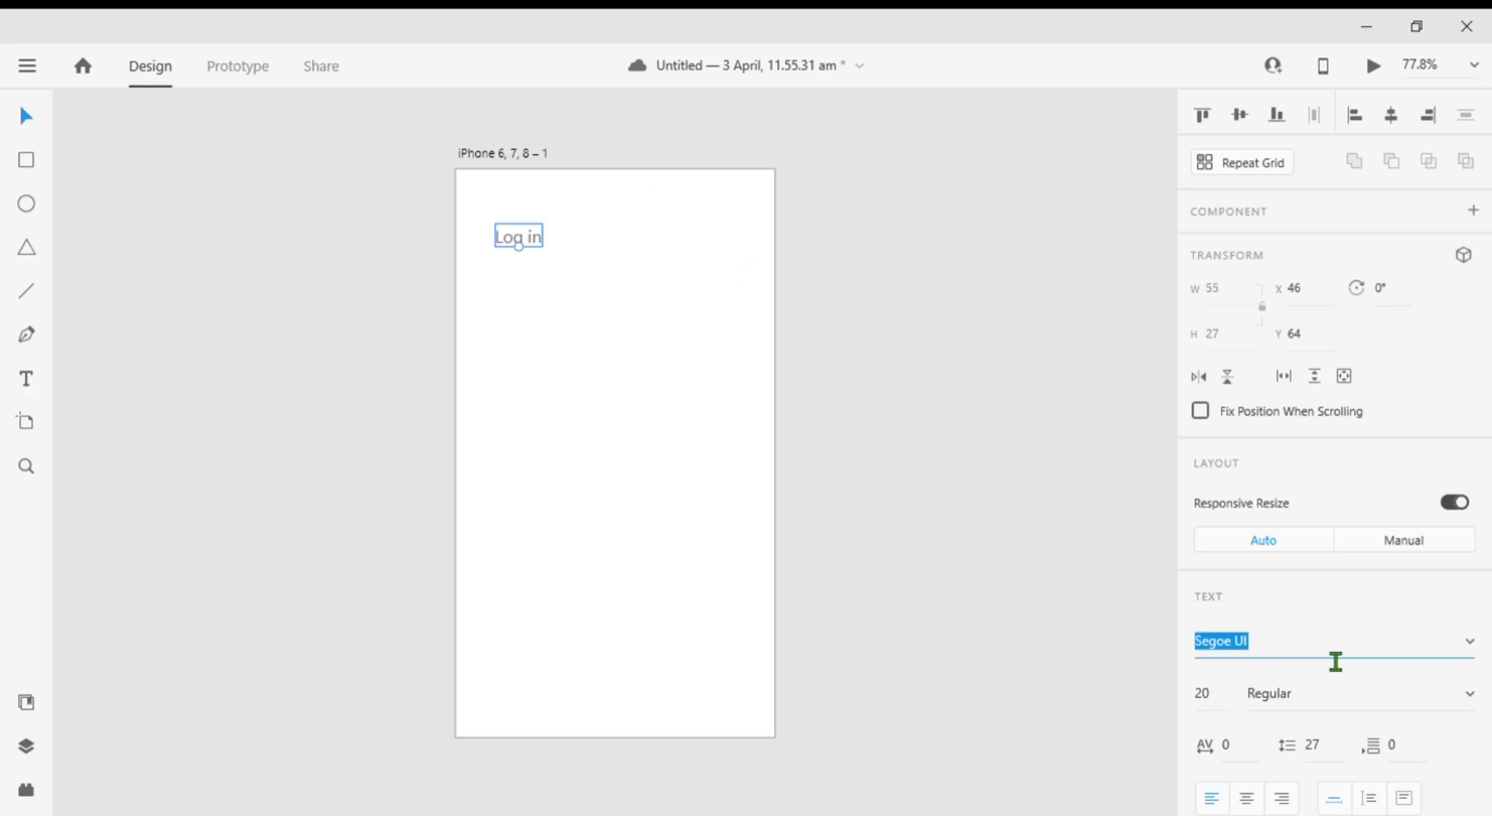
pyautogui.write('Roboto')
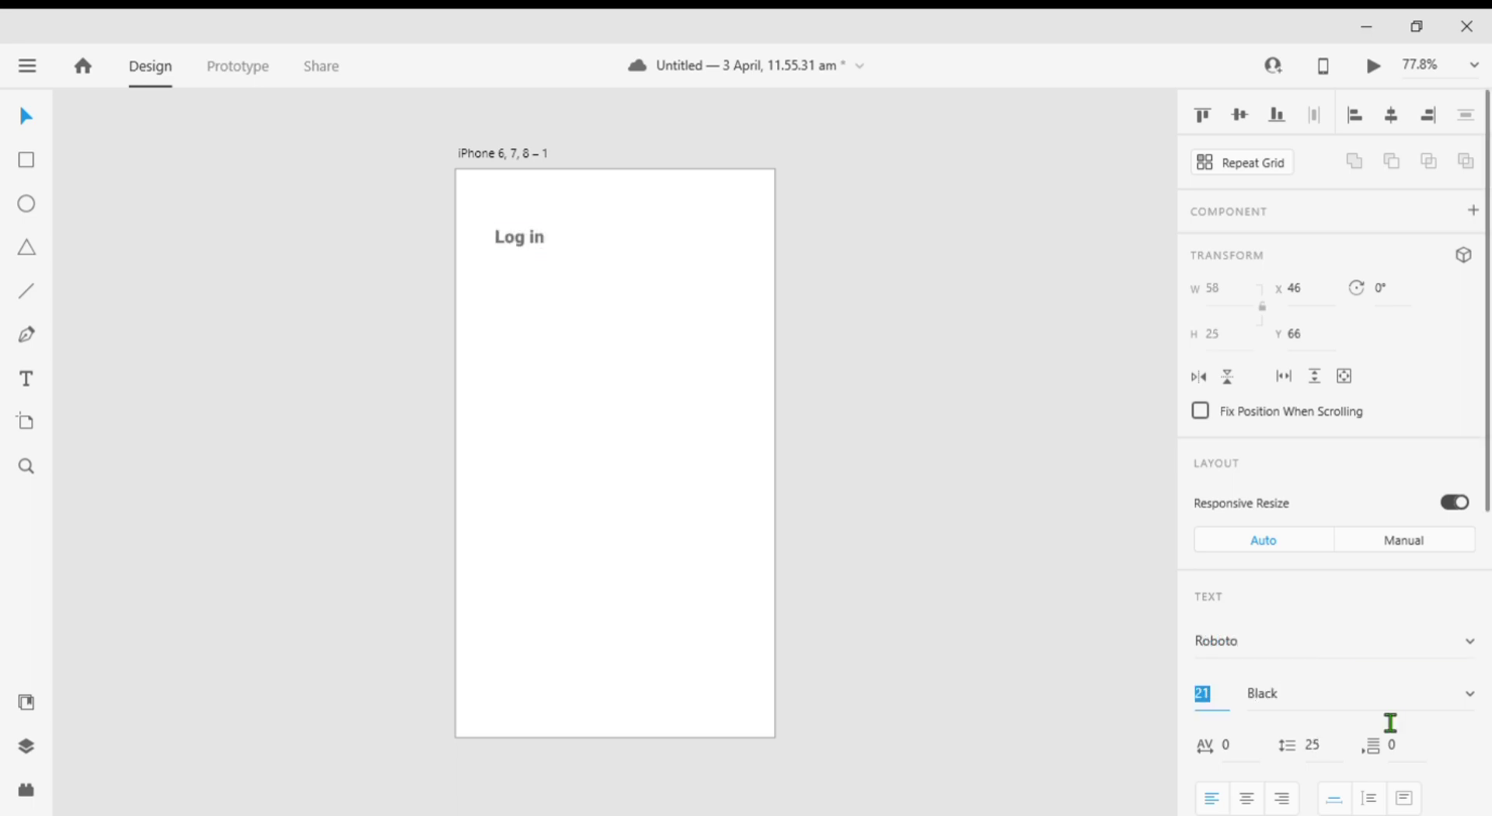
pyautogui.write('28')
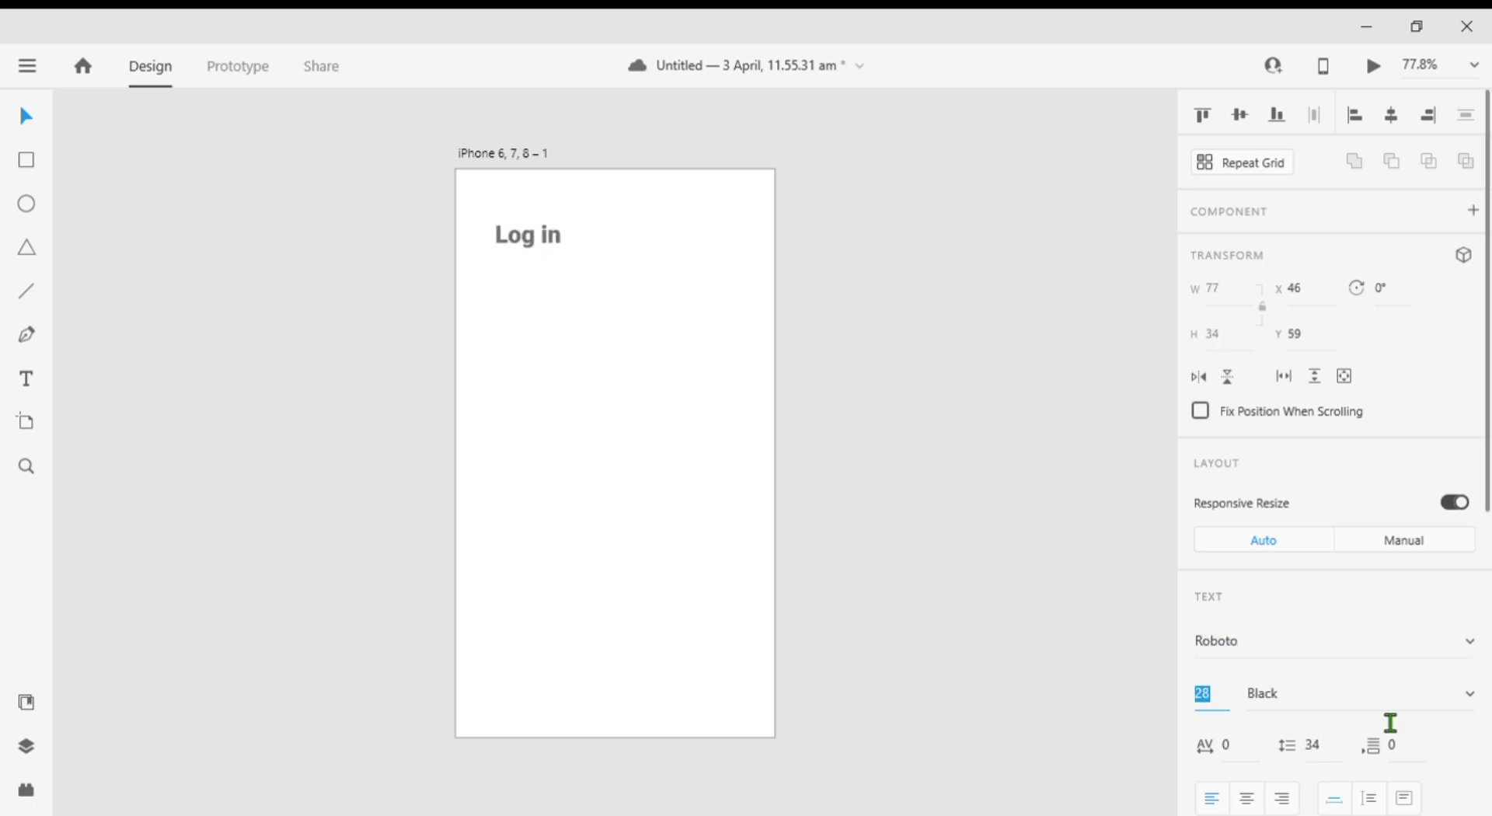
pyautogui.click(527, 234)
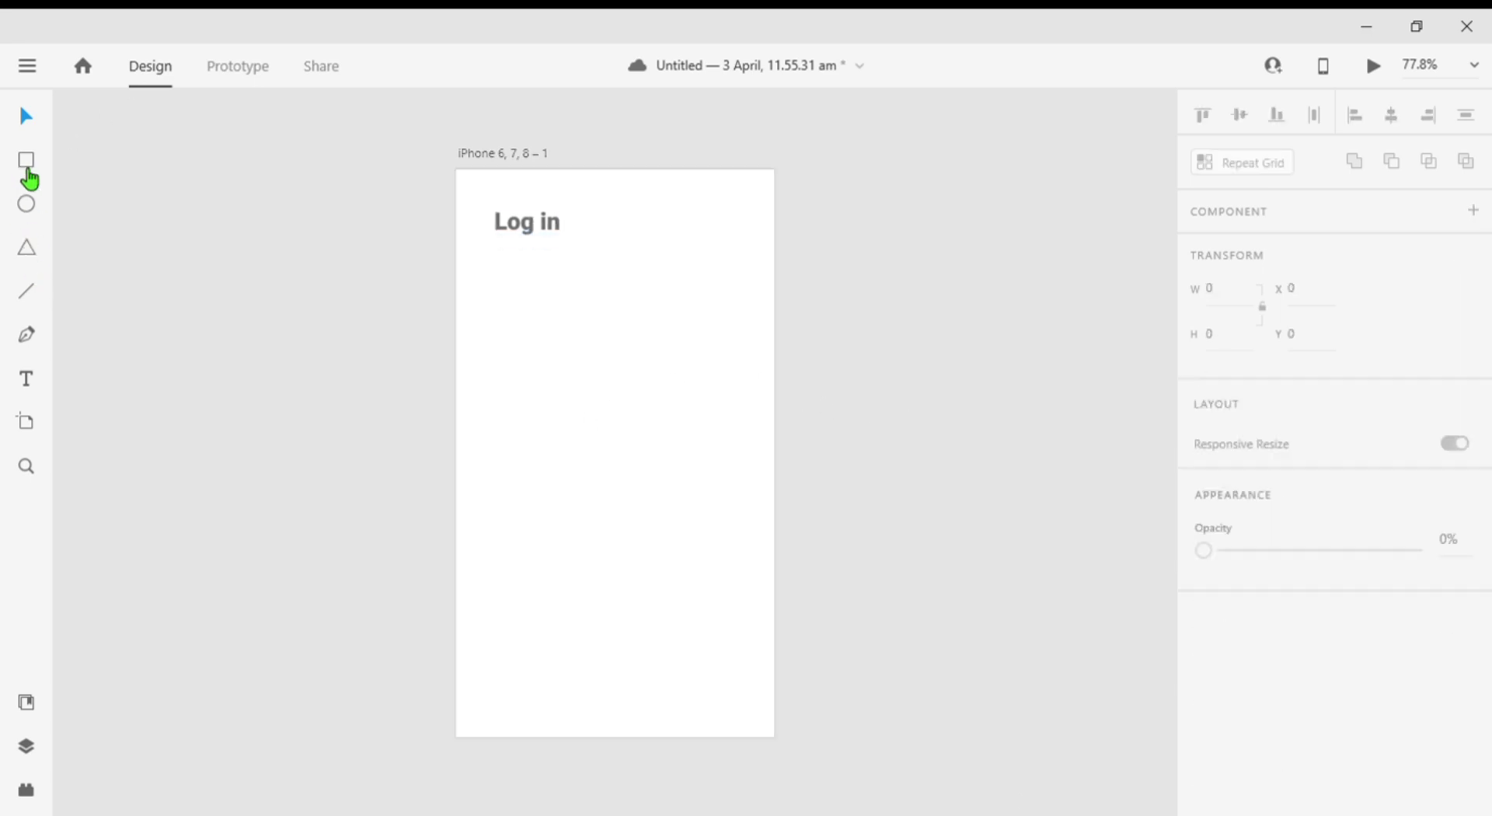
# - Draw a 283×47 rectangle under the heading and round it to a pill with corner radius 23
pyautogui.click(27, 159)
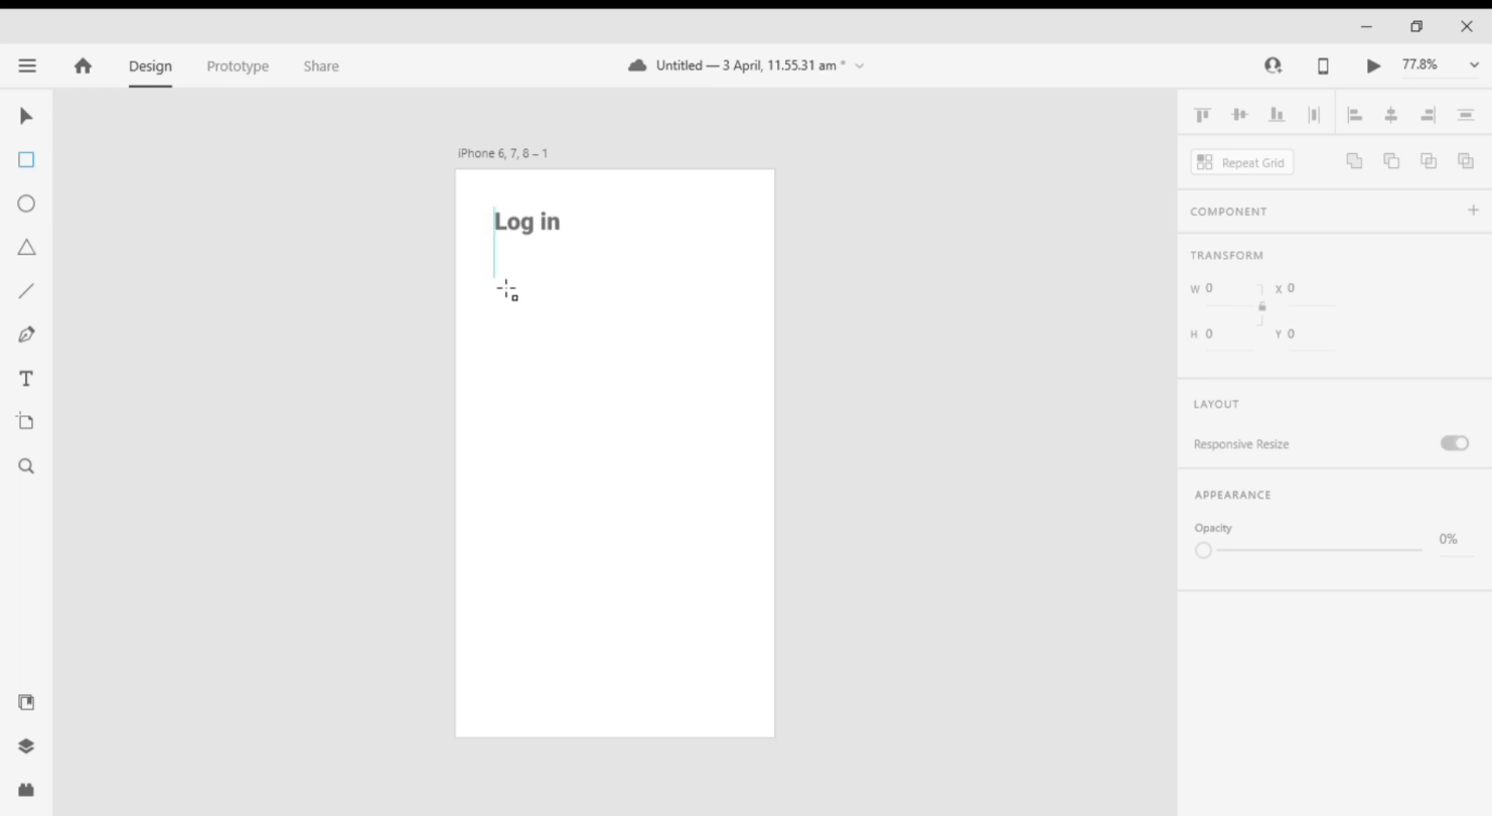
pyautogui.moveTo(497, 278); pyautogui.dragTo(727, 325)
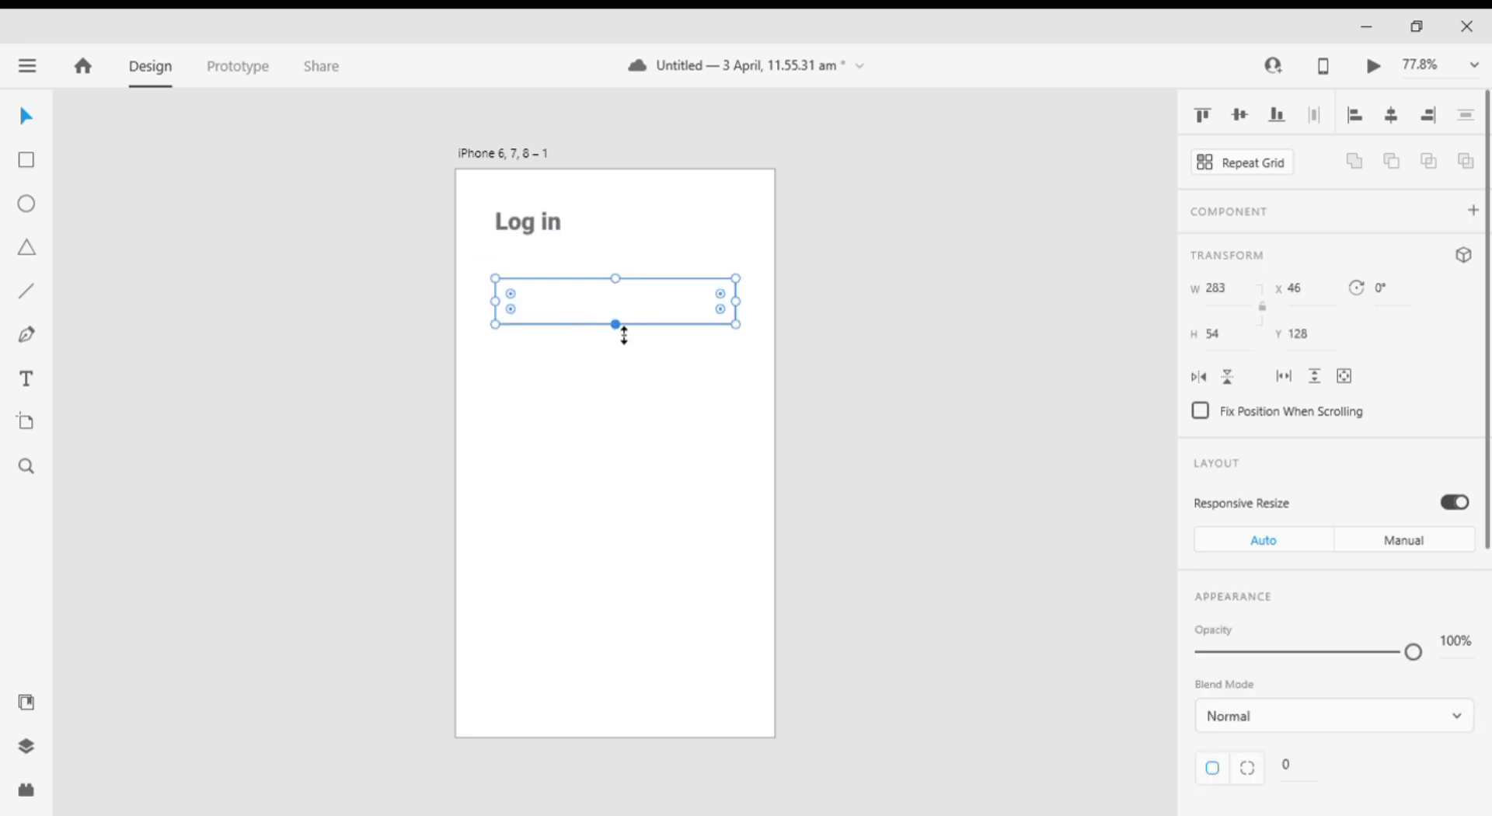
pyautogui.moveTo(615, 325); pyautogui.dragTo(616, 317)
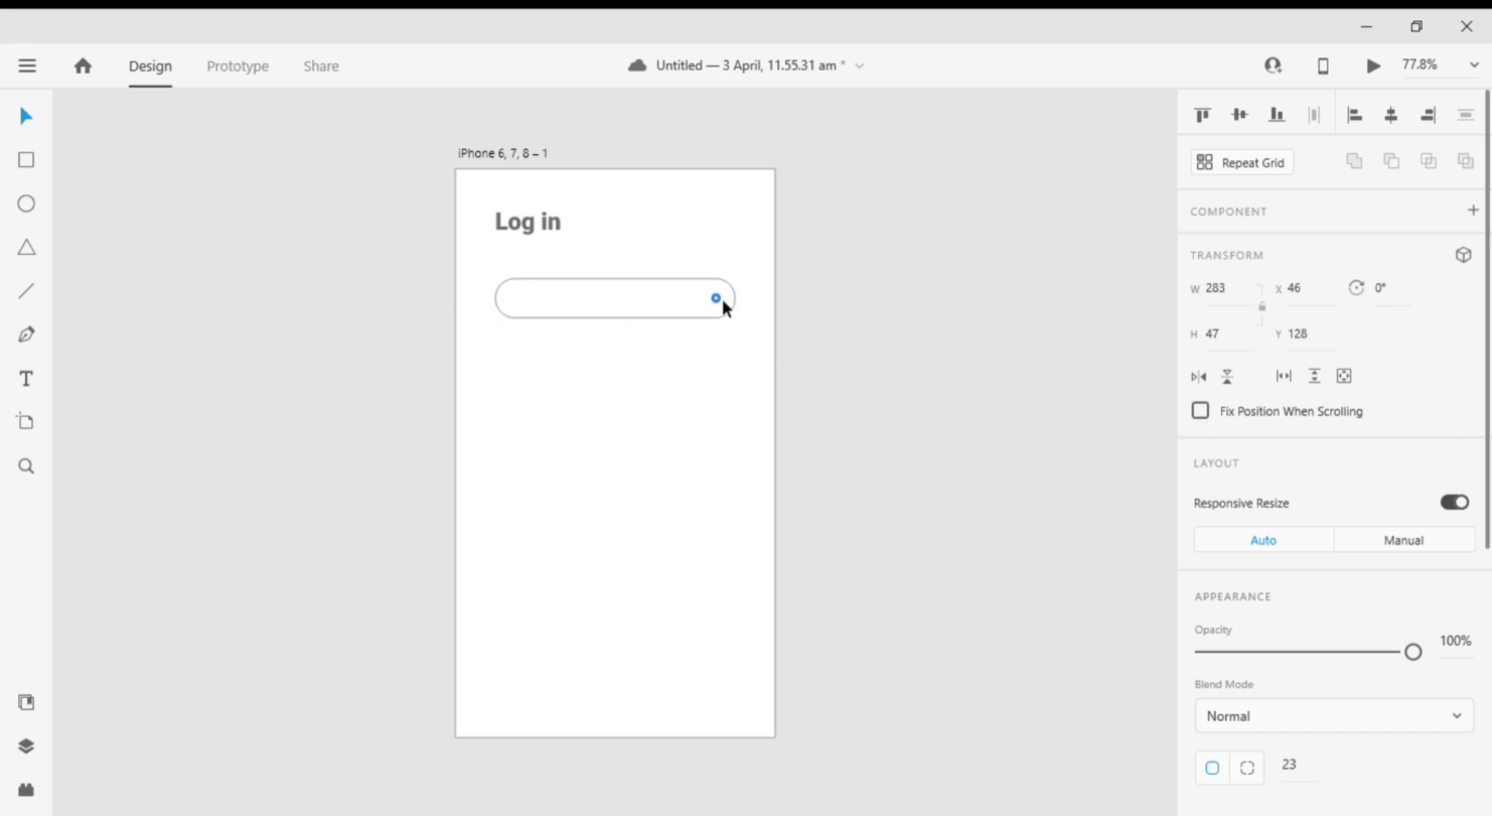
pyautogui.click(614, 299)
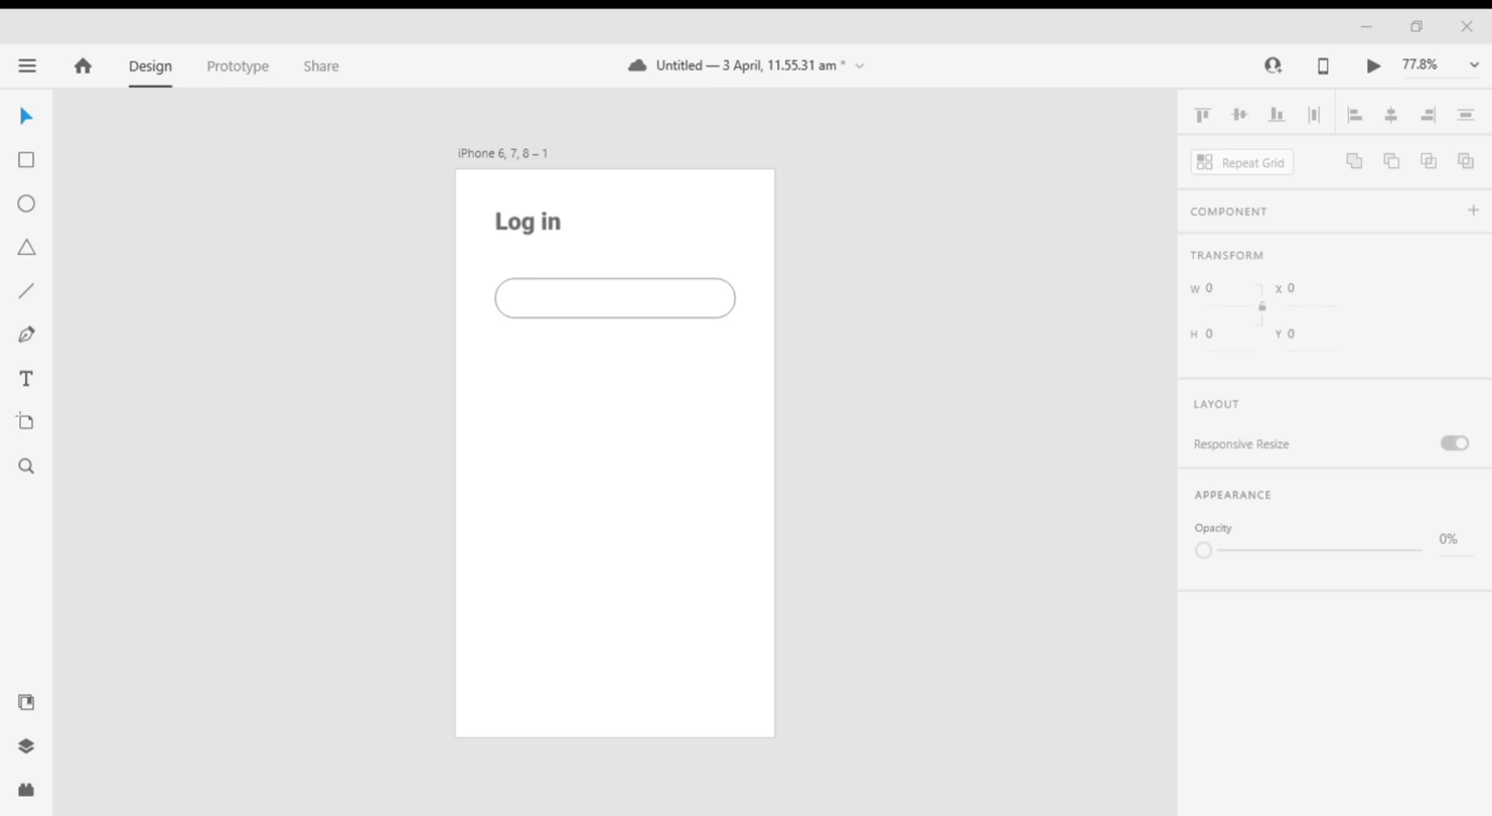
pyautogui.moveTo(639, 752)
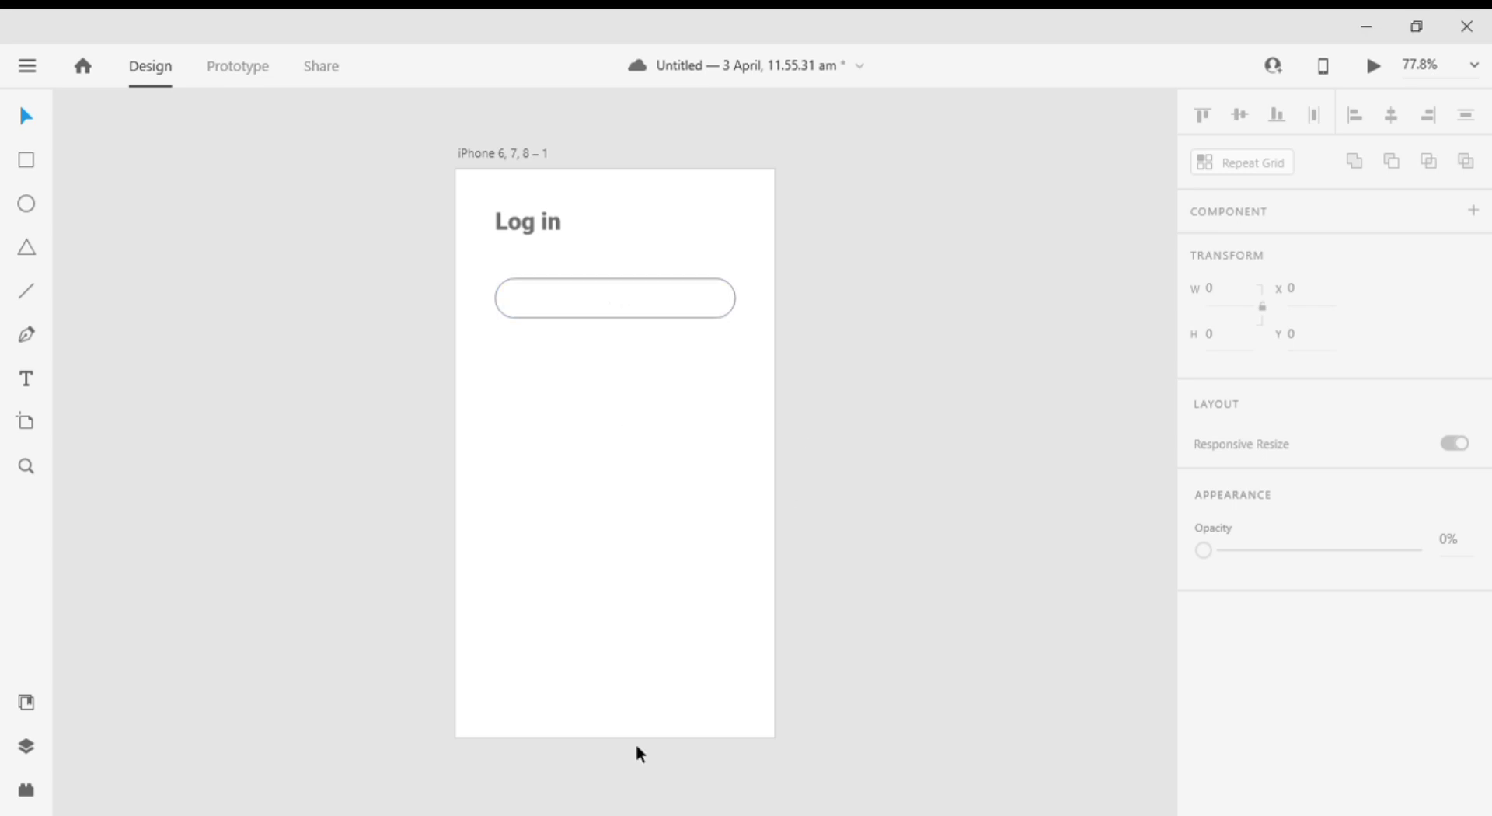
# - Add 'User Name' placeholder text inside the field at size 18 Regular
pyautogui.click(613, 298)
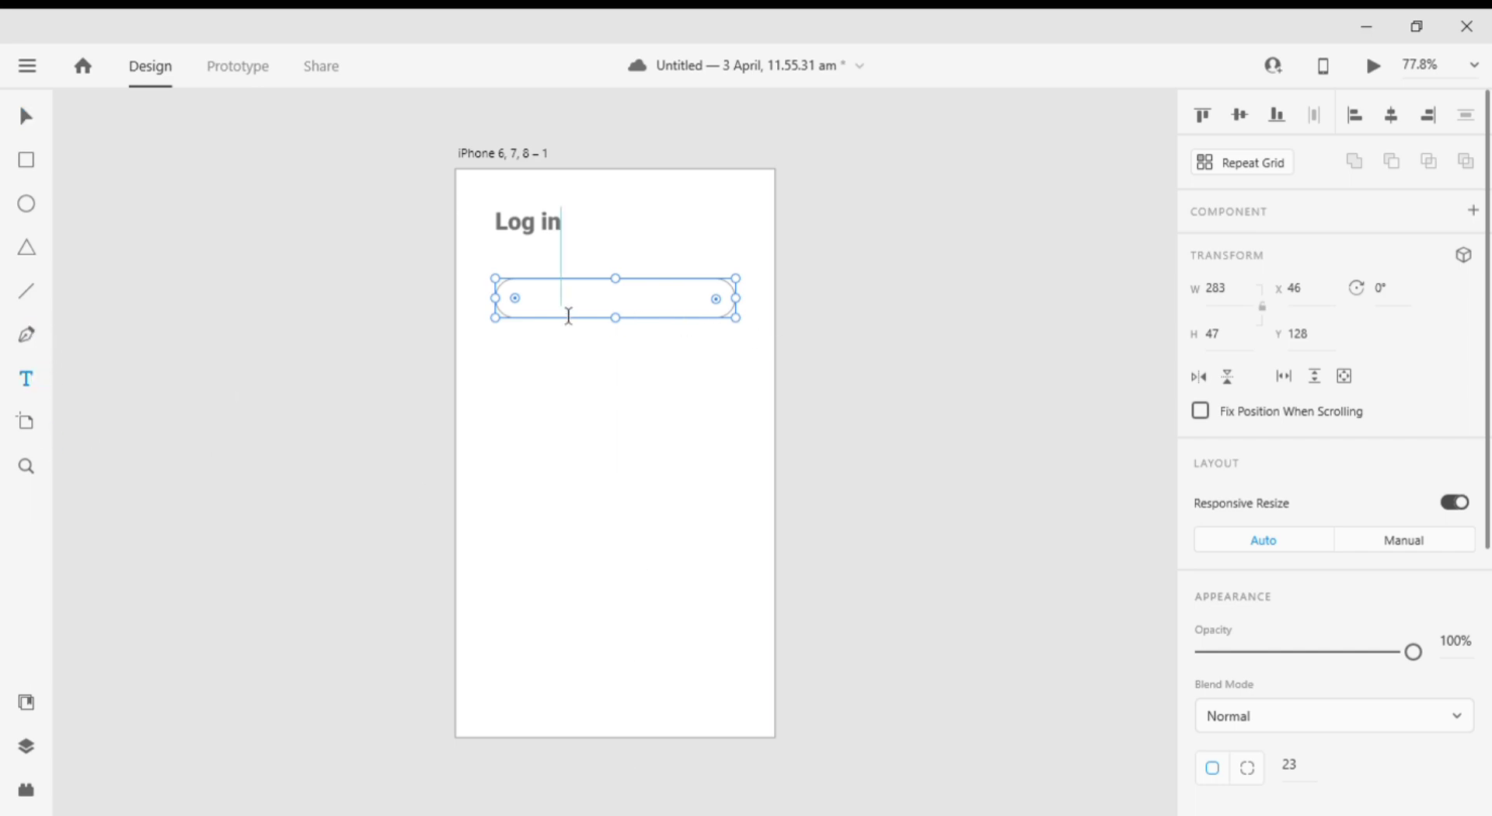
pyautogui.write('U')
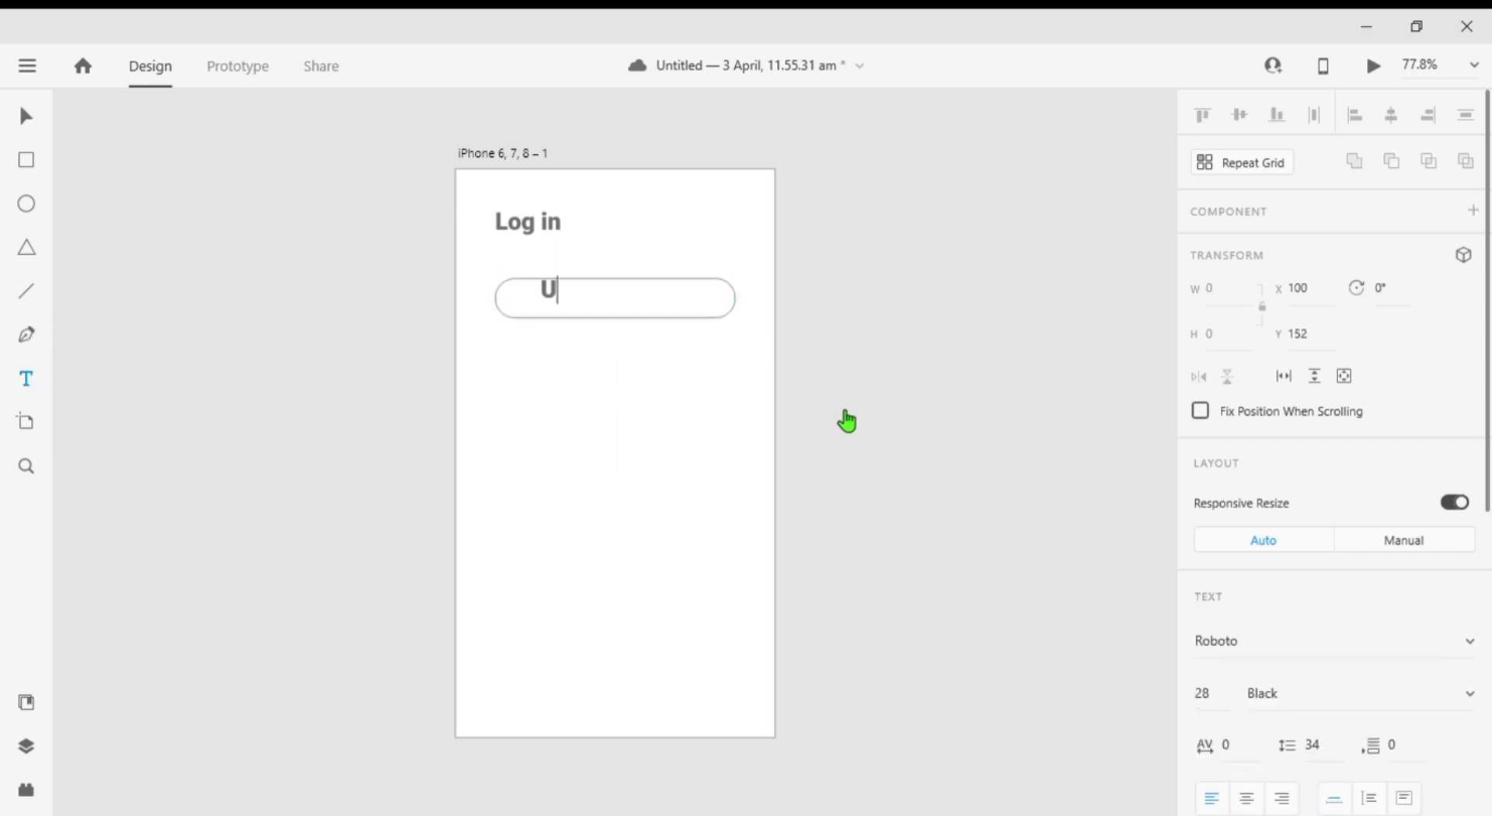
pyautogui.write('ser Name')
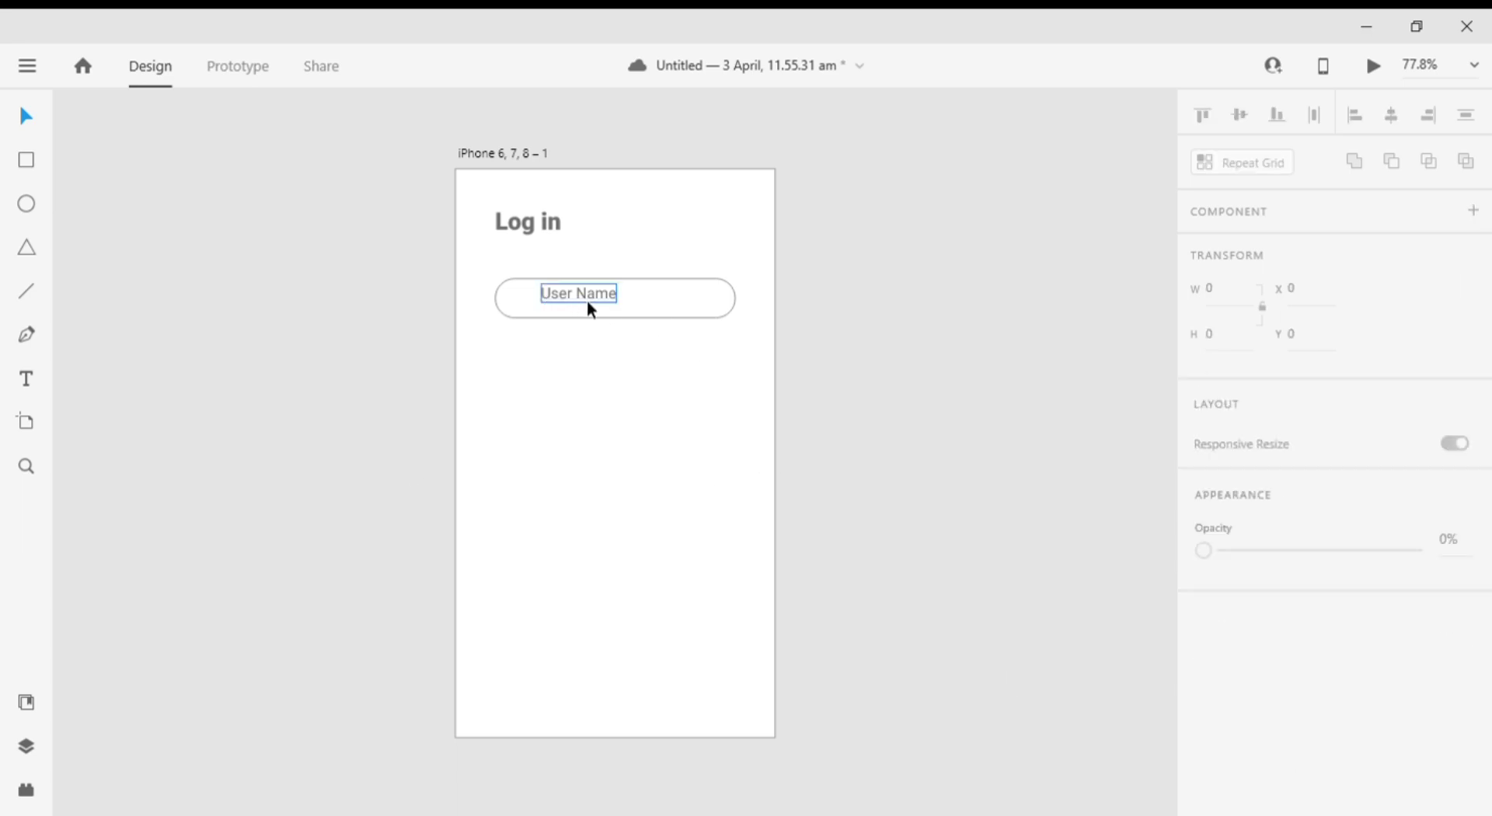
# - Give the field a light grey #B5B1B1 border and make the placeholder text grey
pyautogui.click(578, 298)
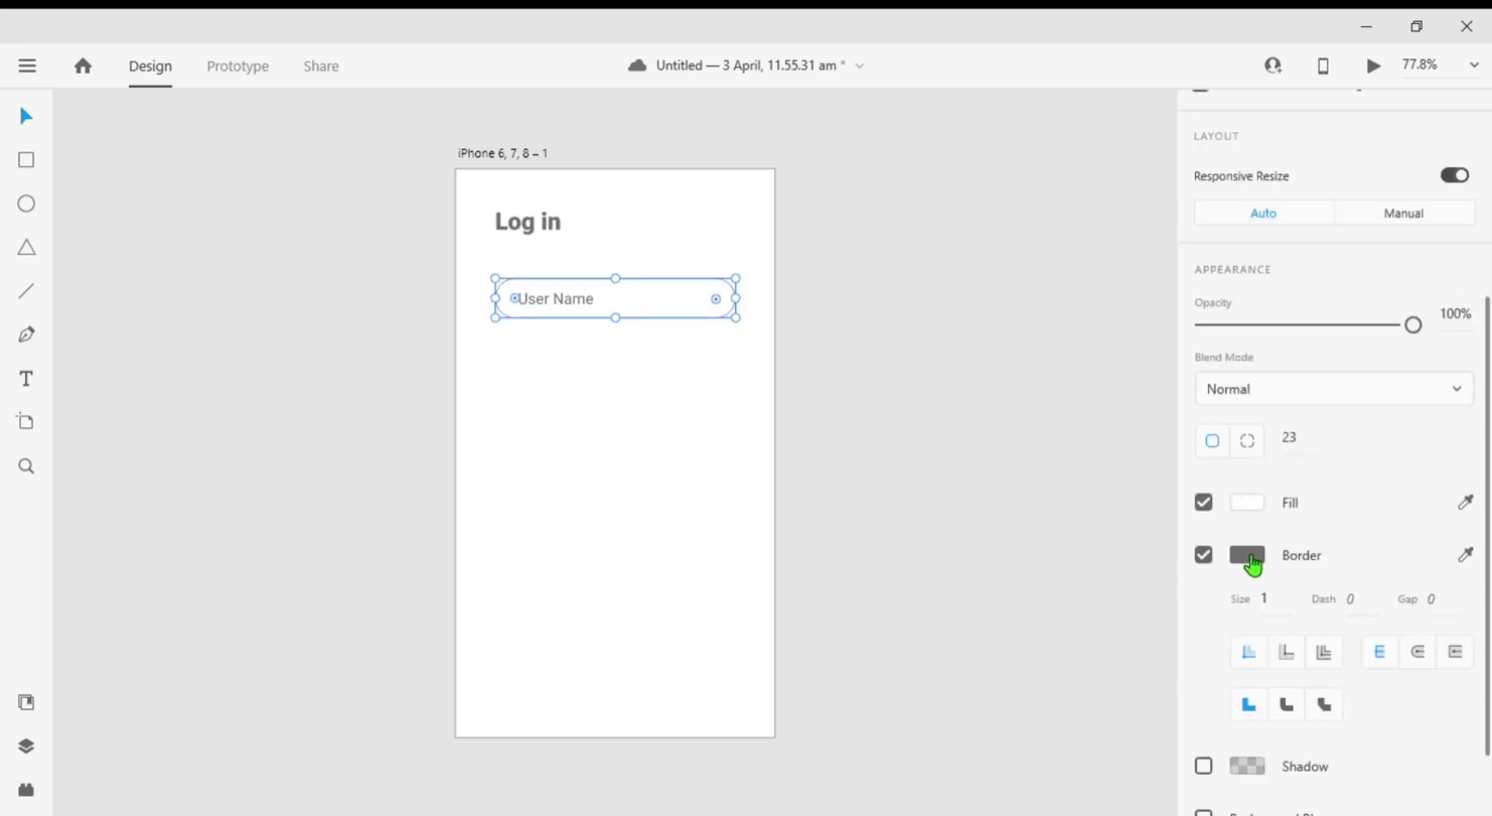
pyautogui.click(1246, 554)
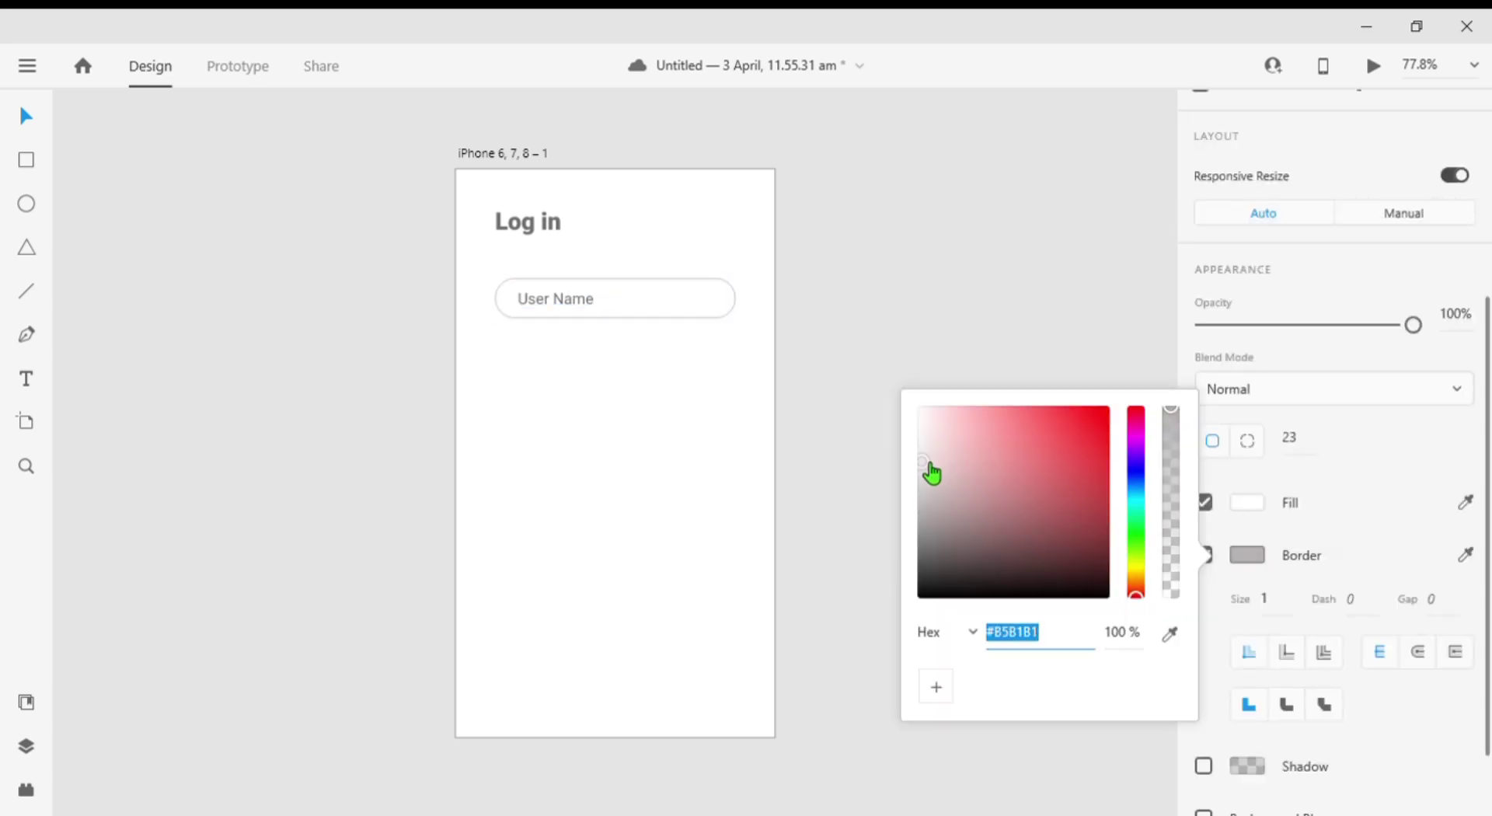
pyautogui.click(920, 465)
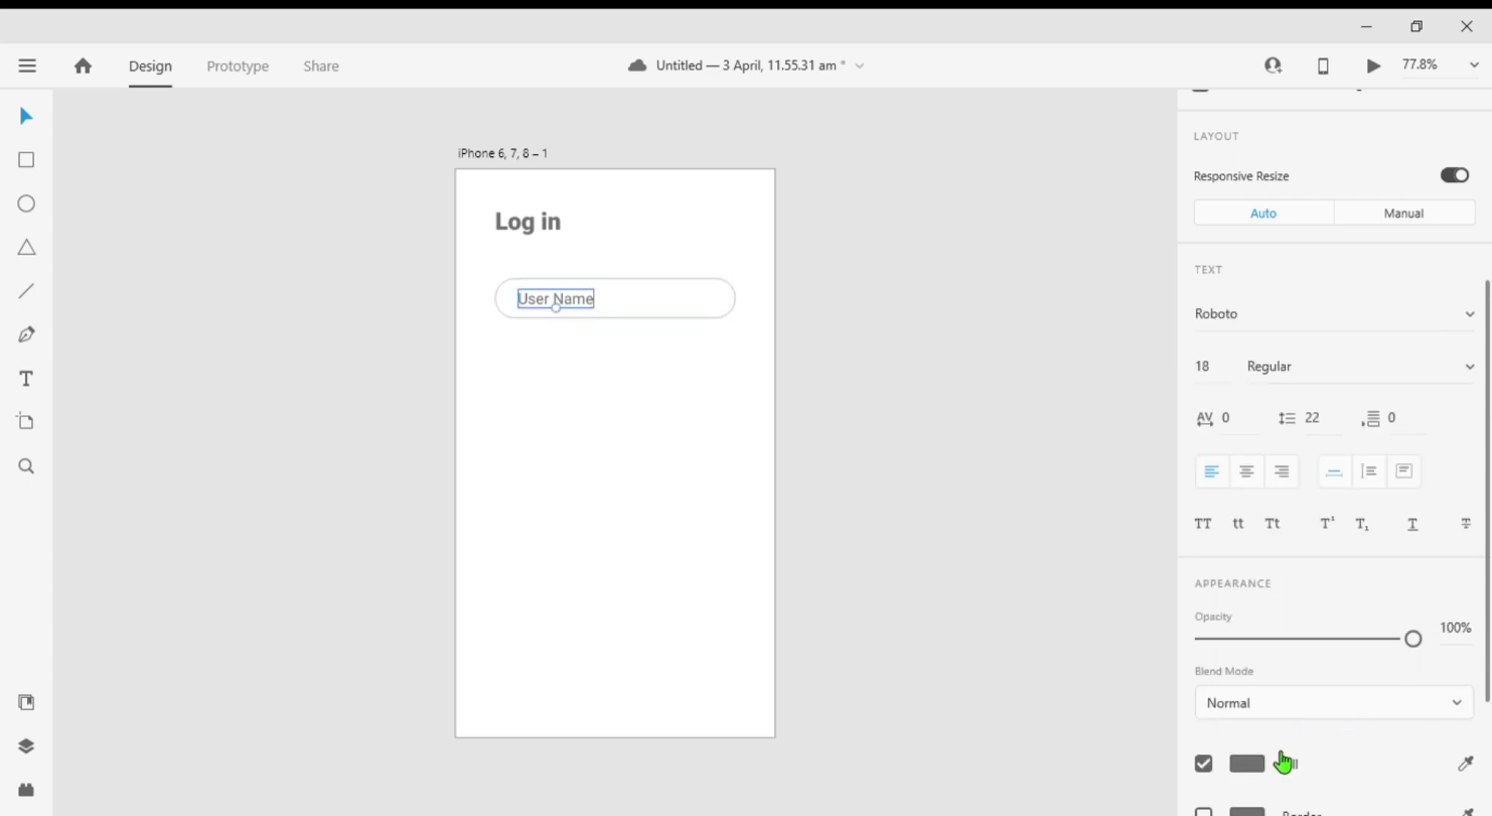
pyautogui.click(1245, 763)
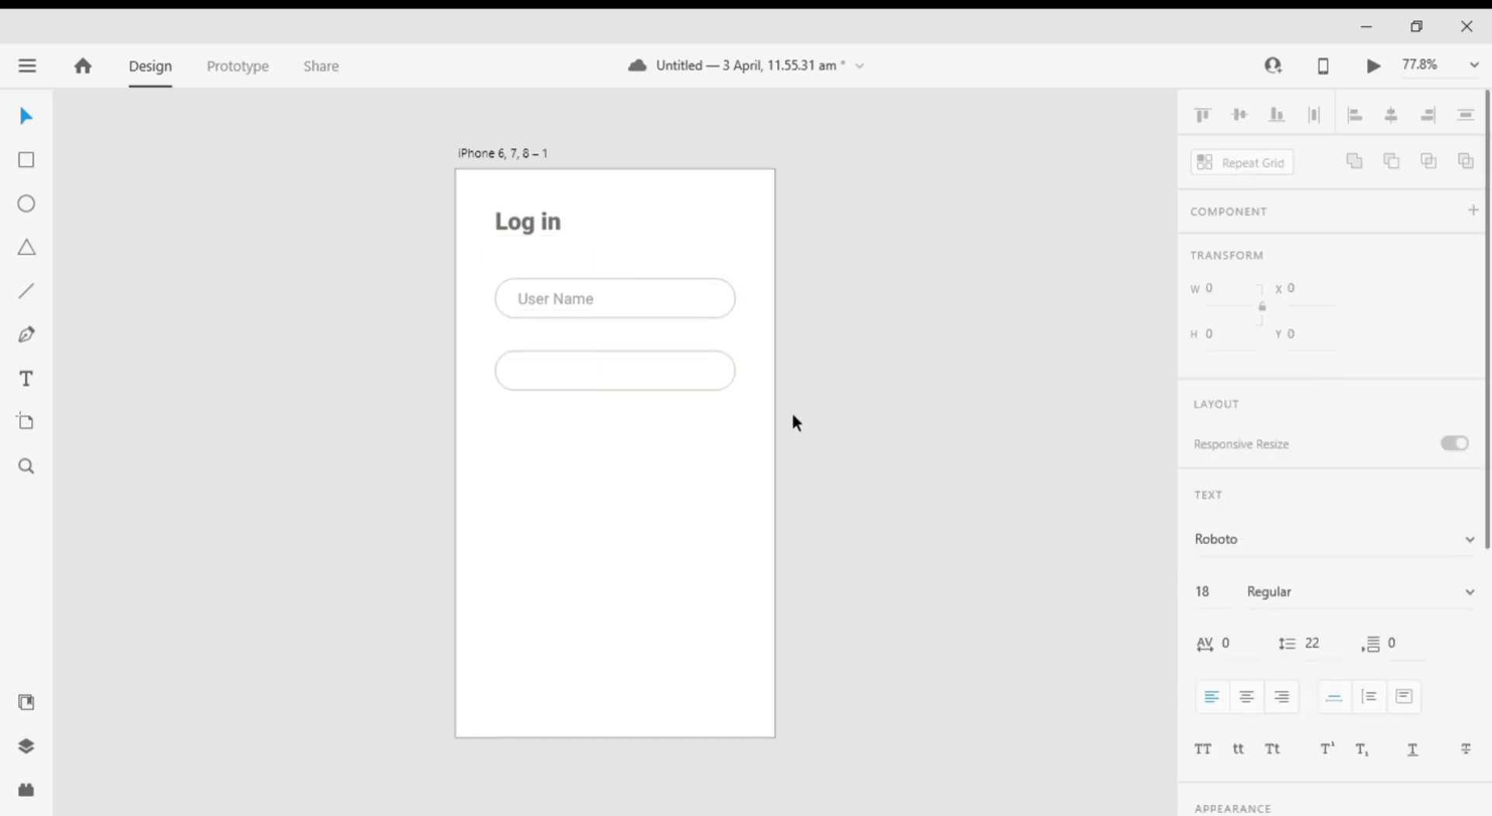
# - Set the second field's placeholder to 'Password' and leave a copy of the label below it
pyautogui.write('Pass')
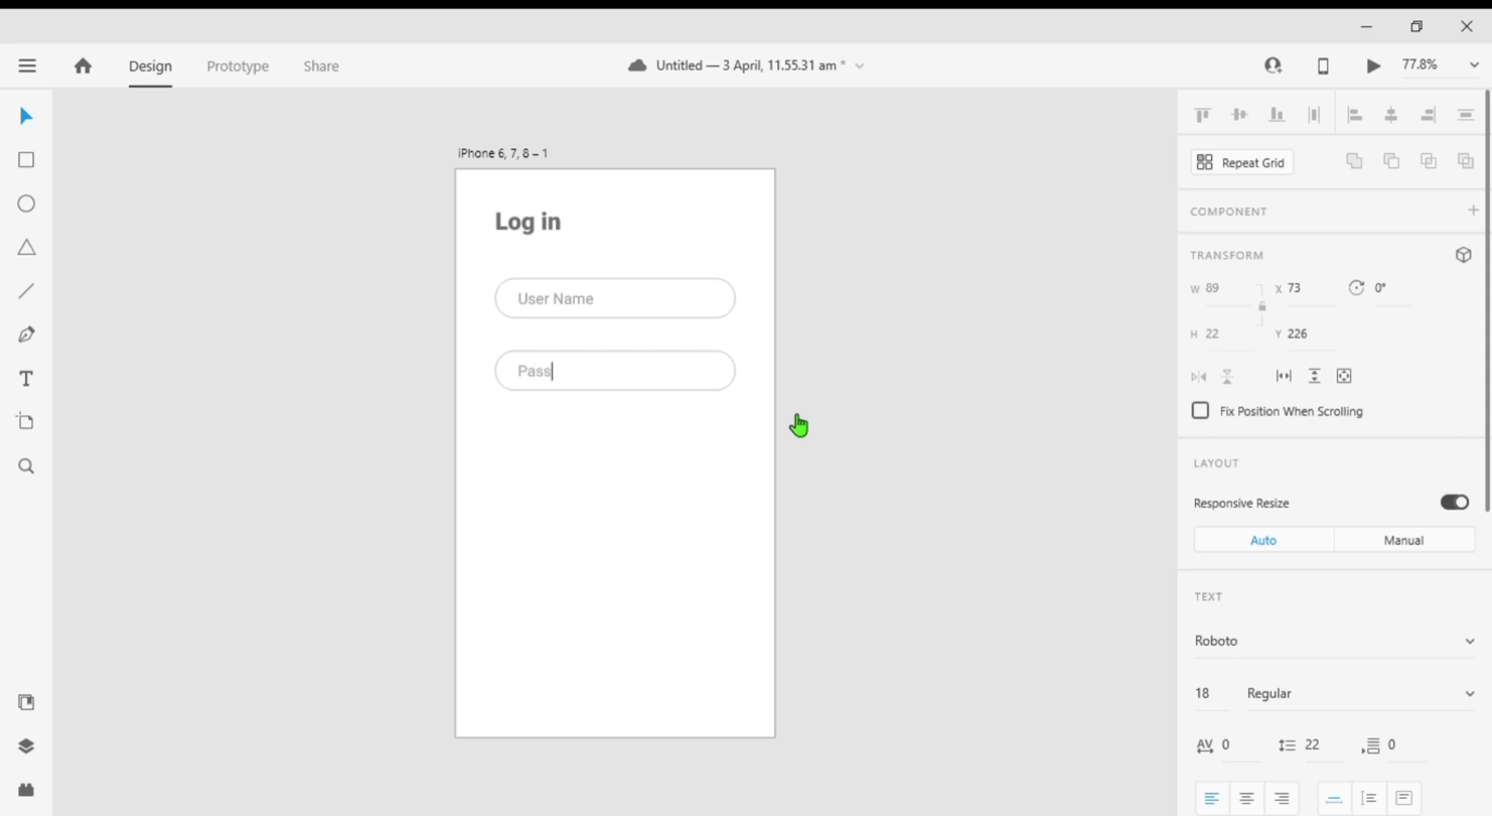
pyautogui.write('word')
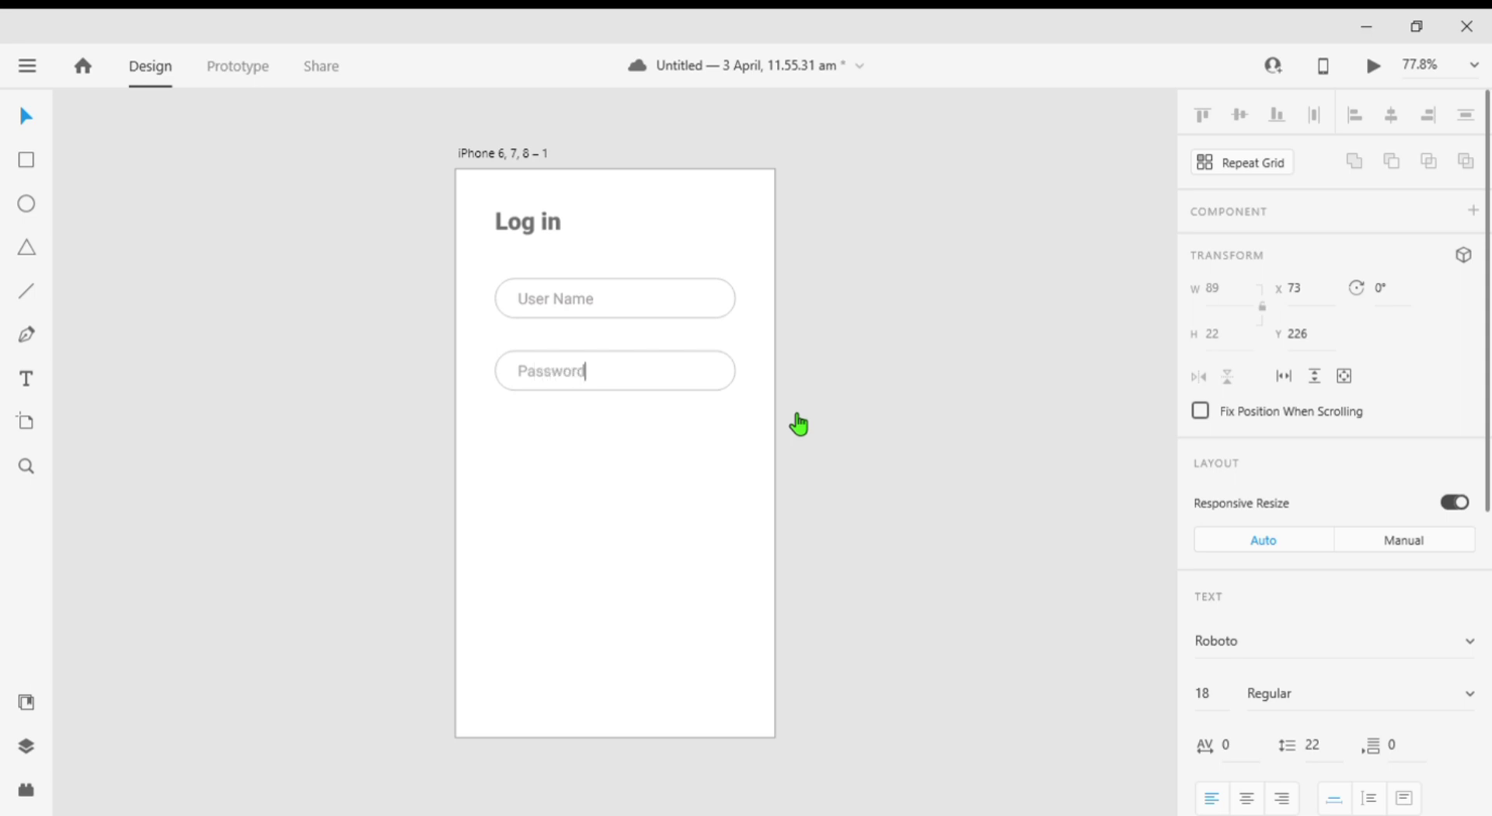
pyautogui.click(614, 370)
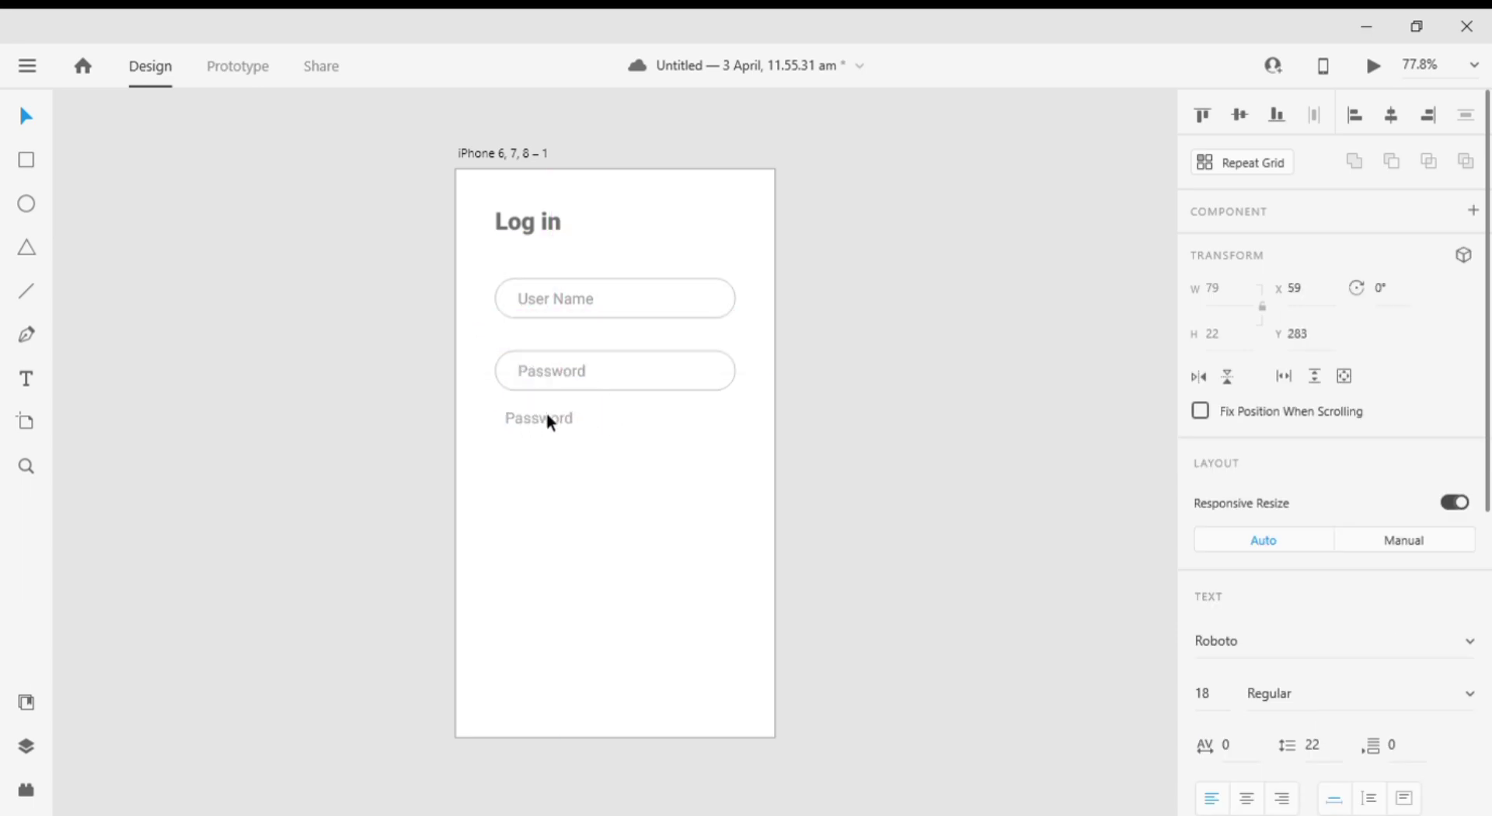
# - Lay out a row of 'Remember me' on the left and 'Forgot Password ?' on the right at size 16
pyautogui.moveTo(538, 418); pyautogui.dragTo(529, 424)
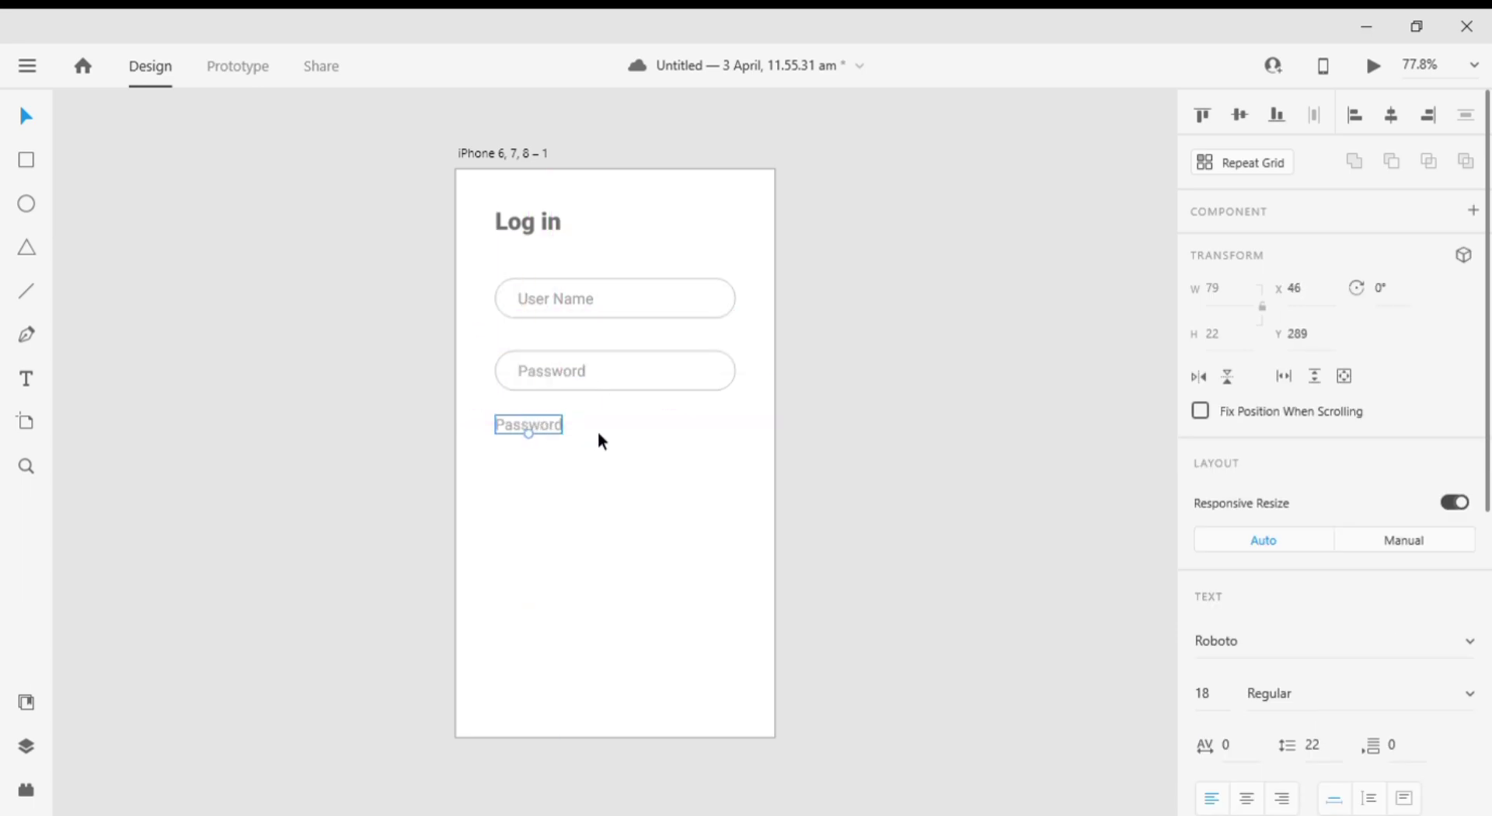
pyautogui.moveTo(528, 425); pyautogui.dragTo(617, 432)
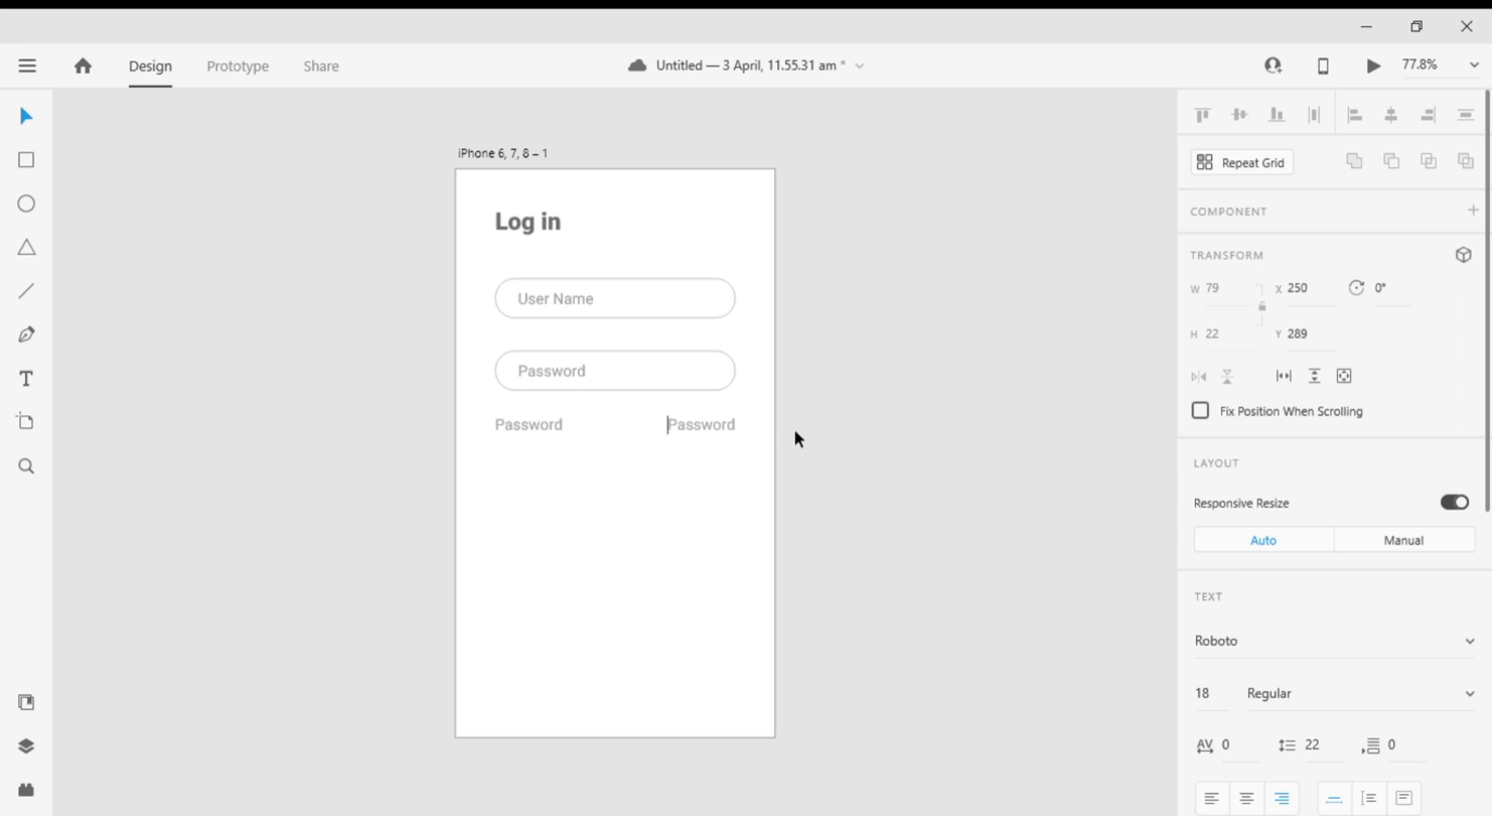
pyautogui.write('Forgot')
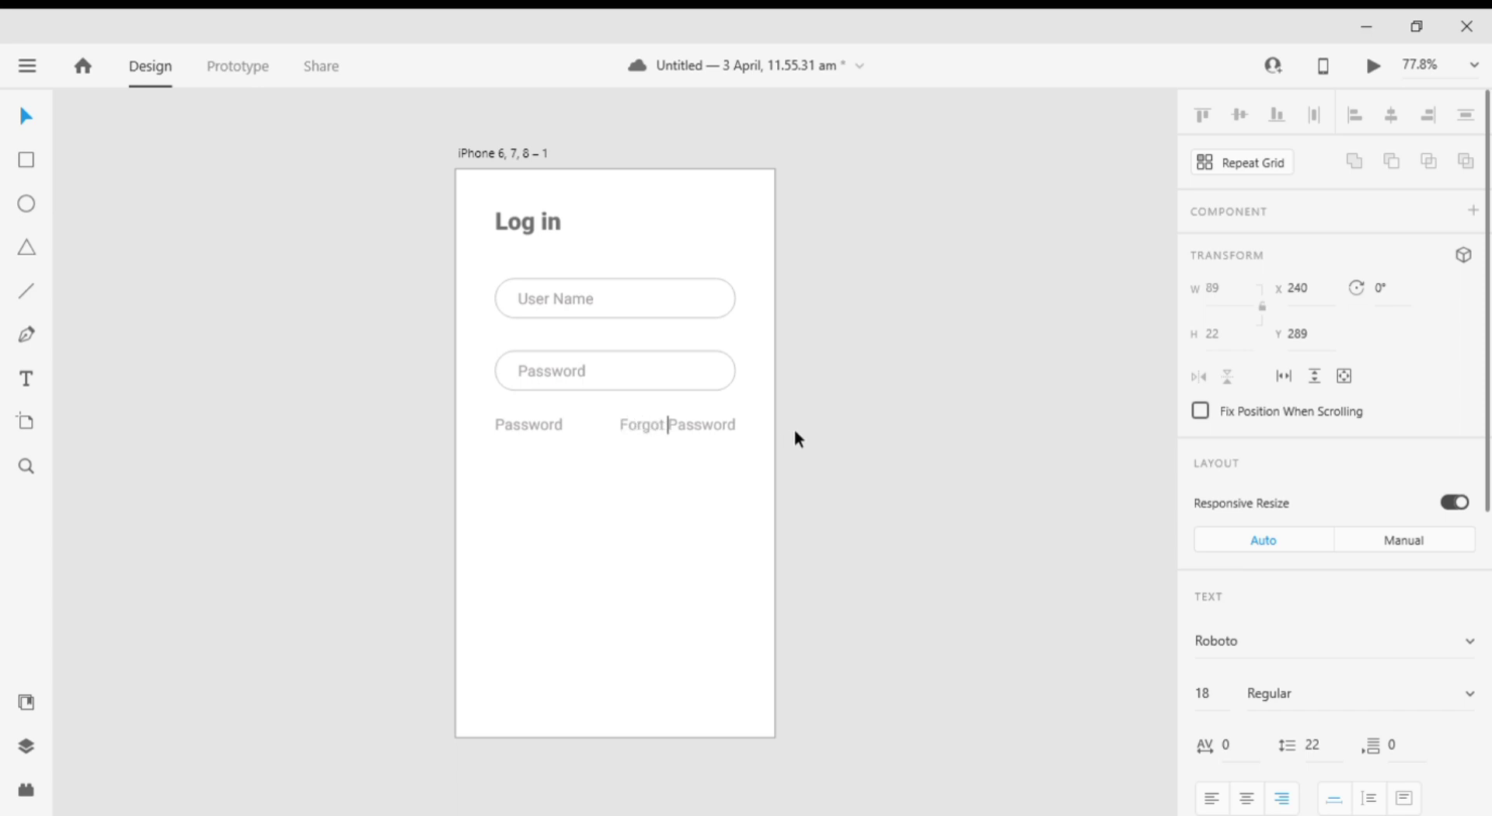
pyautogui.click(528, 424)
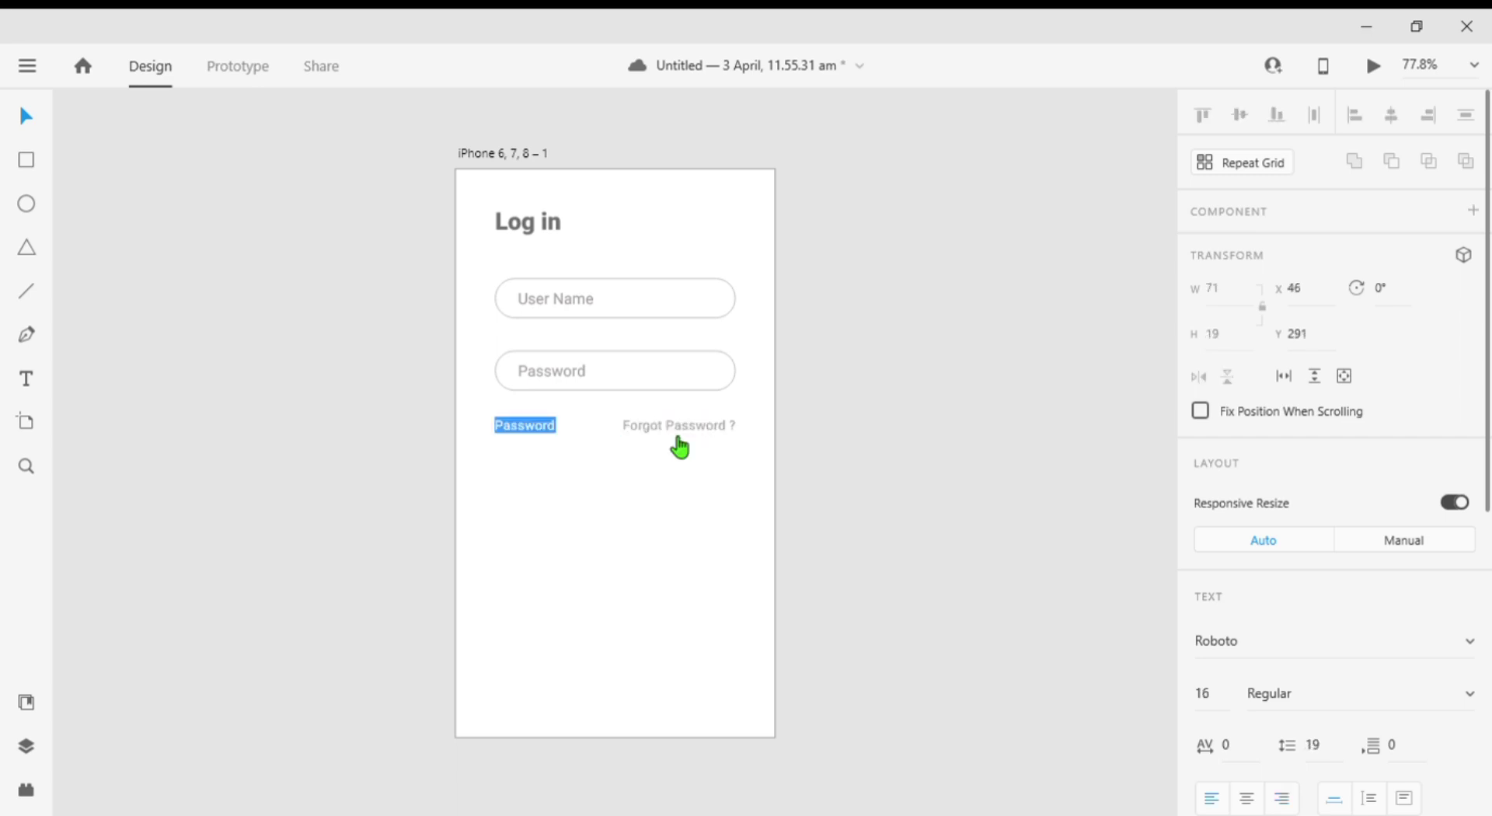
pyautogui.write('Rem')
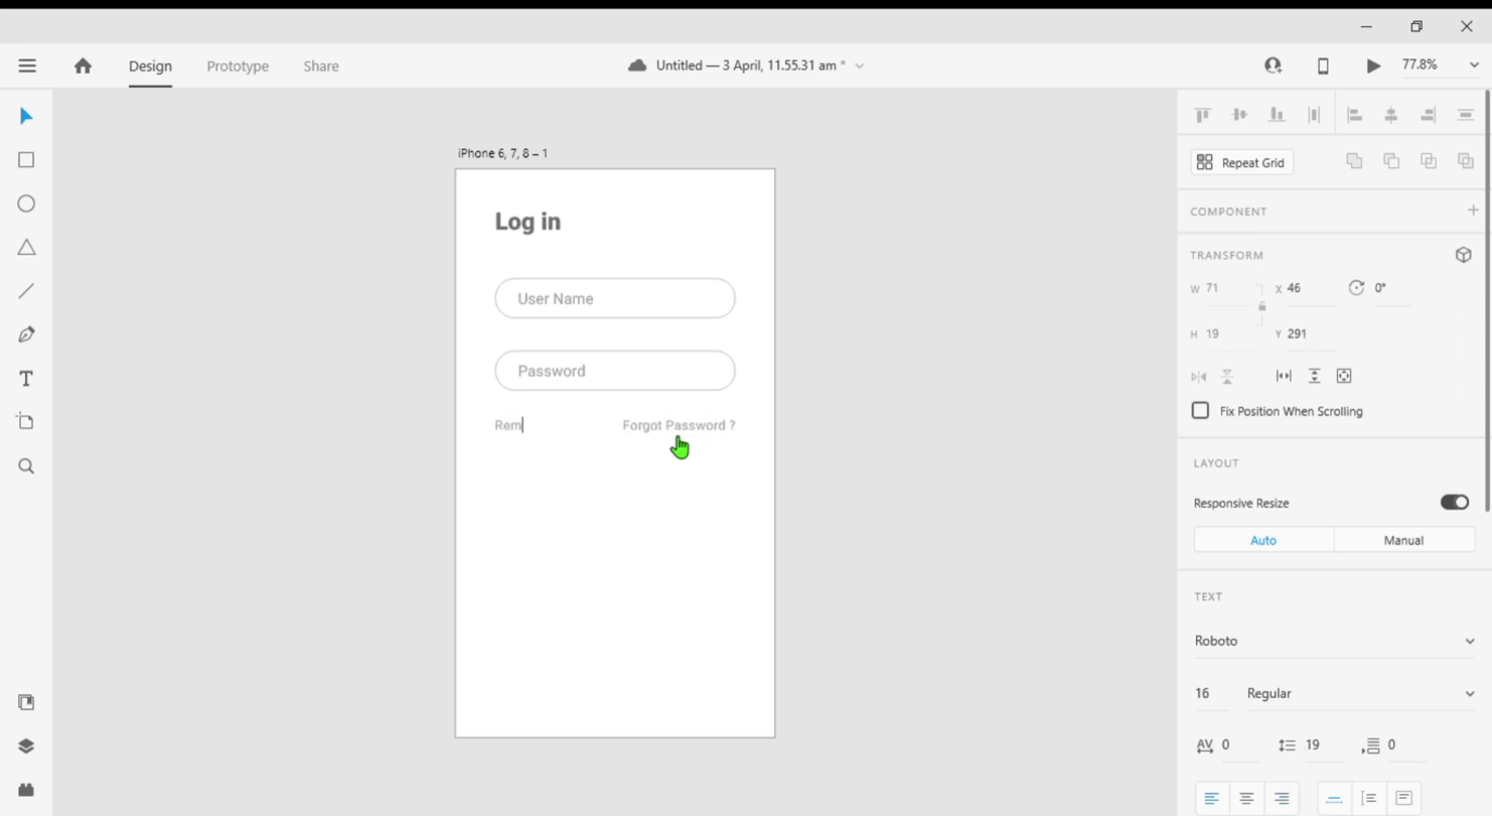
pyautogui.write('ember me')
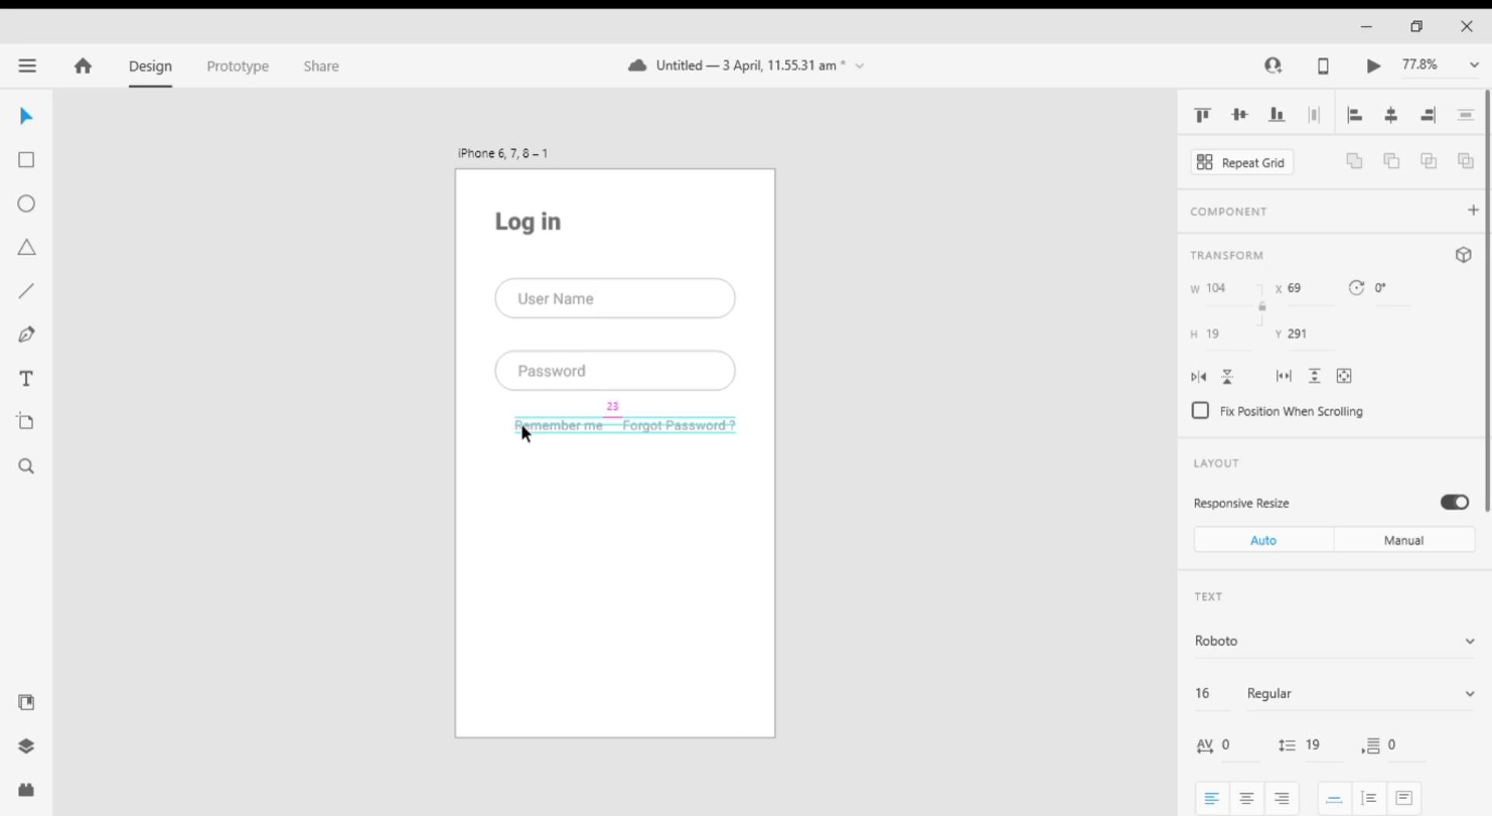
pyautogui.click(853, 508)
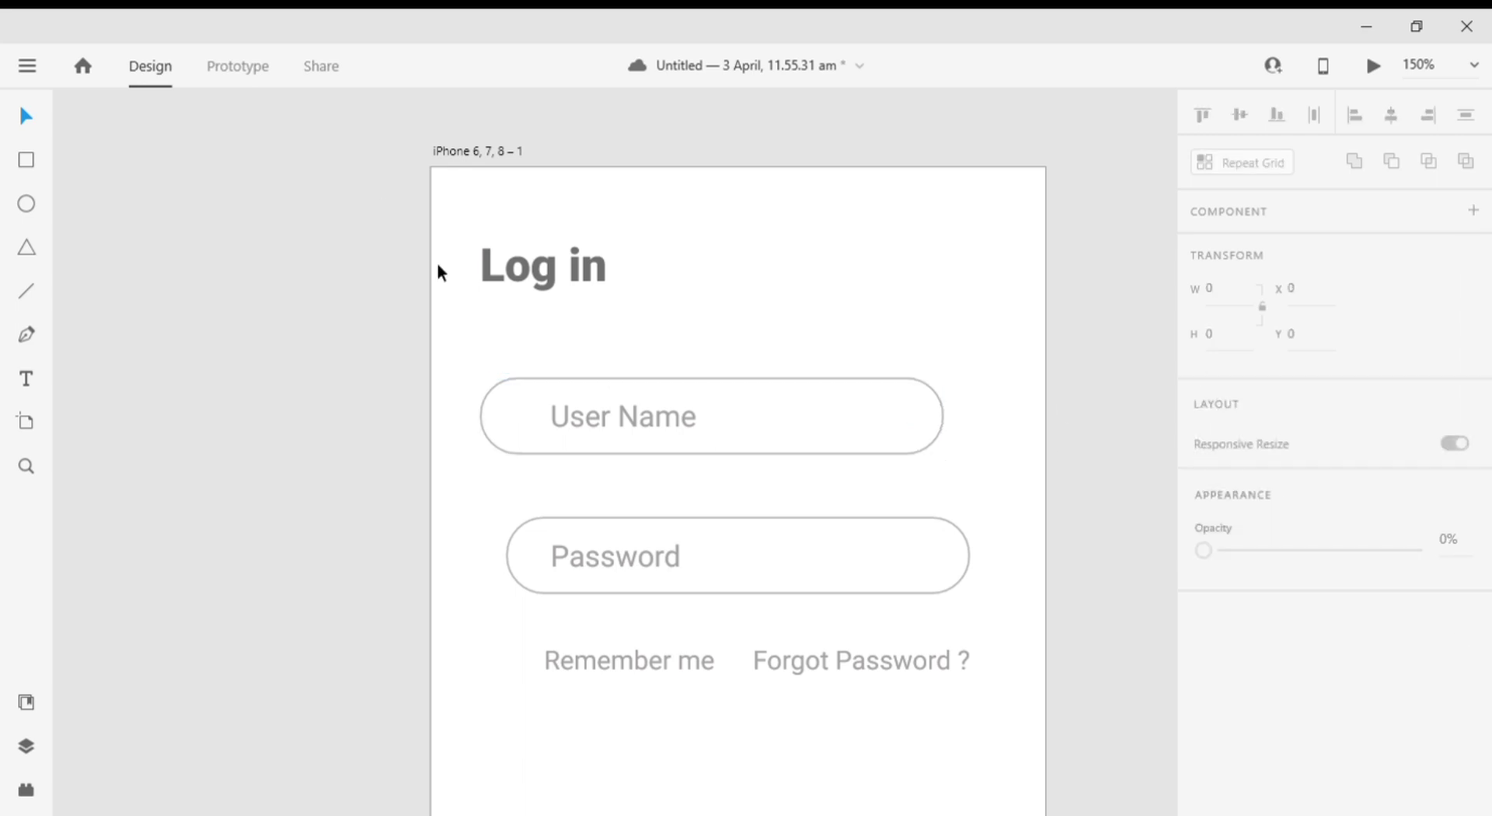
# - Widen the User Name and Password fields to the same larger width
pyautogui.click(710, 415)
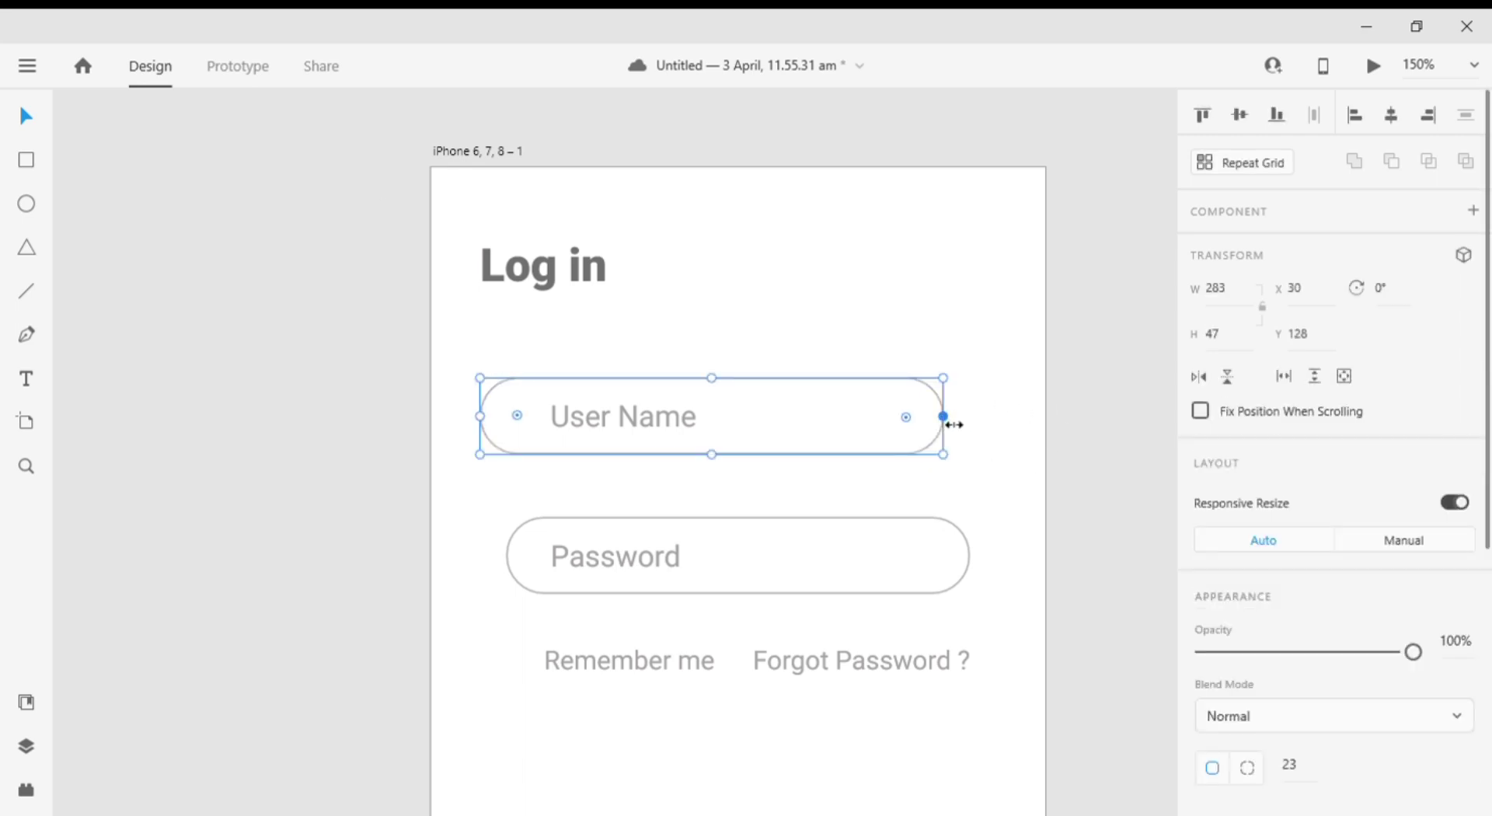
pyautogui.moveTo(943, 416); pyautogui.dragTo(973, 416)
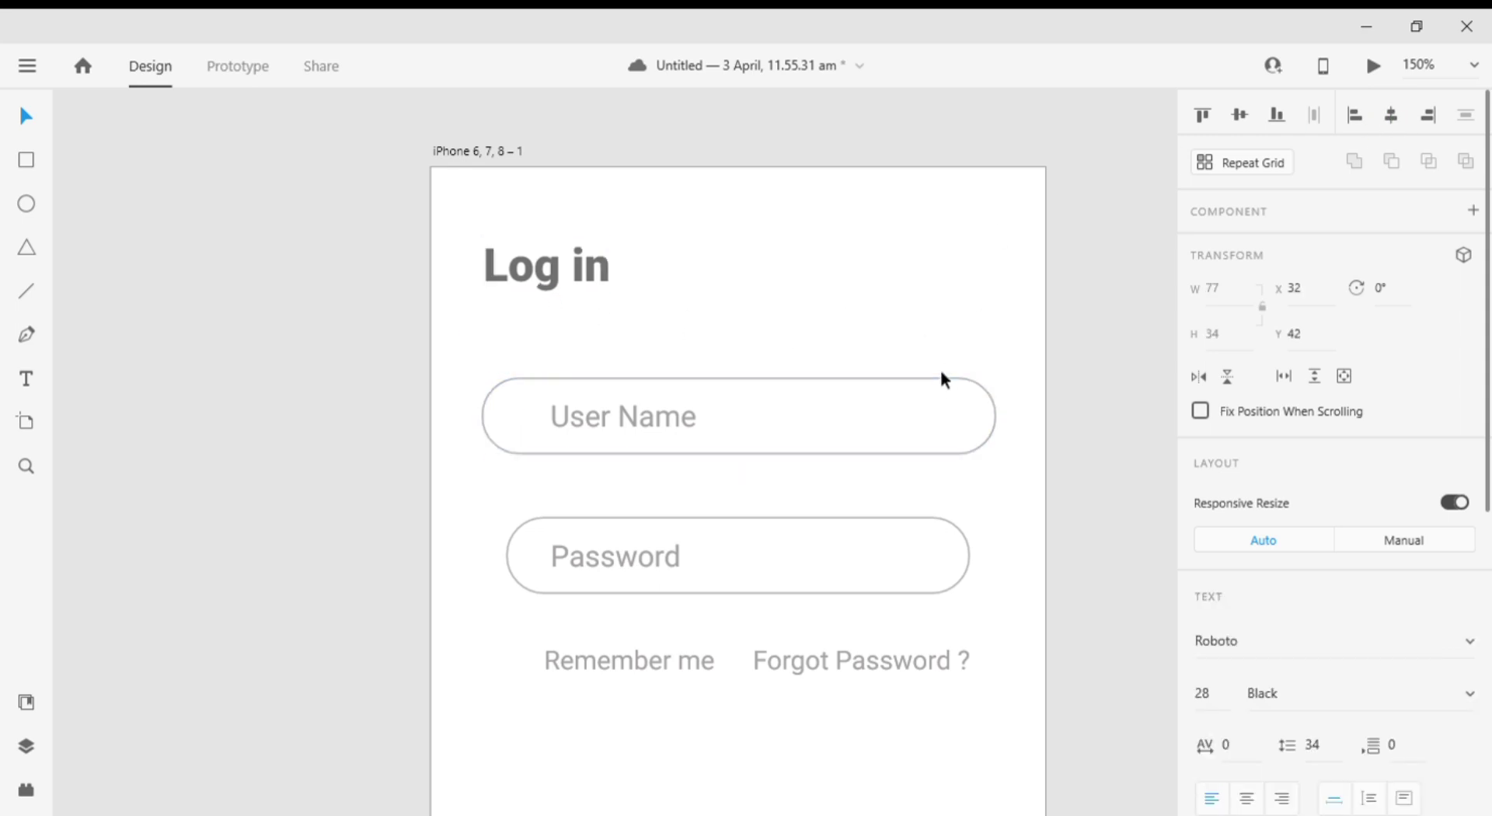
pyautogui.click(622, 415)
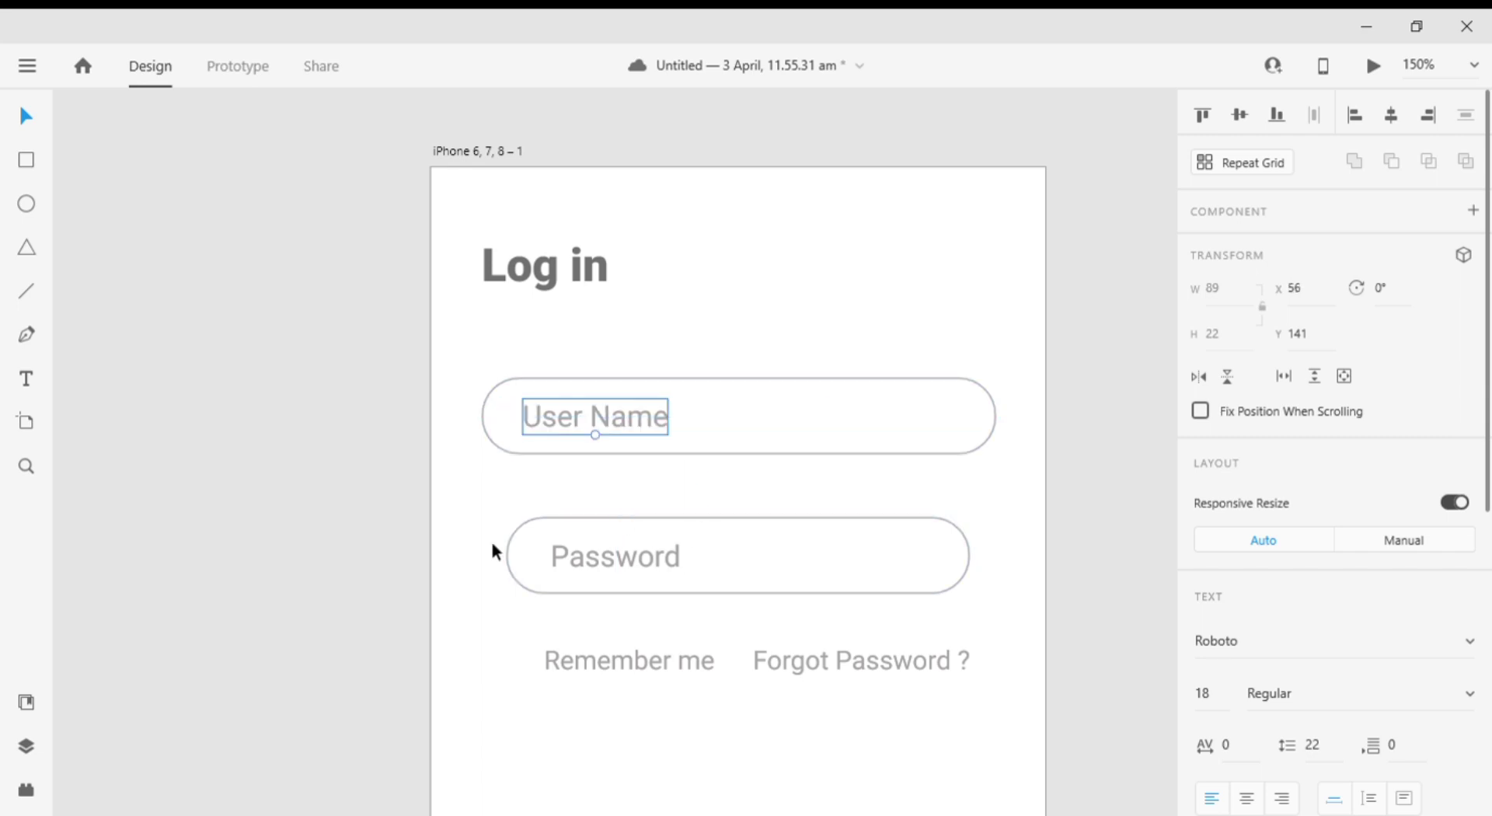
pyautogui.click(737, 555)
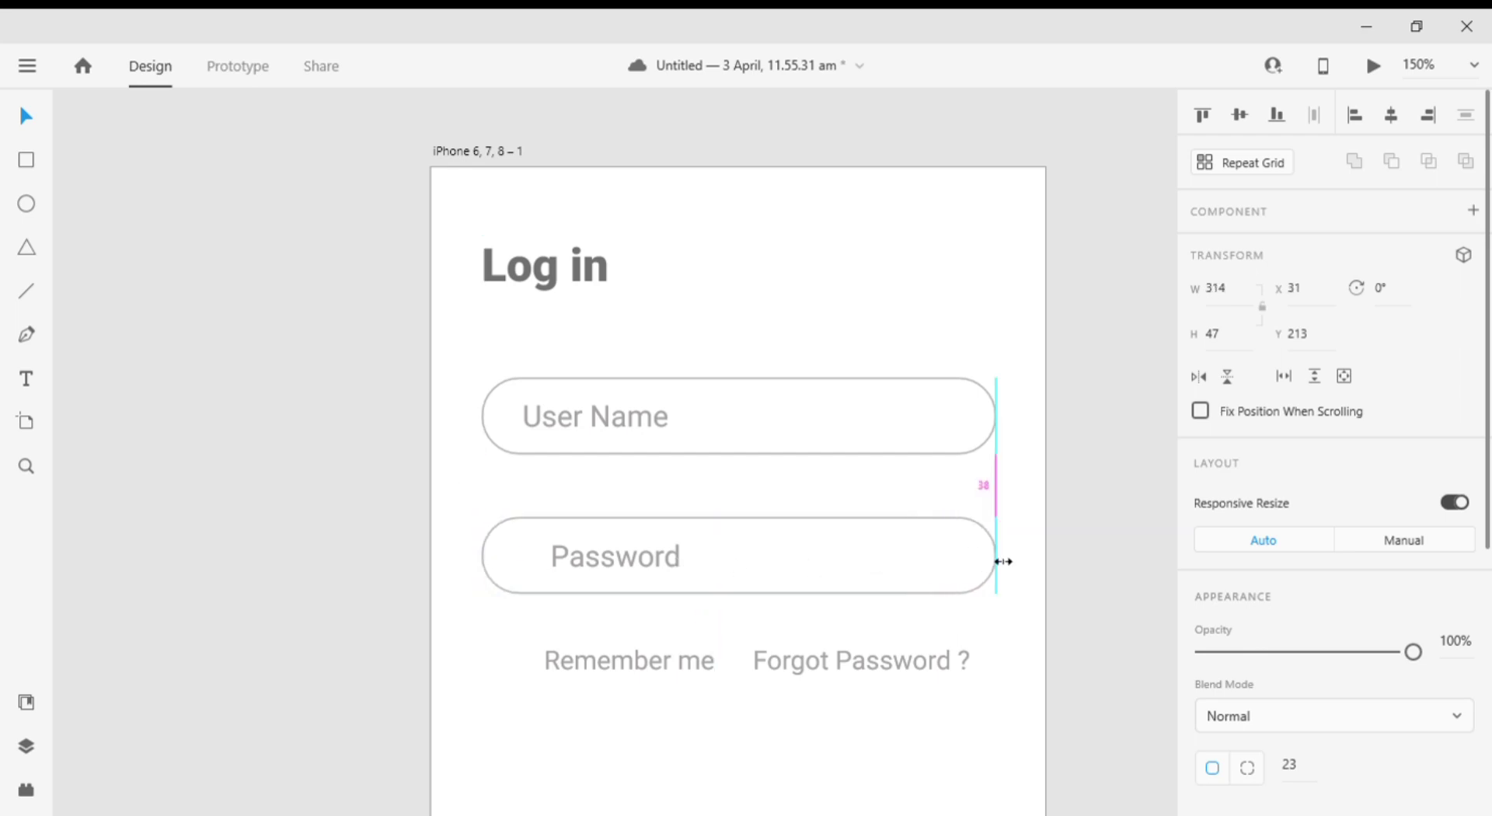
# - Left-align both placeholder labels to match the widened fields
pyautogui.click(616, 556)
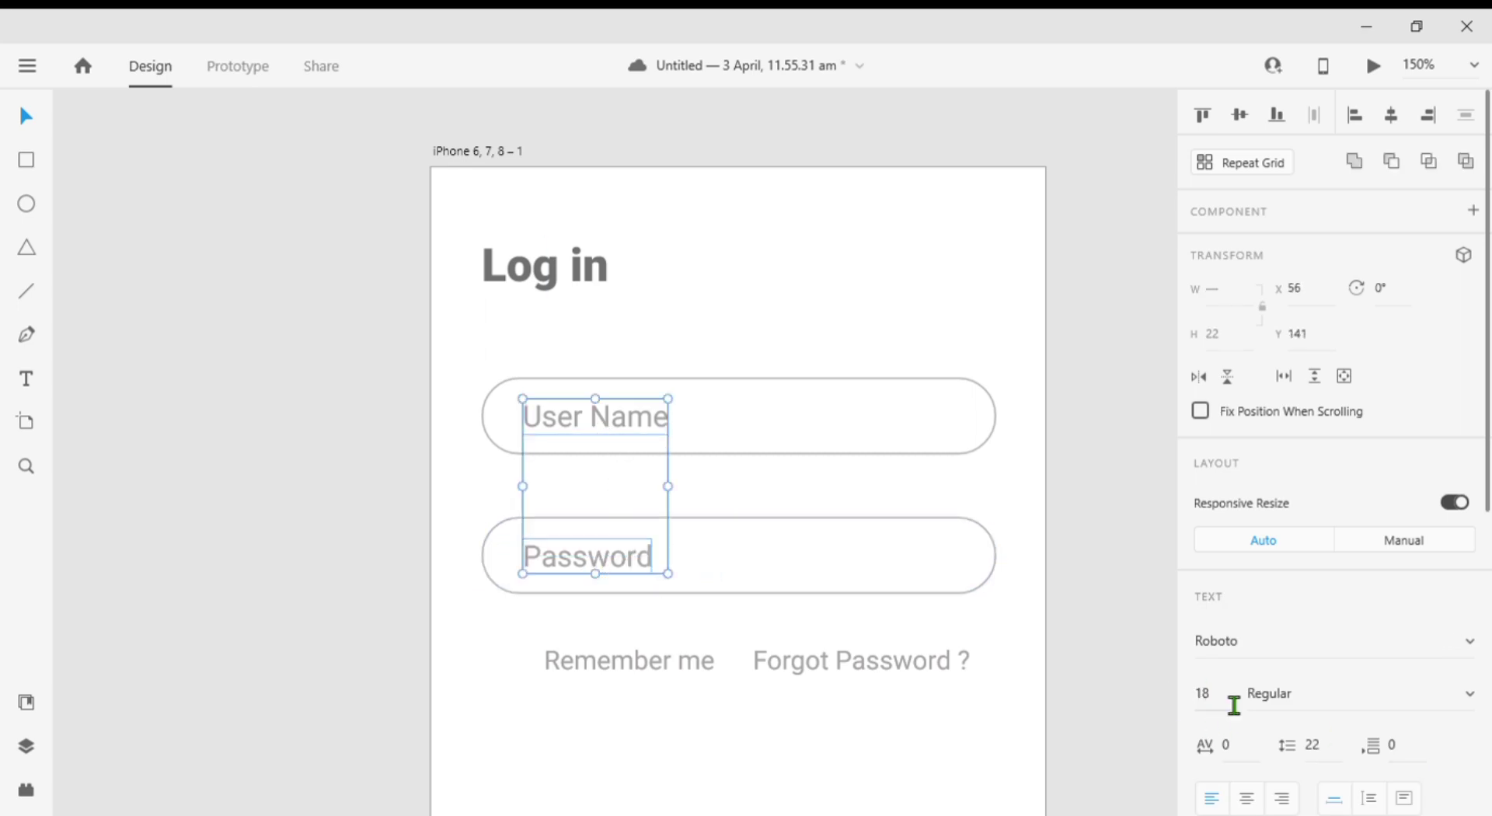
pyautogui.click(1201, 691)
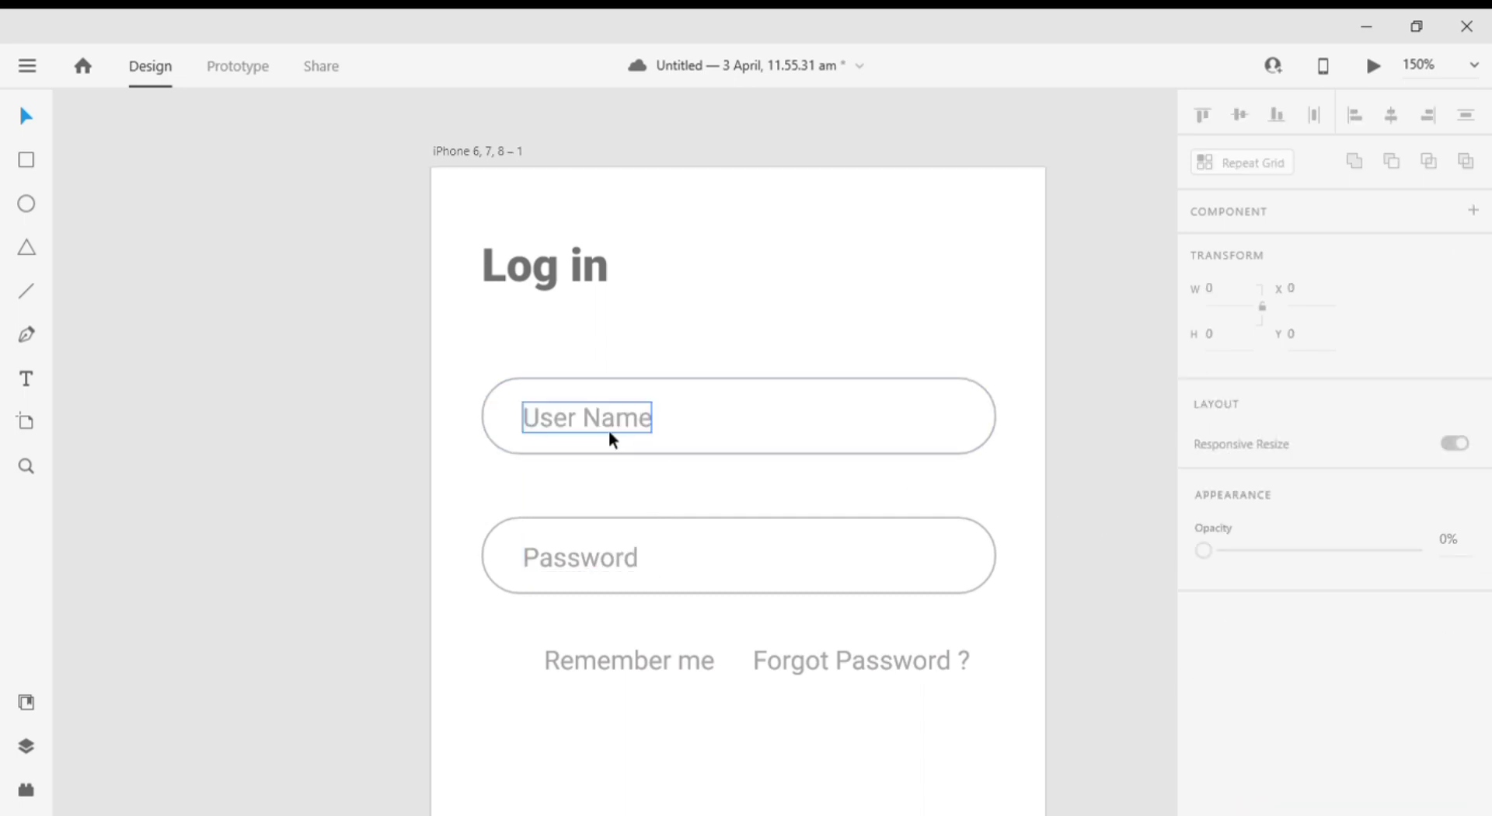
pyautogui.click(579, 556)
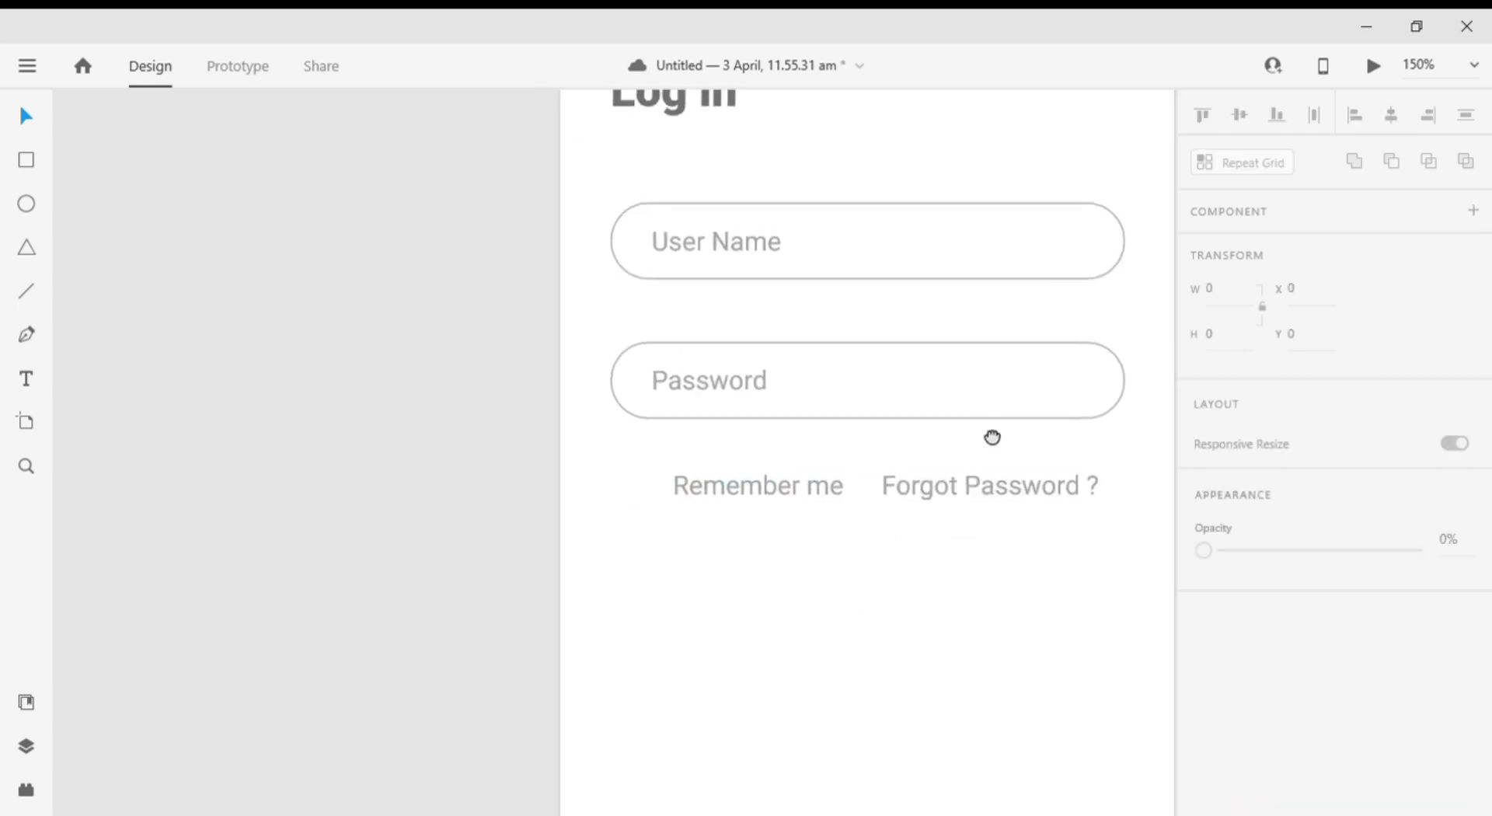
# - Draw a small square checkbox left of Remember Me and fill it blue
pyautogui.click(985, 485)
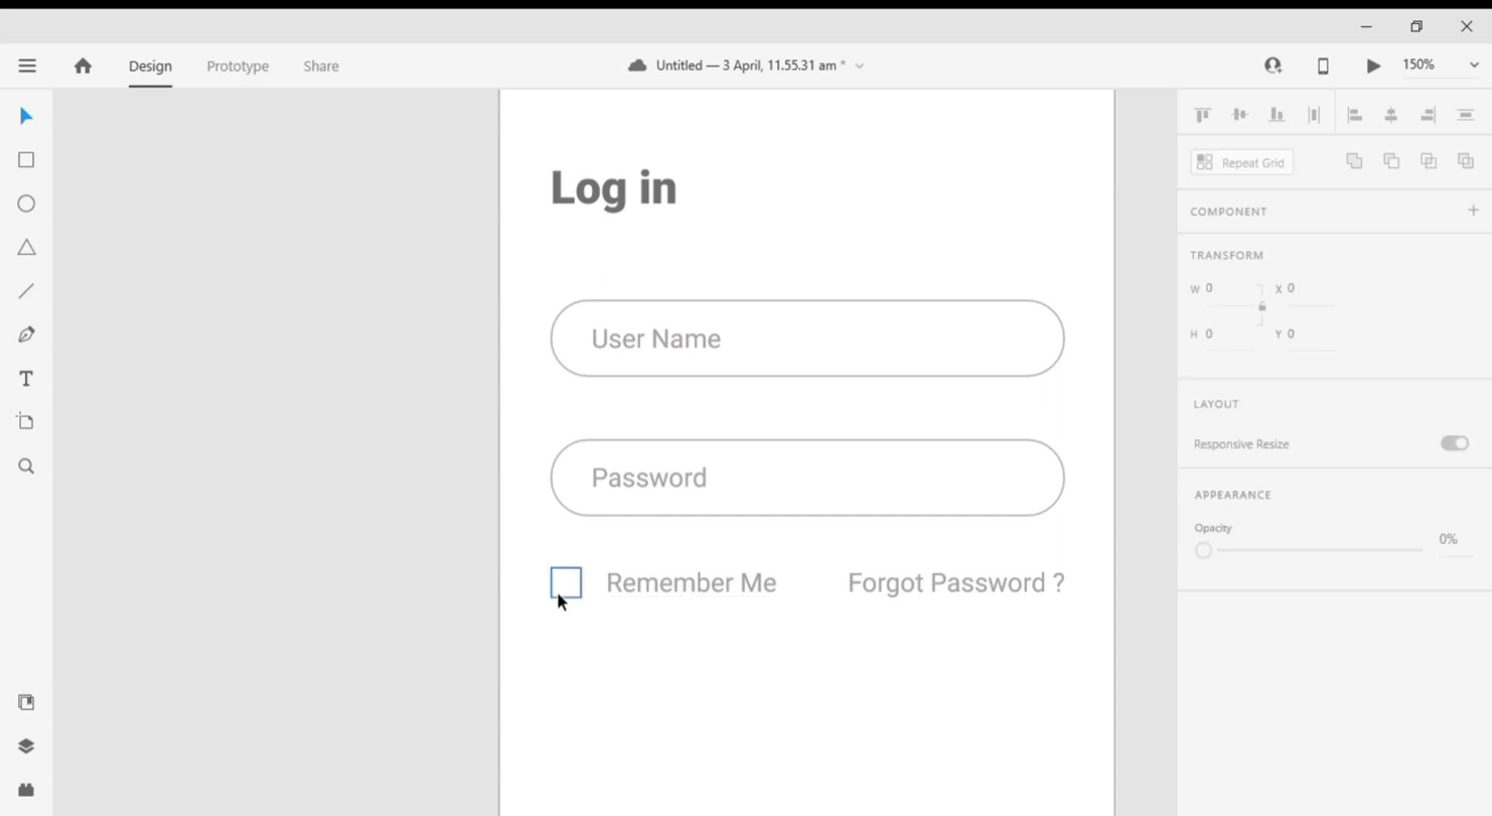
pyautogui.click(564, 581)
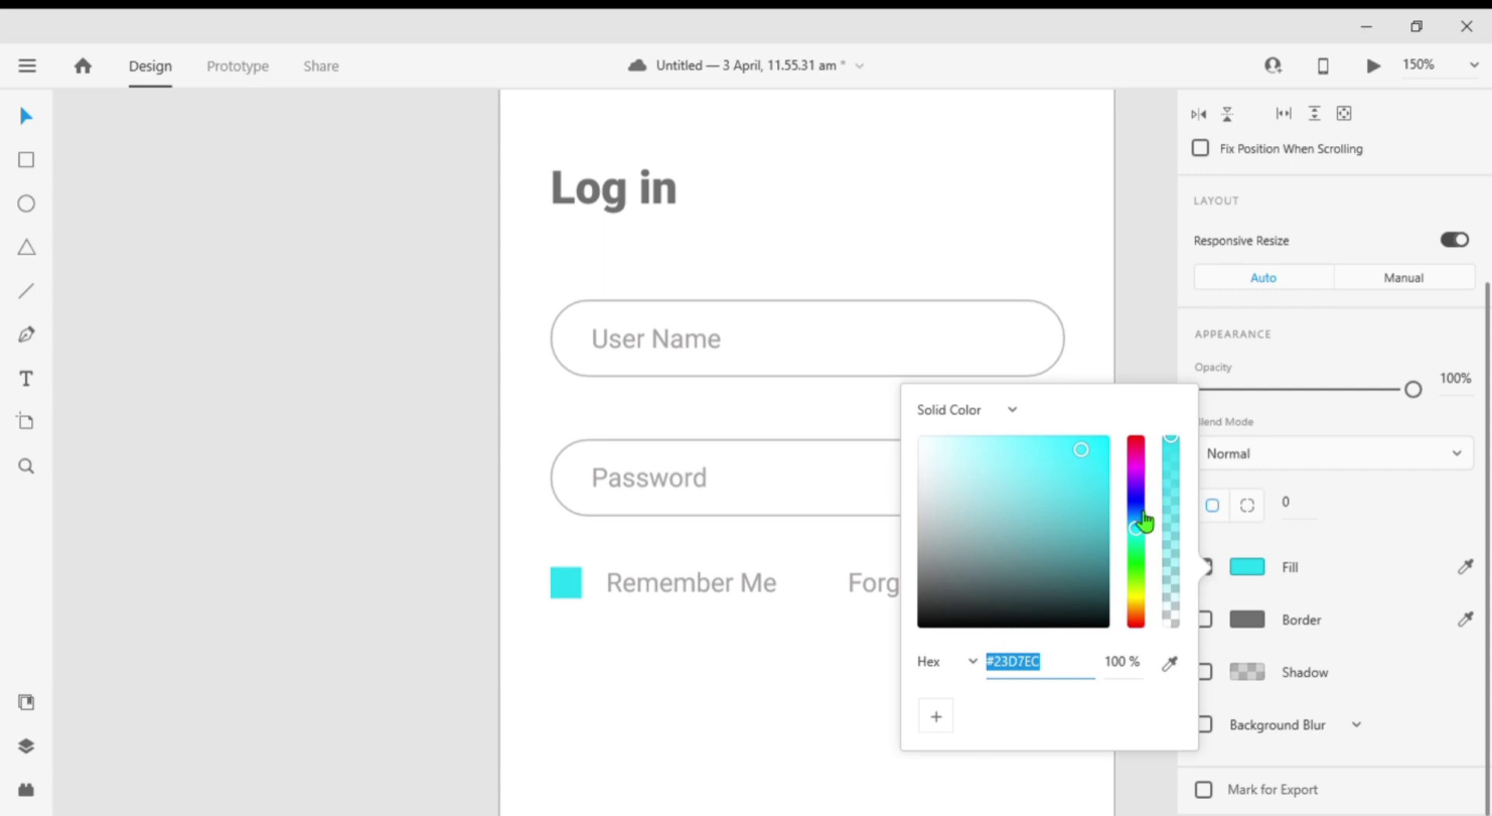
pyautogui.moveTo(1143, 521); pyautogui.dragTo(1134, 516)
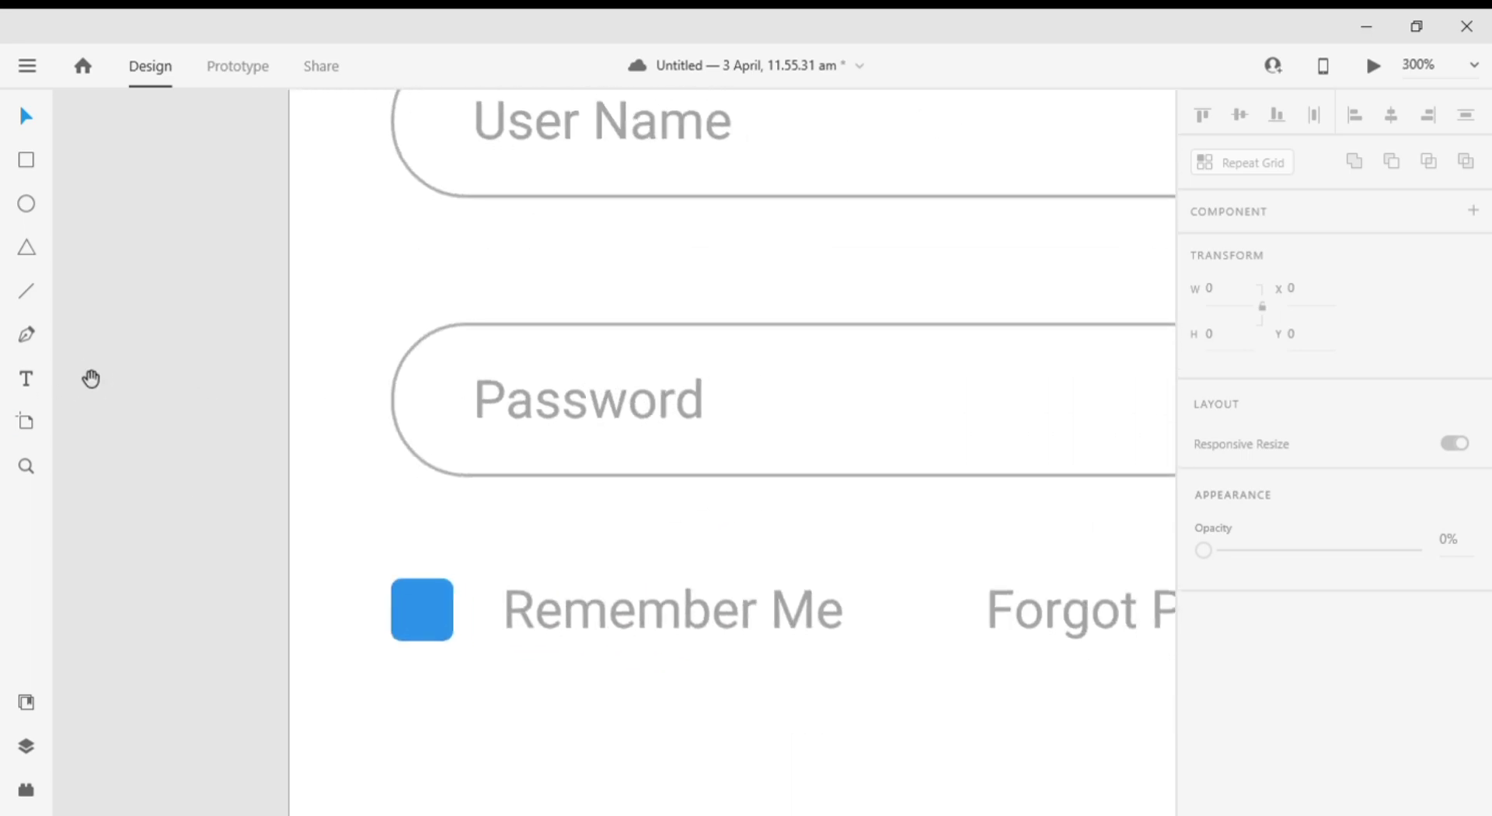
# - Draw a white tick inside the checkbox with no fill and a 1.5 white border
pyautogui.click(27, 334)
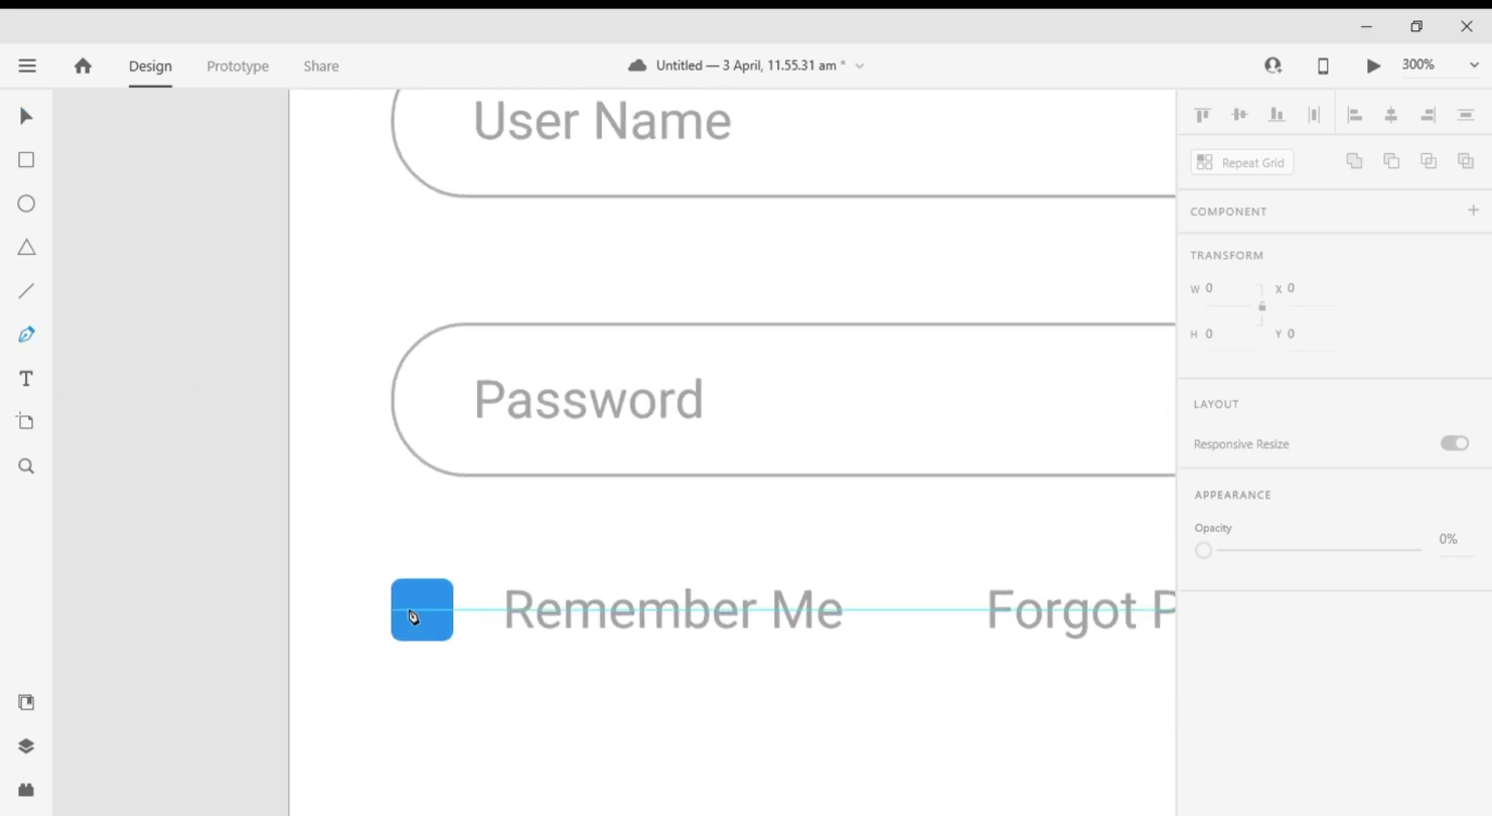
pyautogui.click(421, 609)
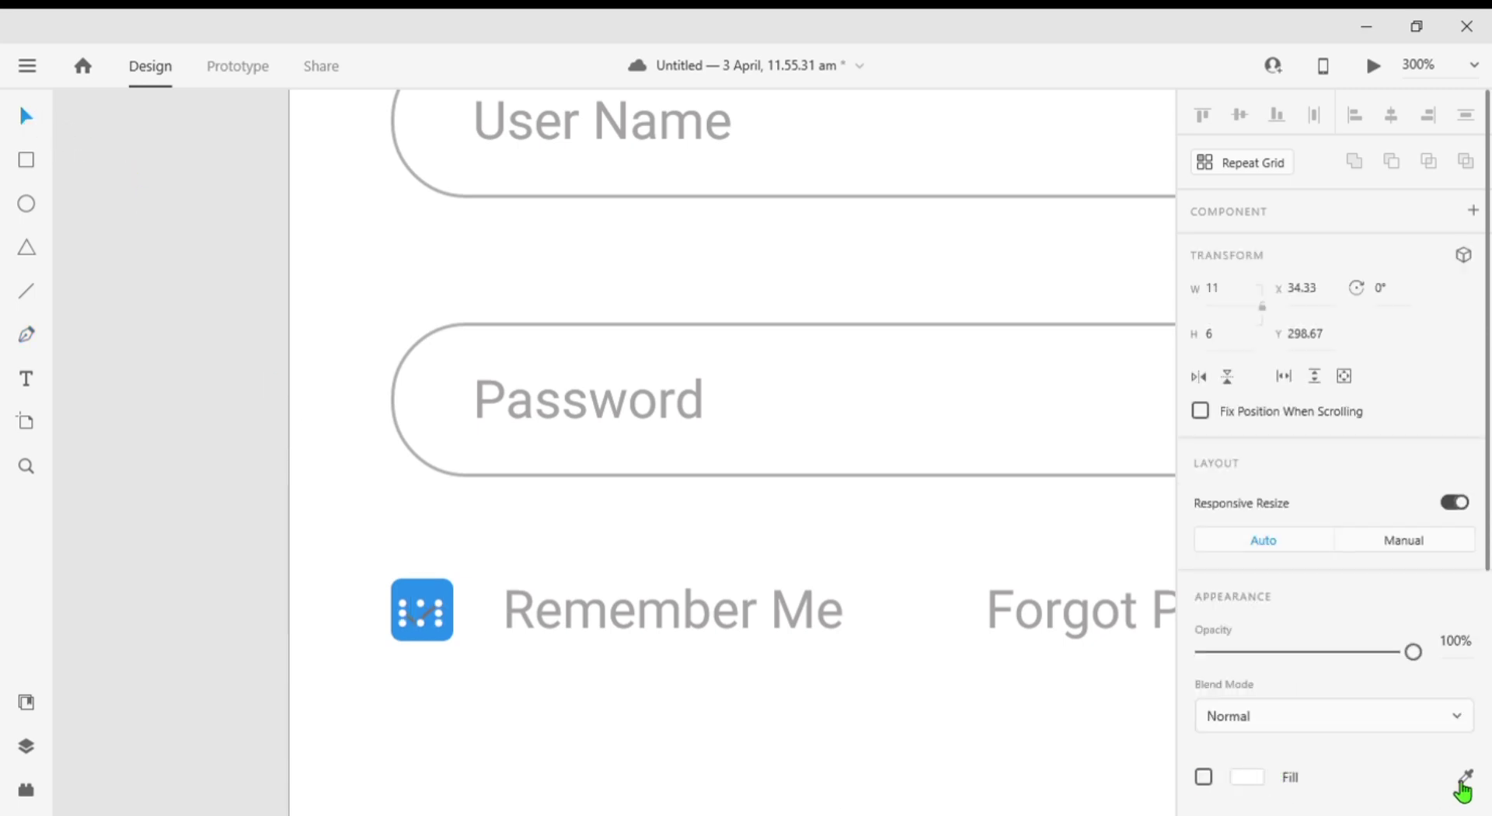
pyautogui.click(1460, 788)
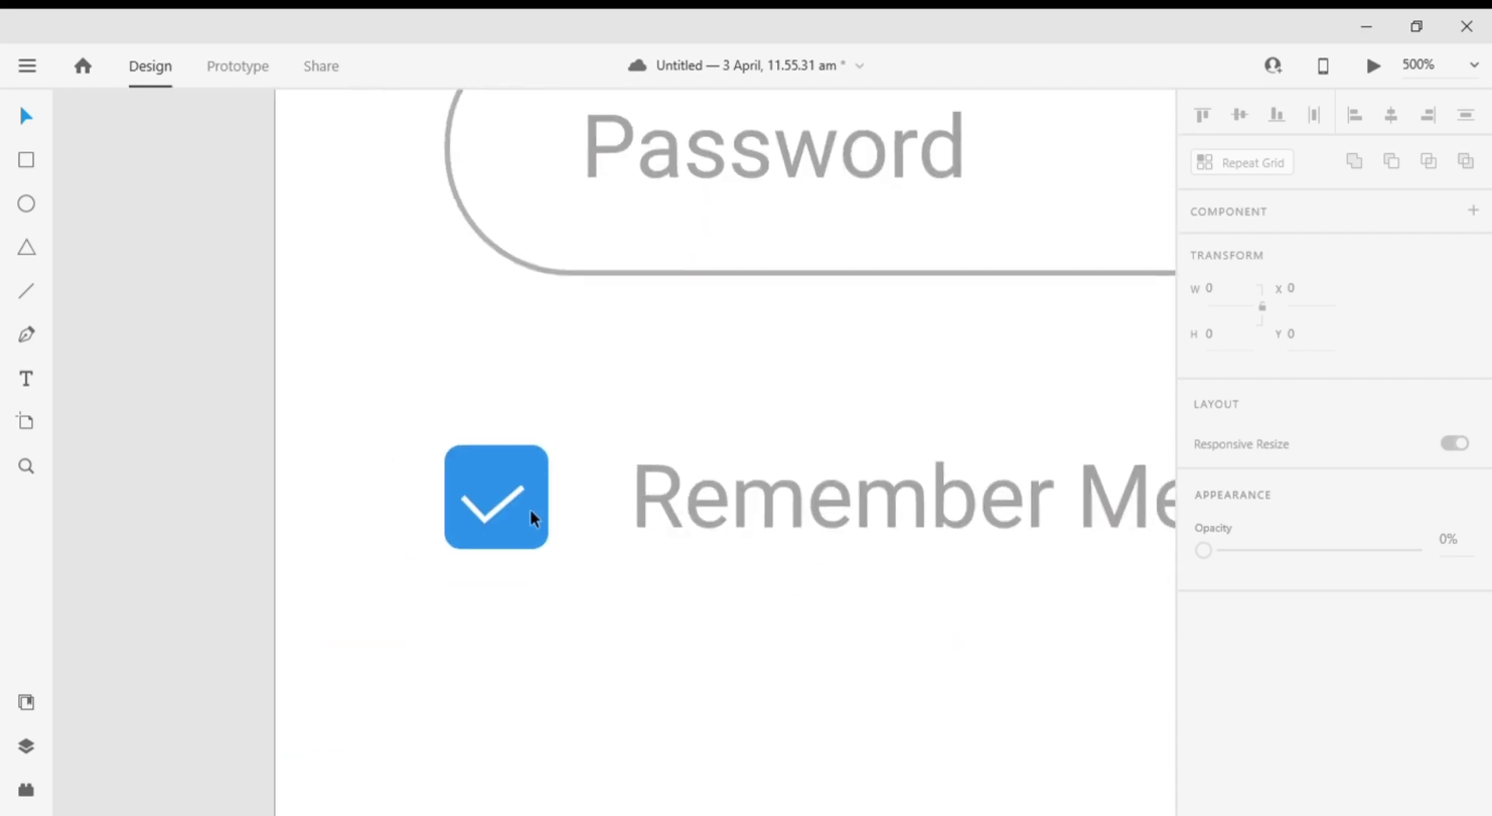
pyautogui.click(494, 496)
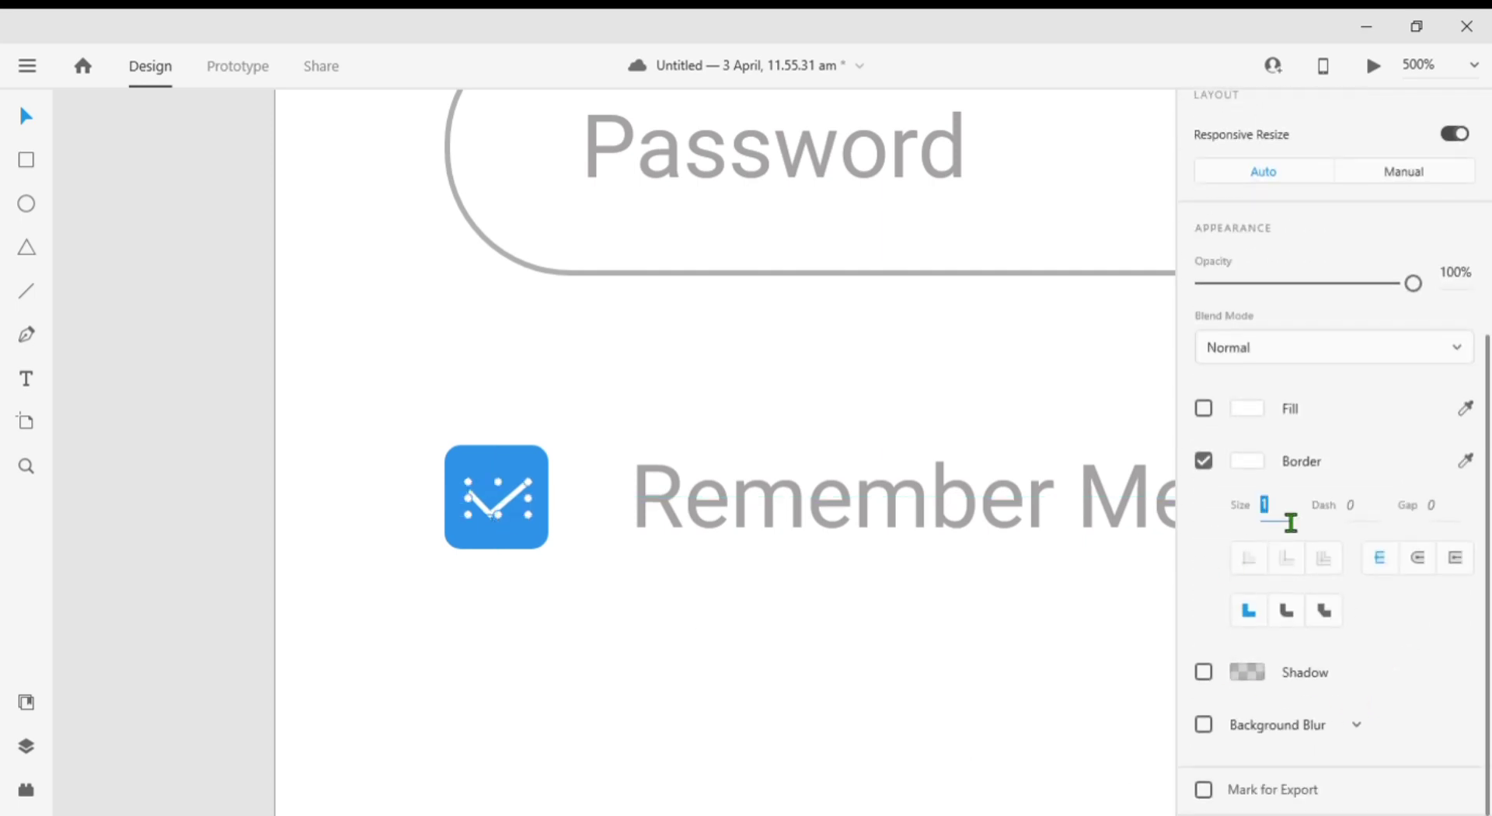
pyautogui.write('1.5')
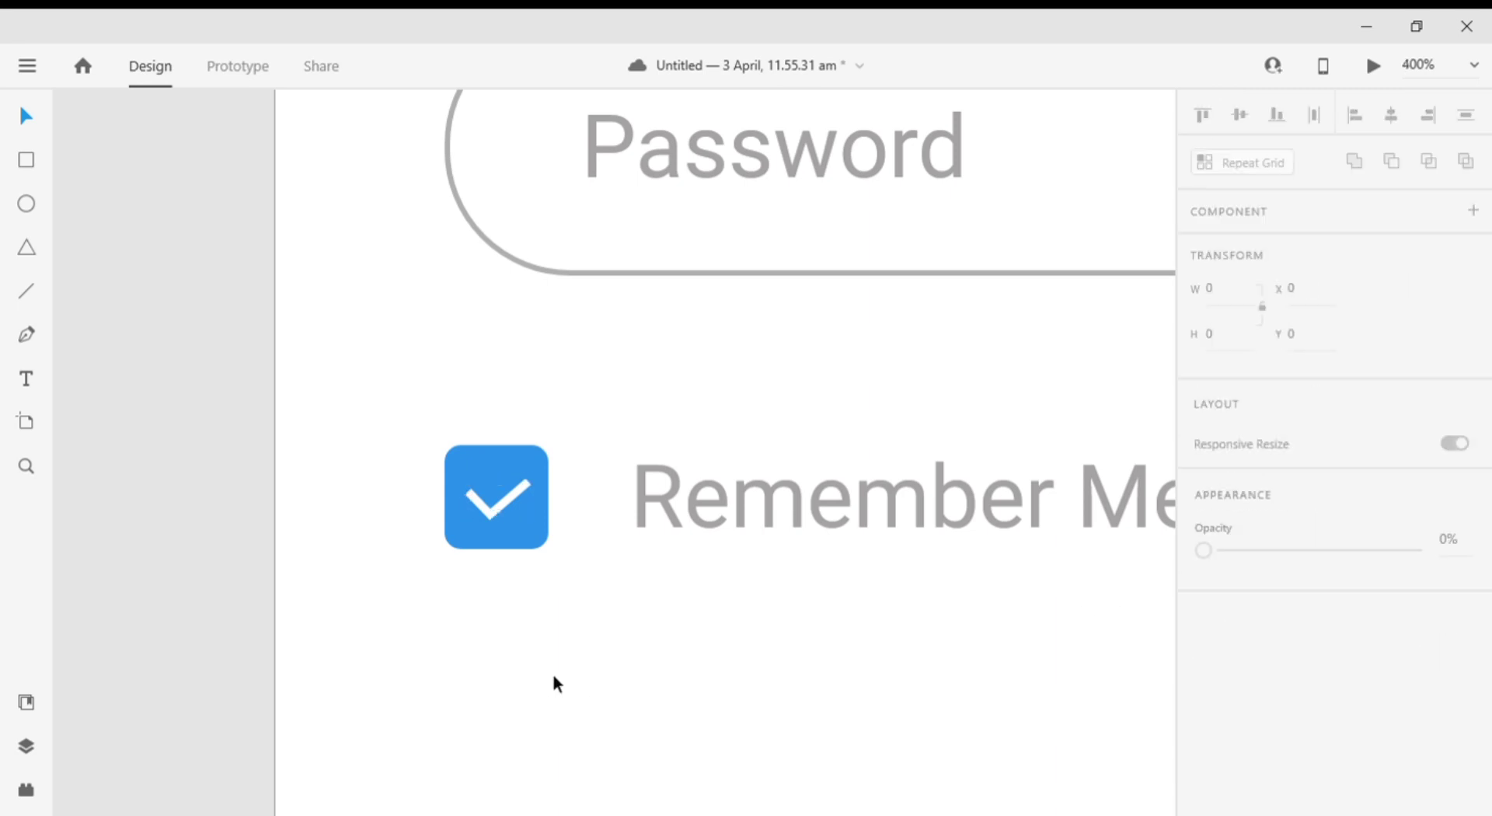
pyautogui.click(1417, 66)
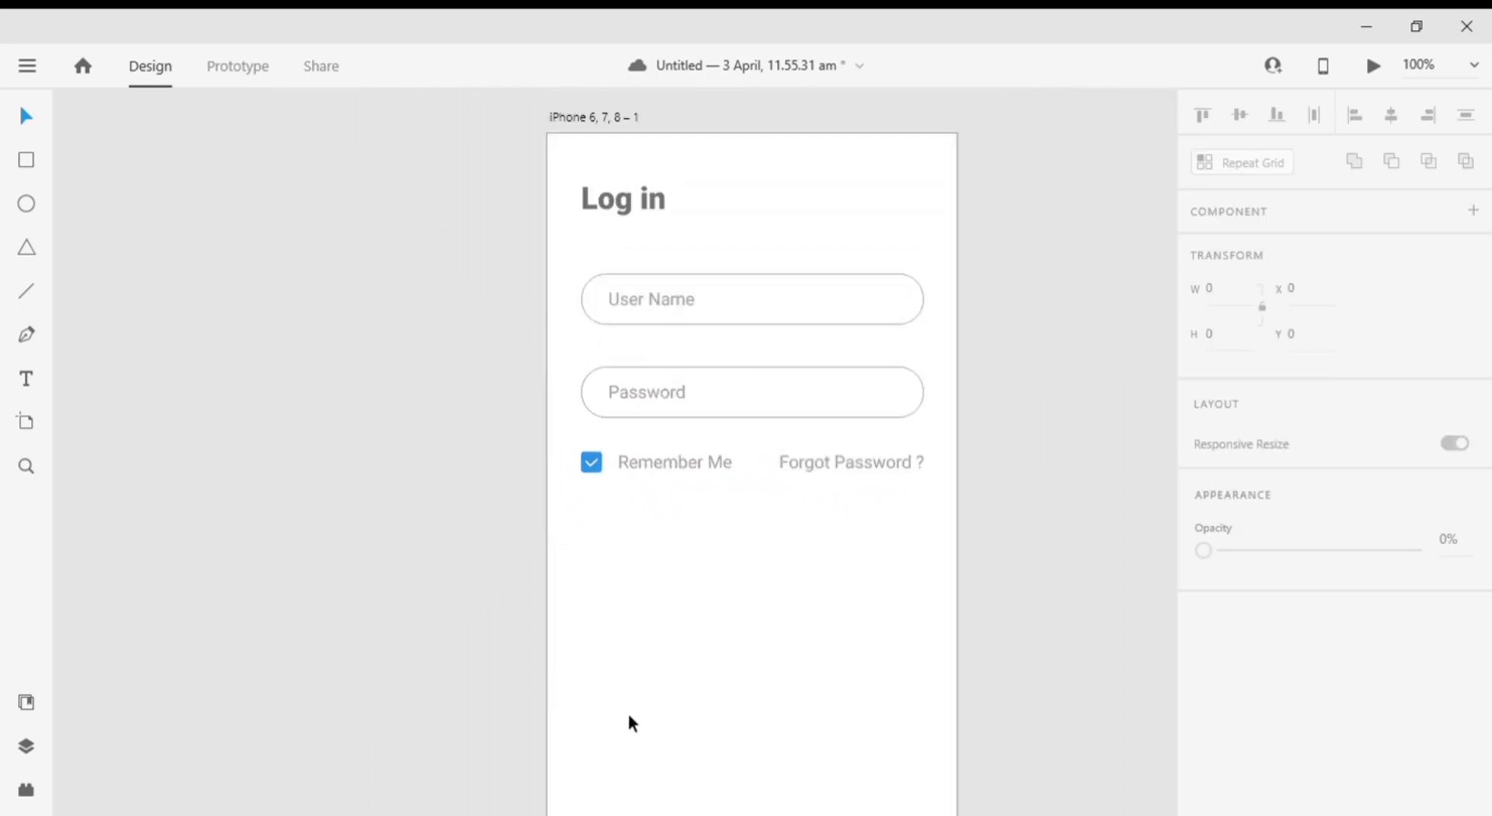
# - Place a blue copy of the input pill just below the Remember Me row as a button
pyautogui.click(752, 392)
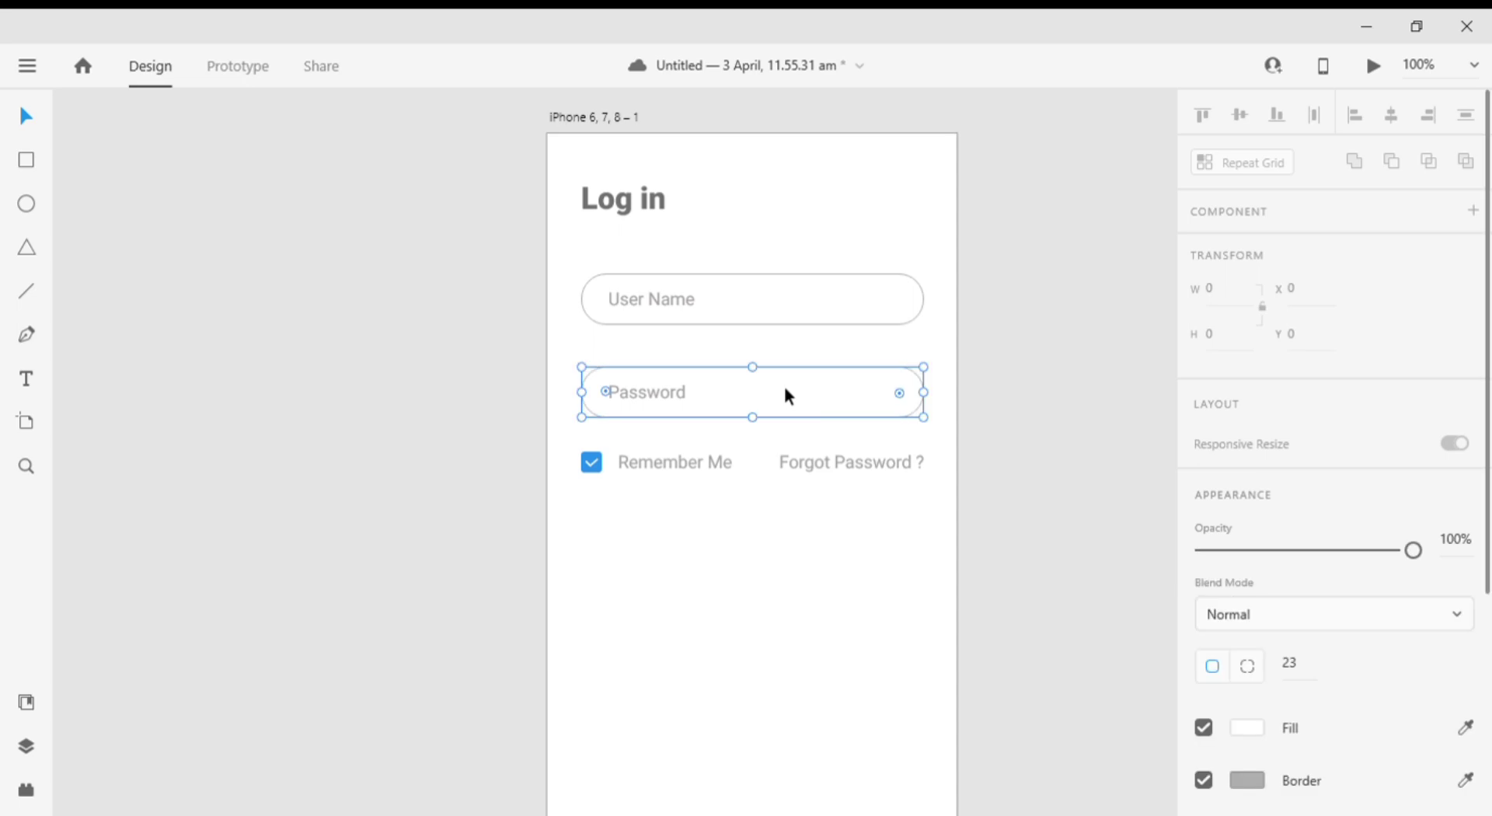
pyautogui.moveTo(752, 392); pyautogui.dragTo(752, 556)
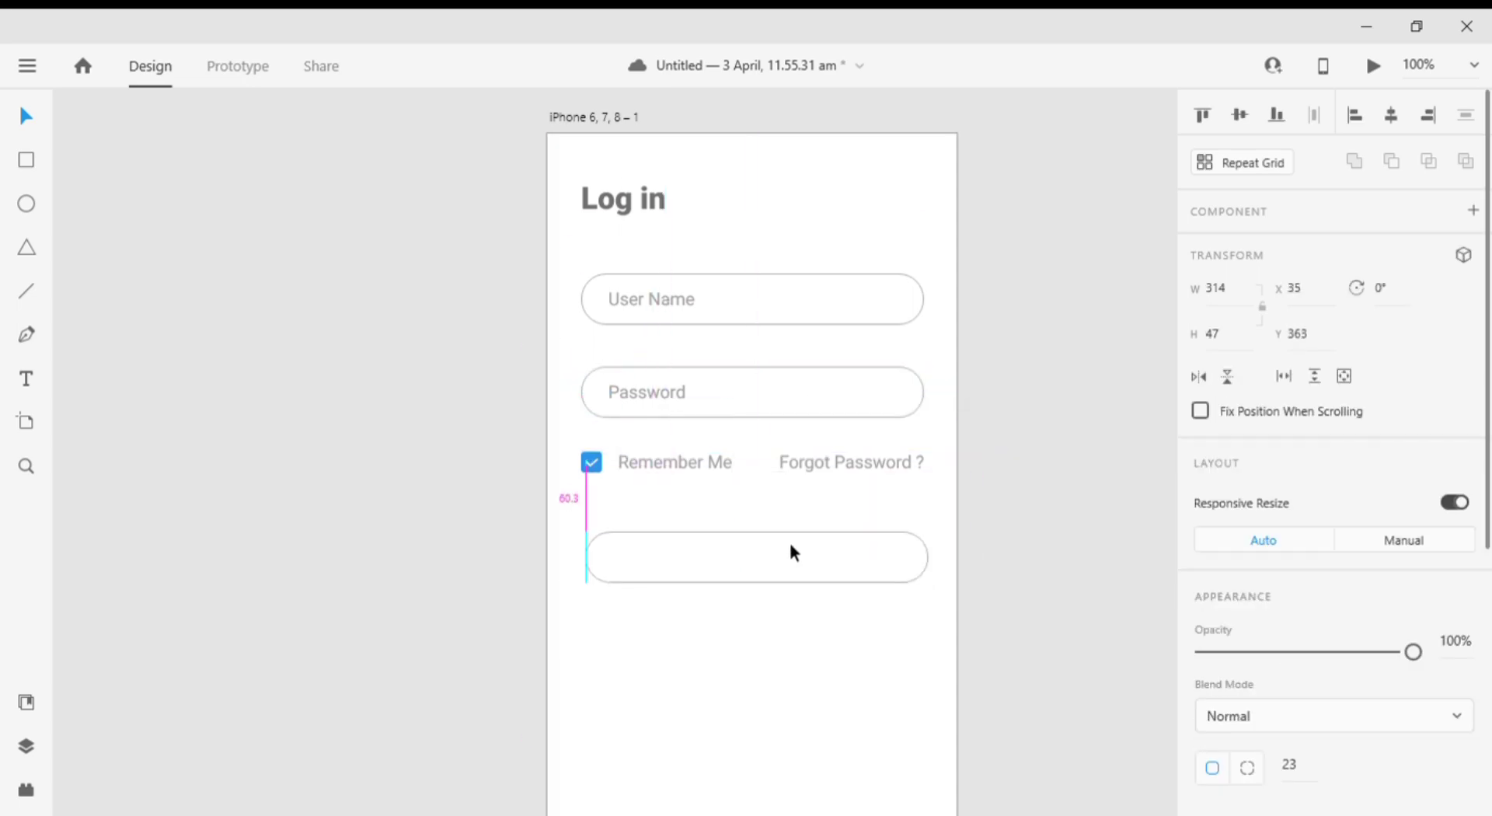
pyautogui.moveTo(756, 558); pyautogui.dragTo(757, 544)
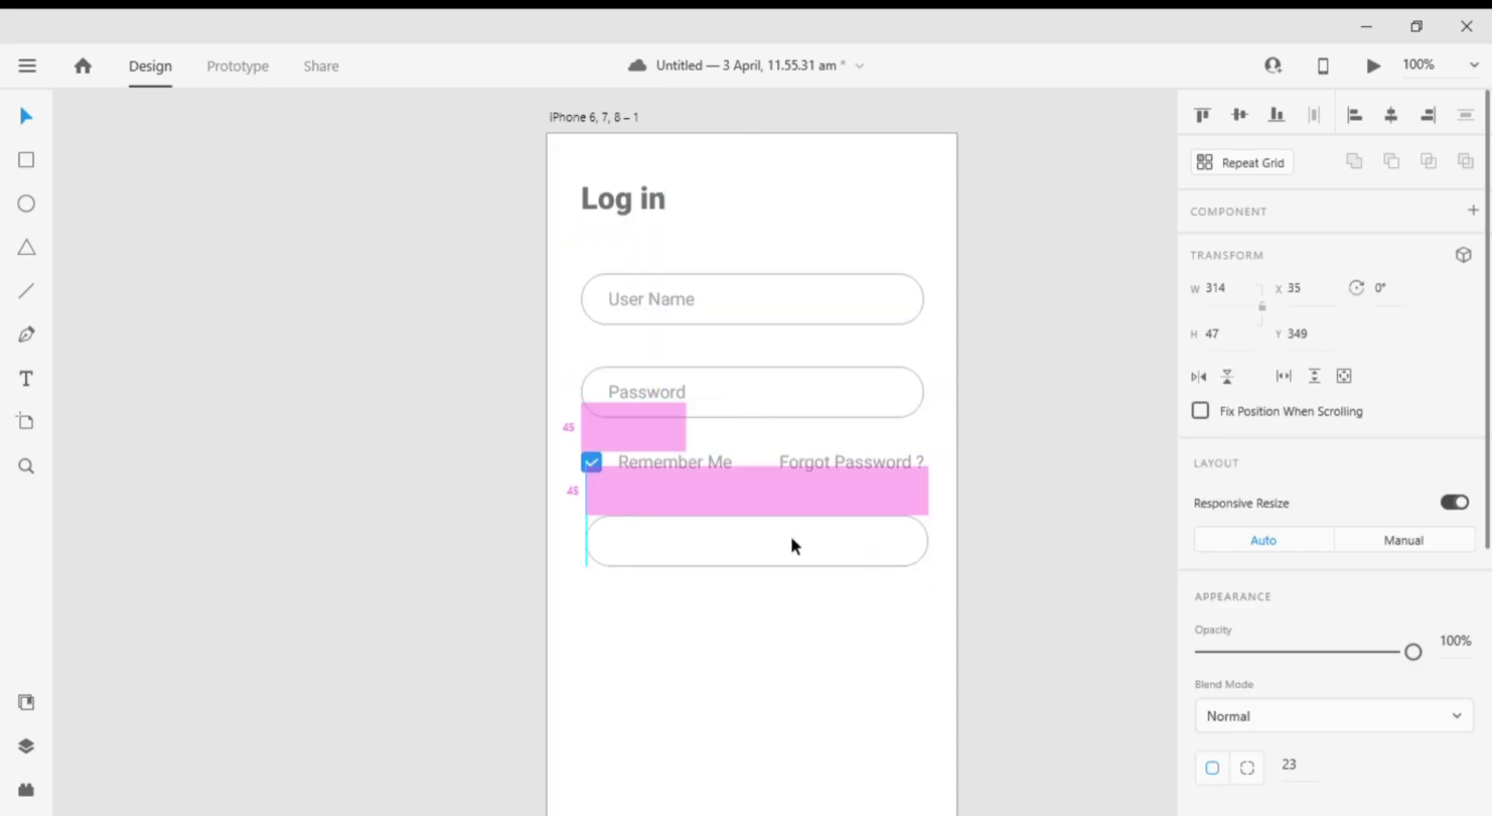
# - Label the button 'Log In' with centered text
pyautogui.click(755, 541)
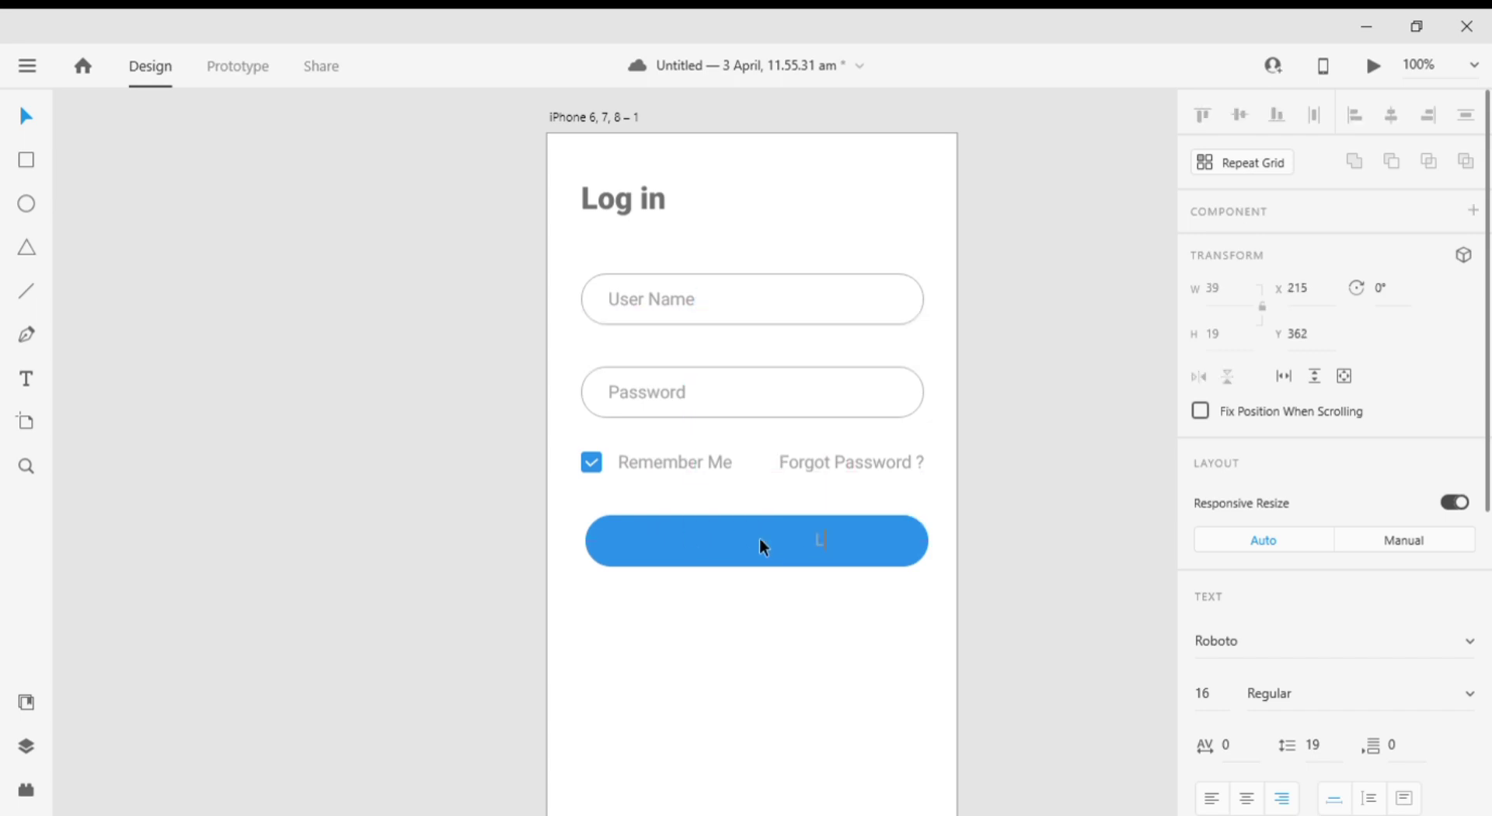
pyautogui.write('og')
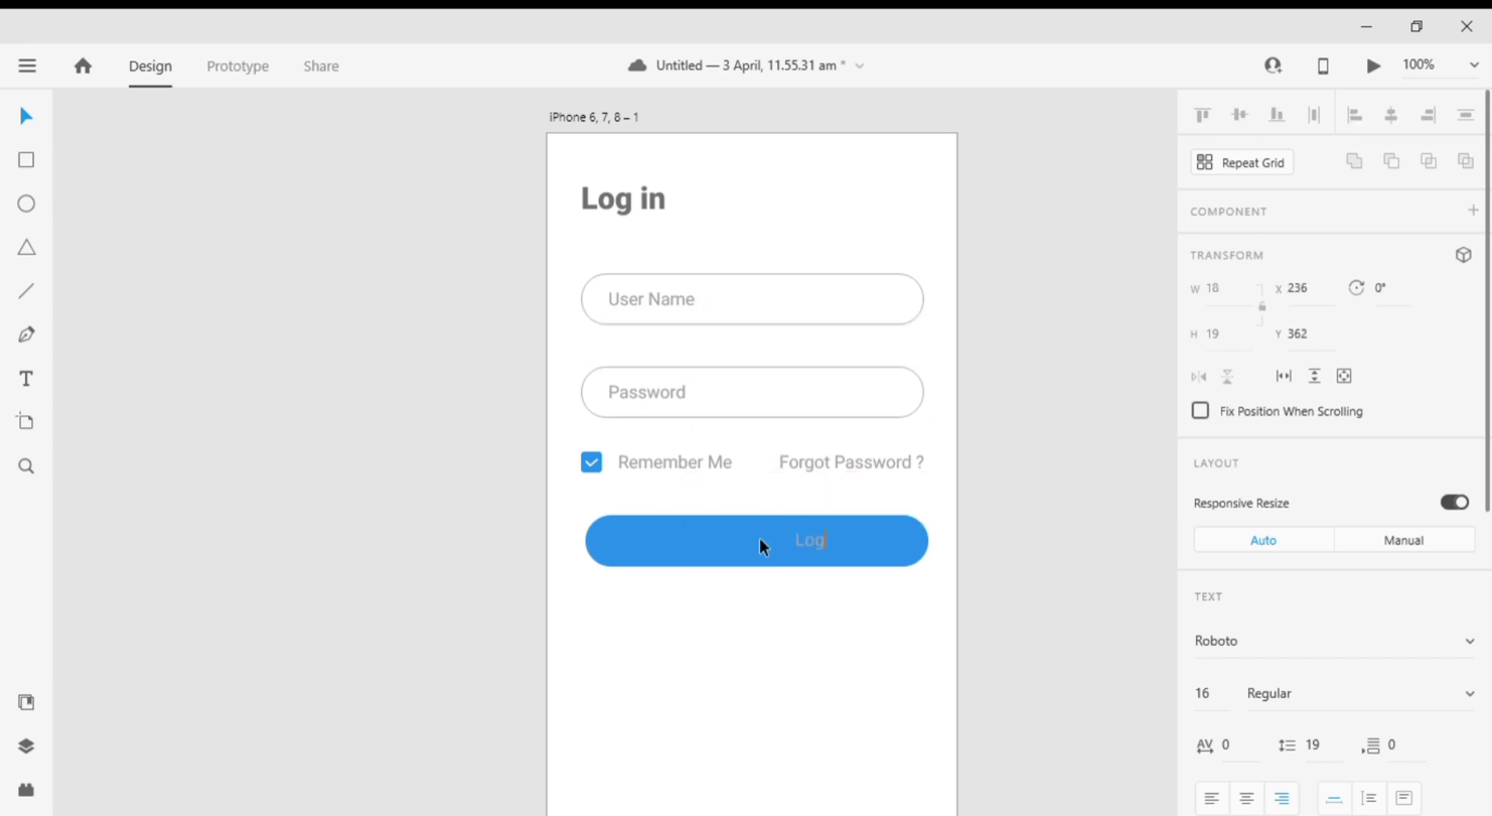
pyautogui.write('In')
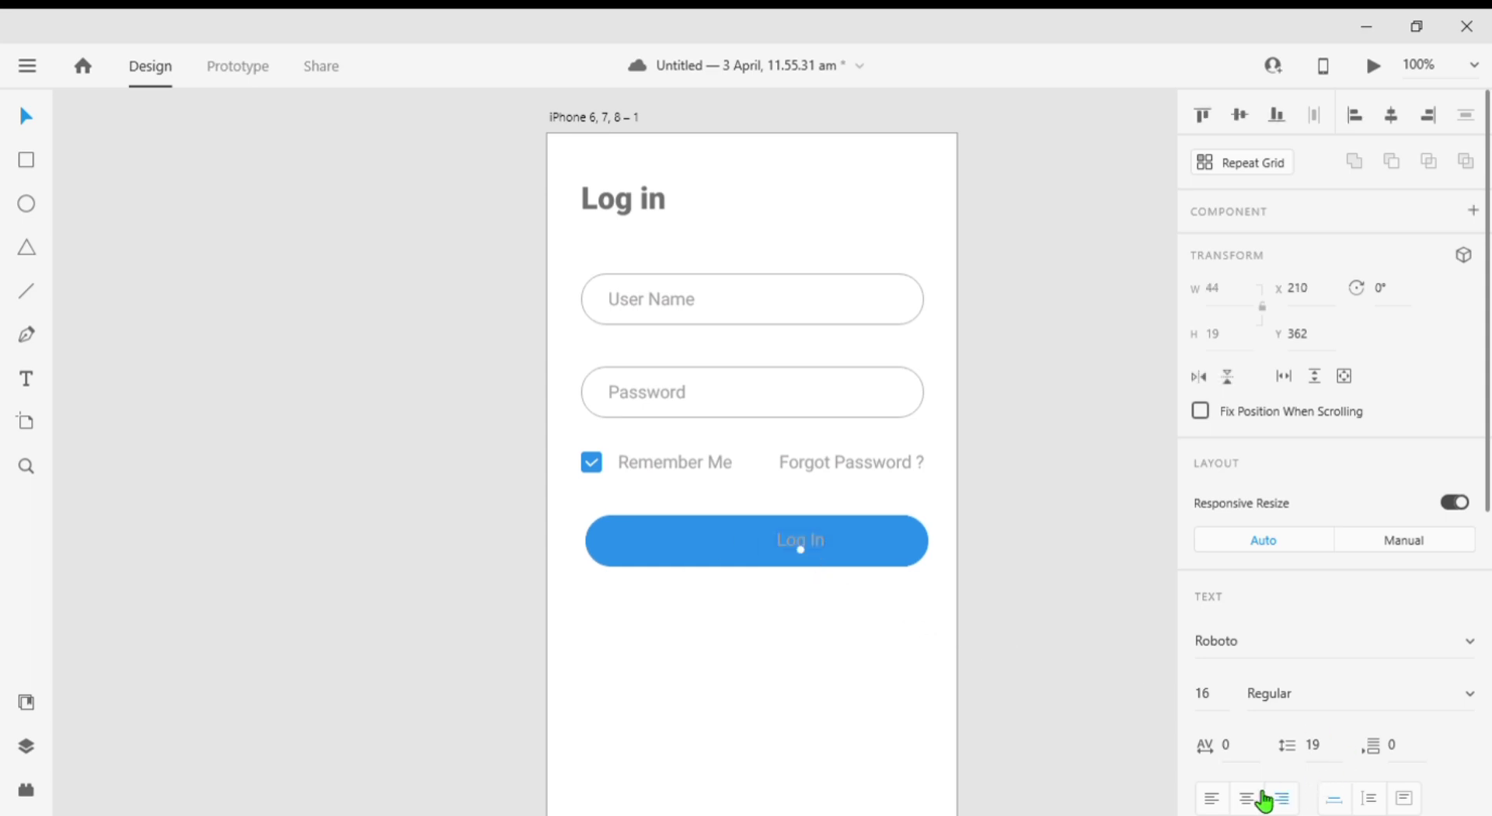
pyautogui.click(1245, 798)
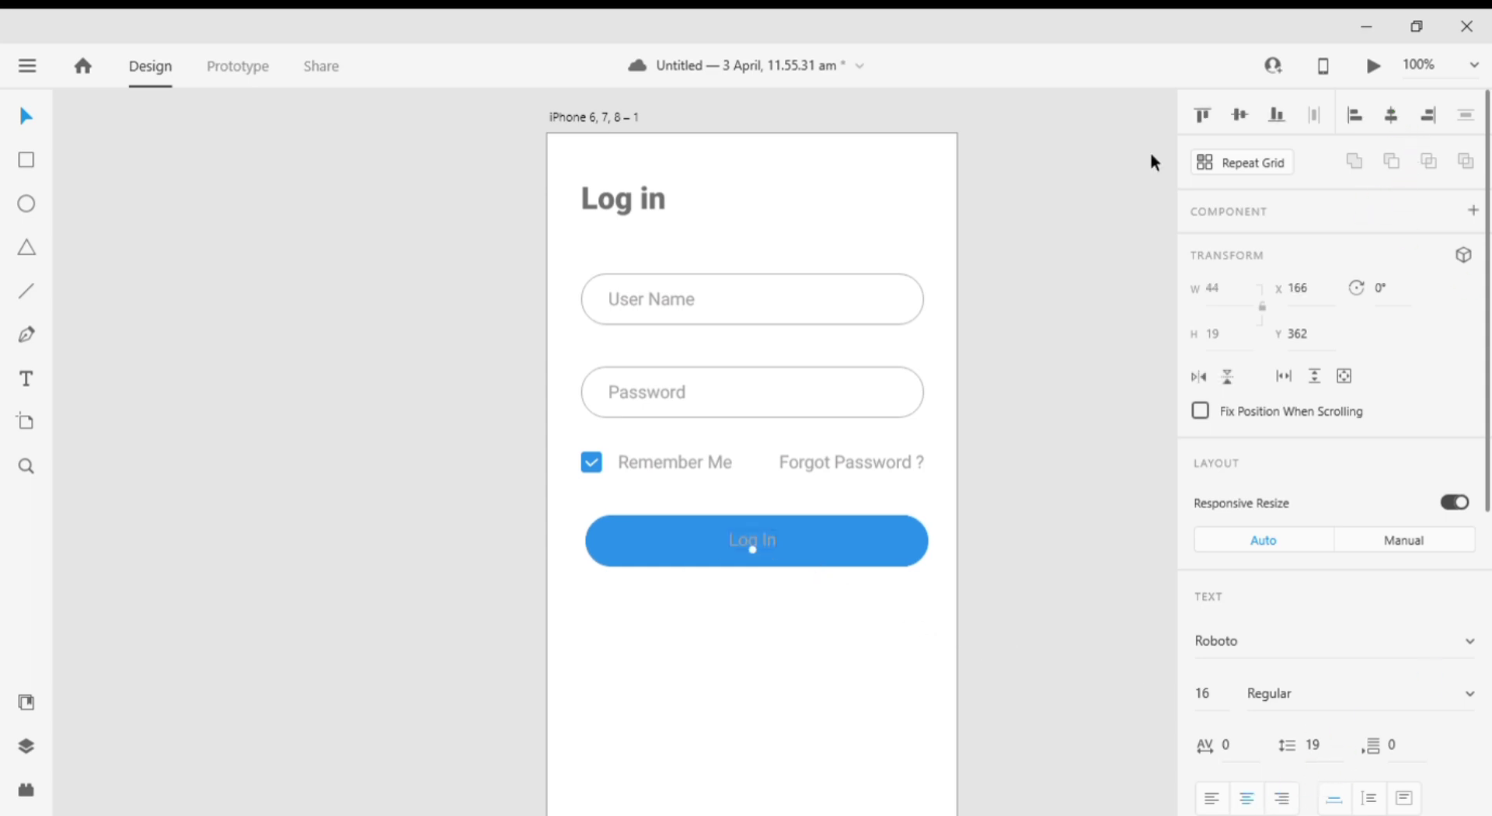
pyautogui.moveTo(1326, 512)
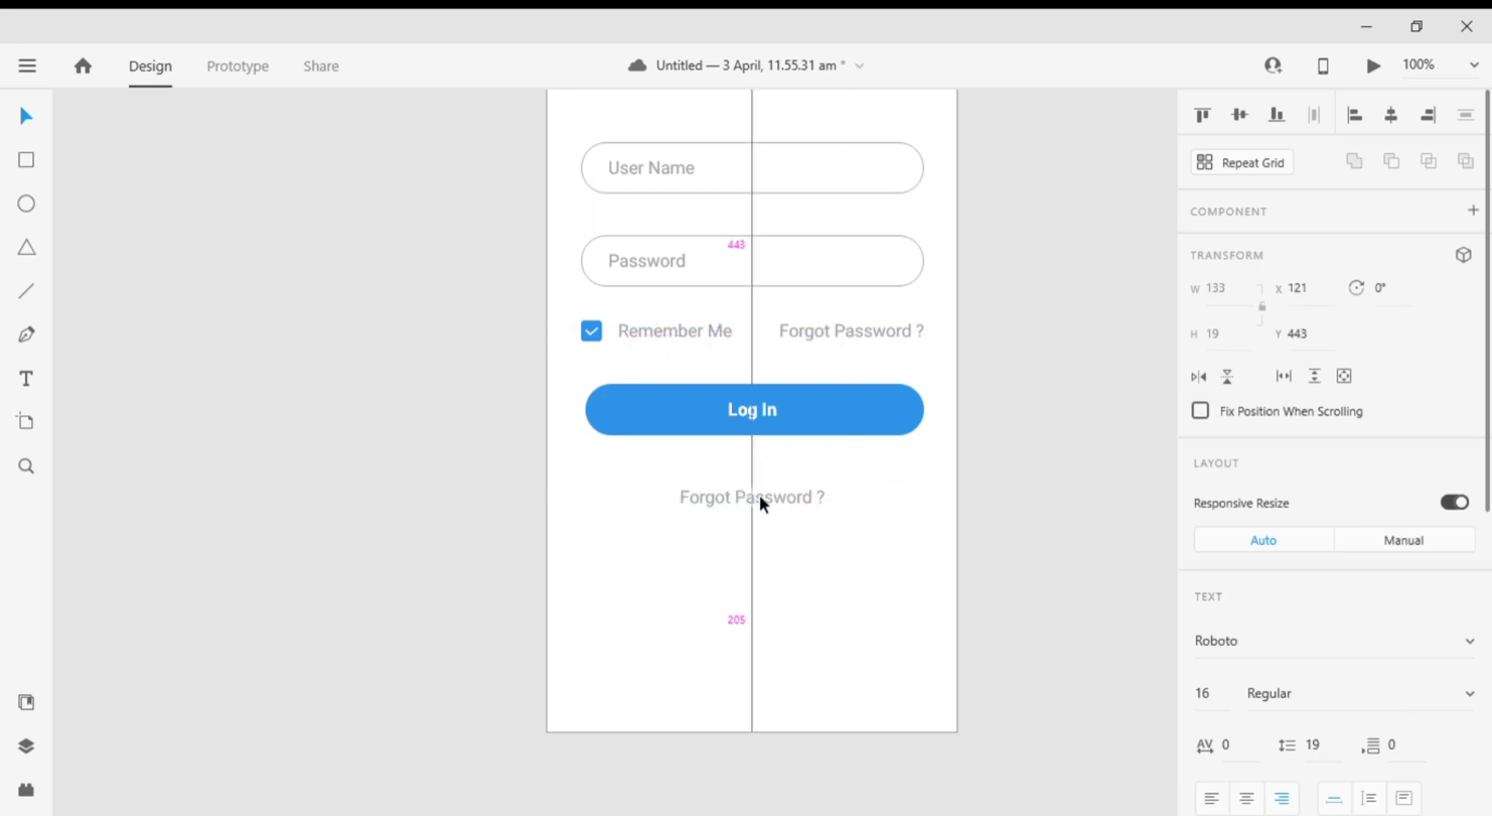
# - Replace the copied text below the button with a centred 'or' label
pyautogui.click(1390, 114)
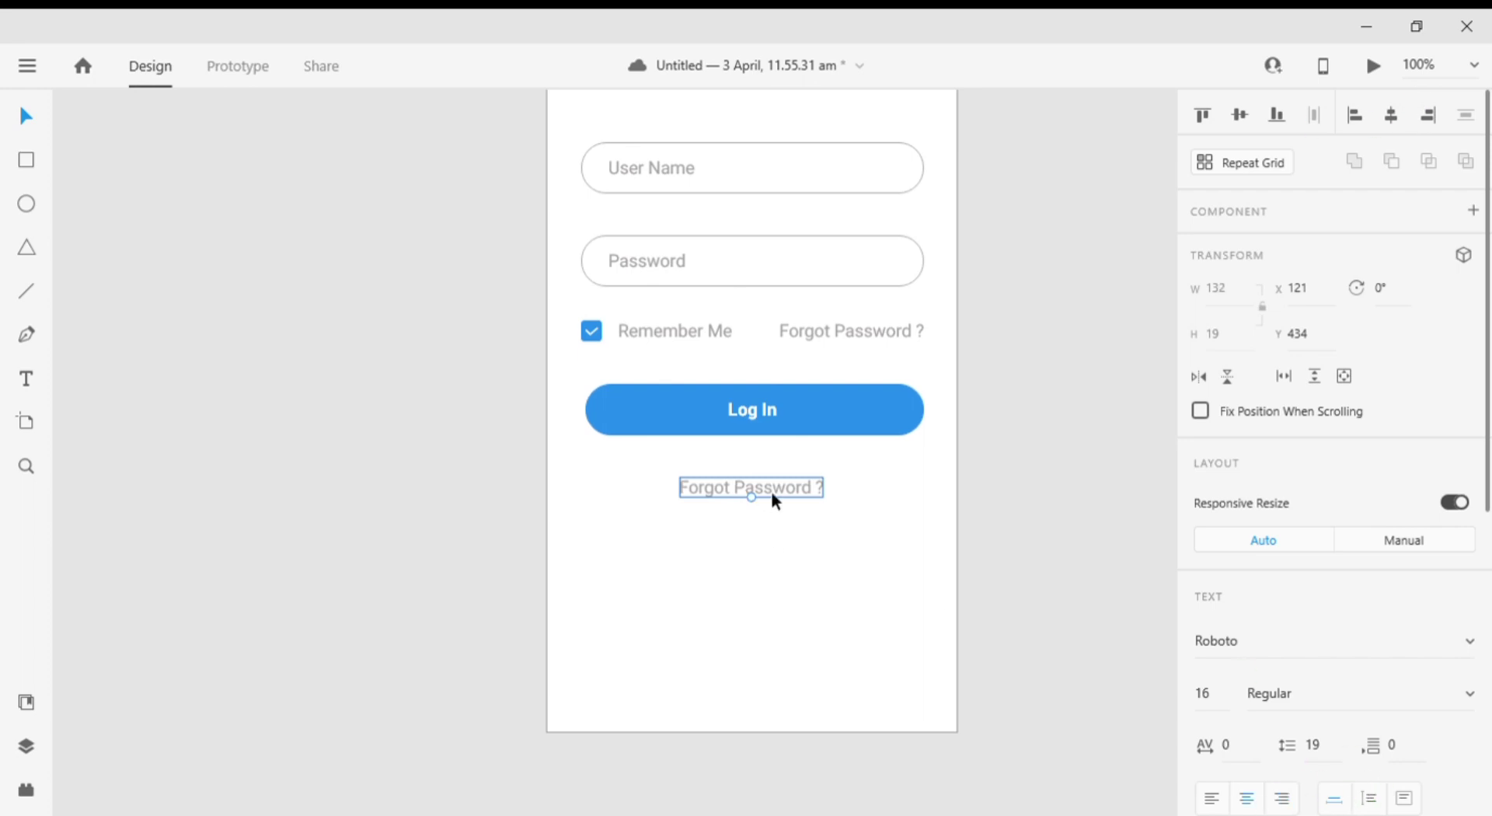
pyautogui.write('or')
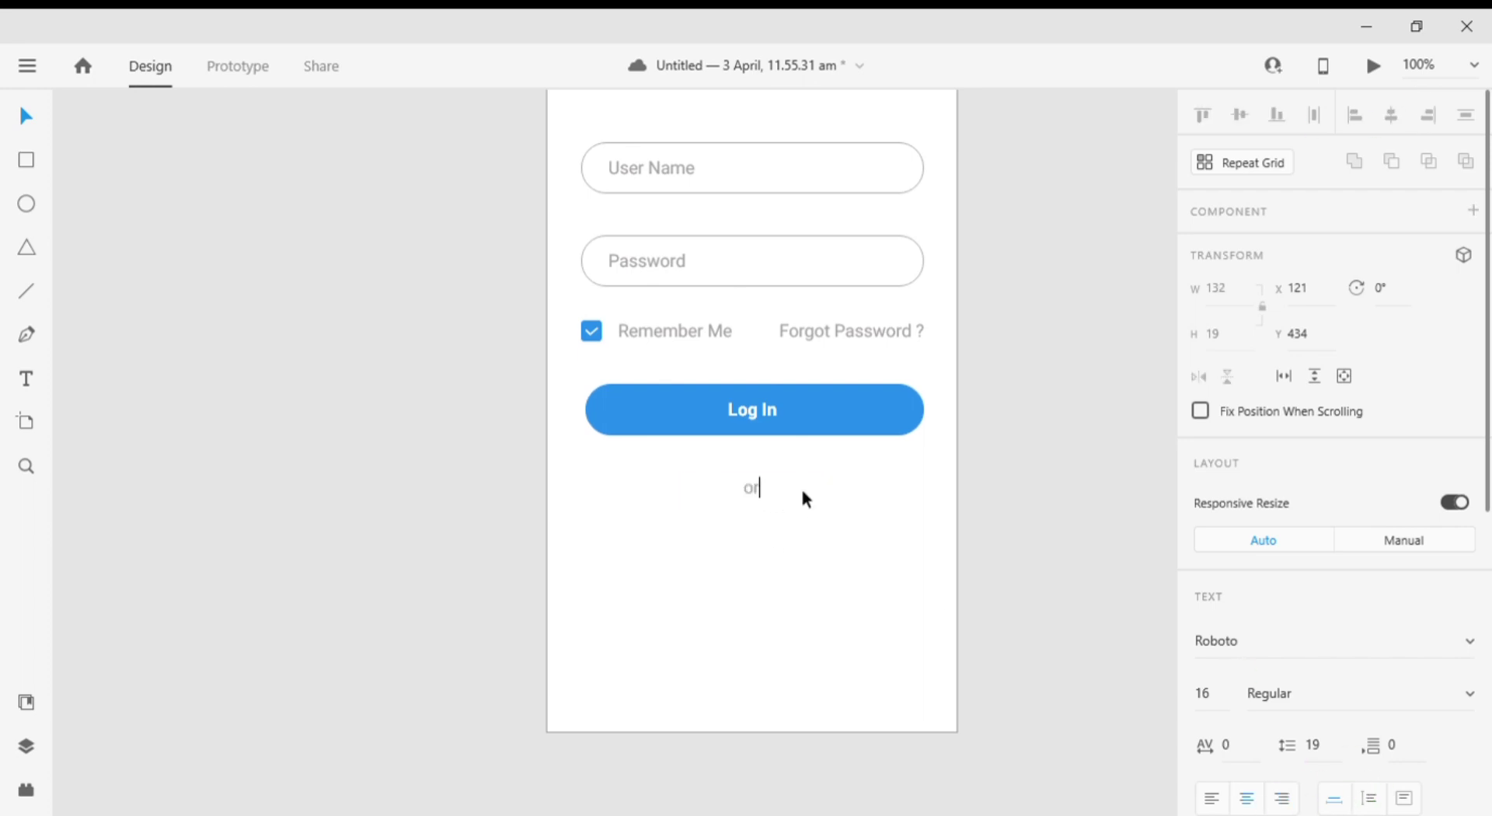
pyautogui.click(1390, 114)
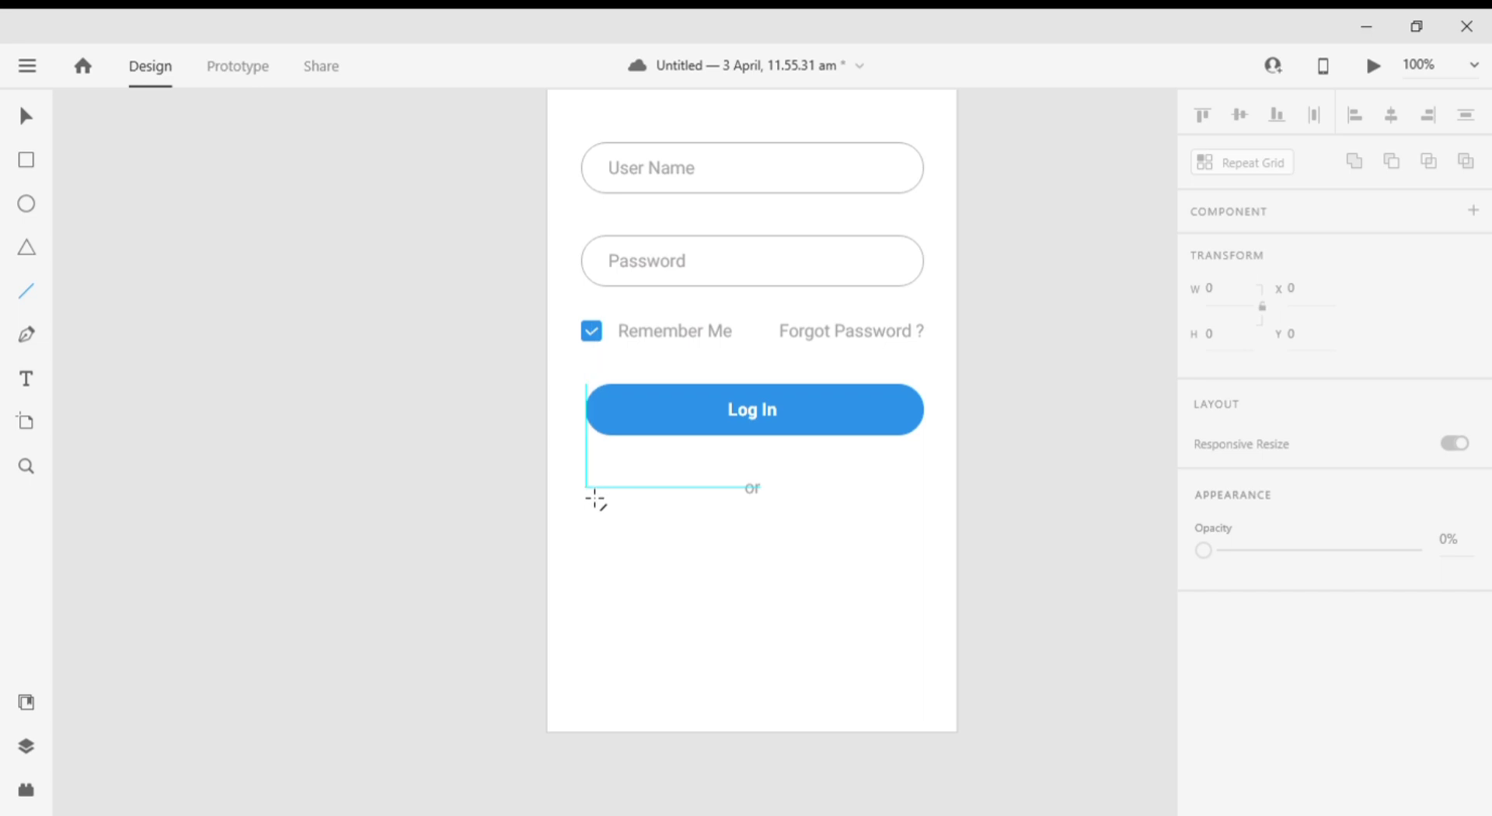
# - Draw a thin line left of 'or' with border colour #E8E7E7 and duplicate it to the right side
pyautogui.moveTo(590, 488); pyautogui.dragTo(718, 488)
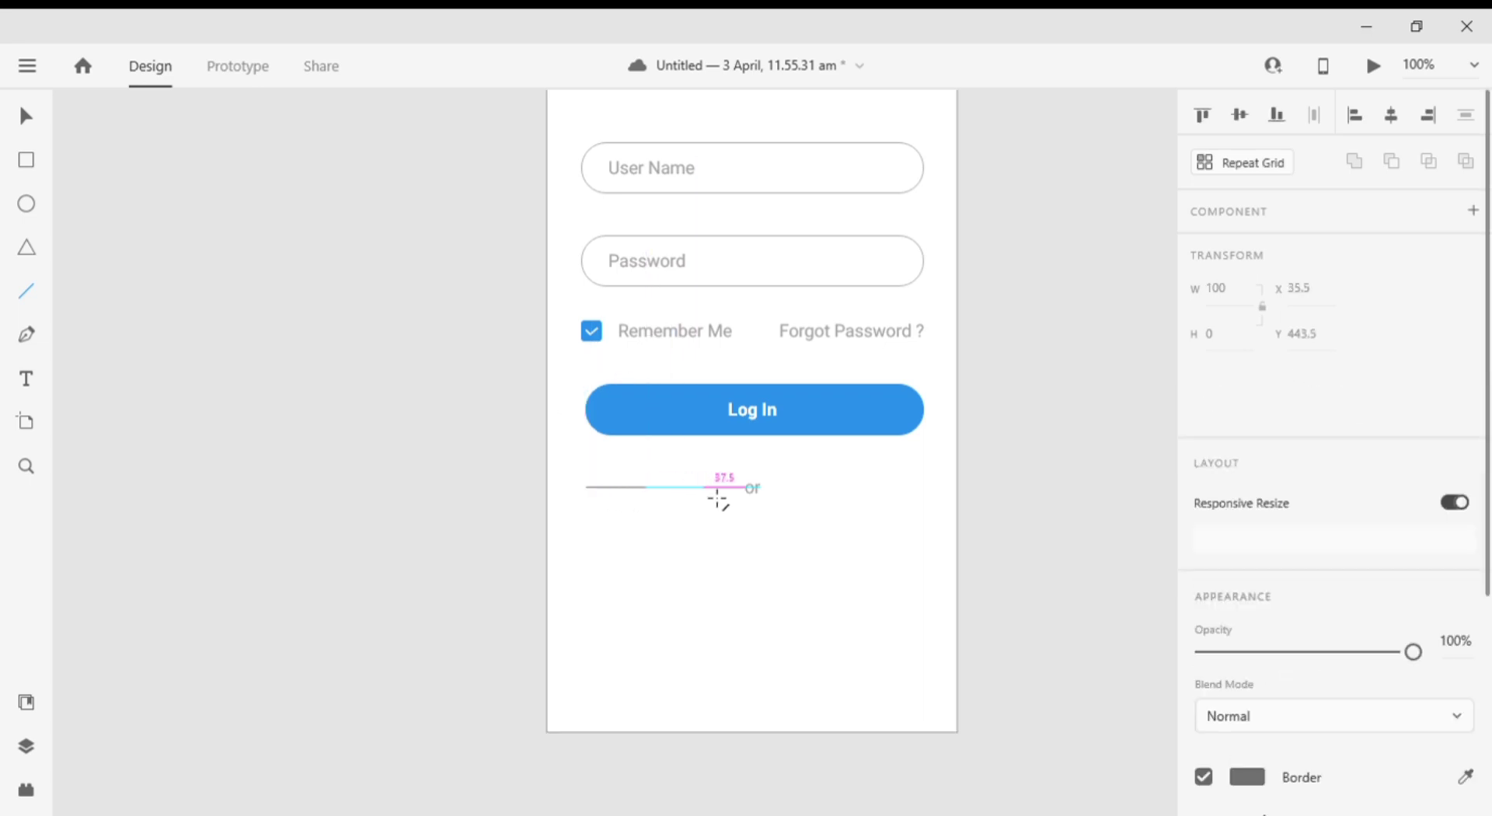
pyautogui.moveTo(700, 486); pyautogui.dragTo(762, 486)
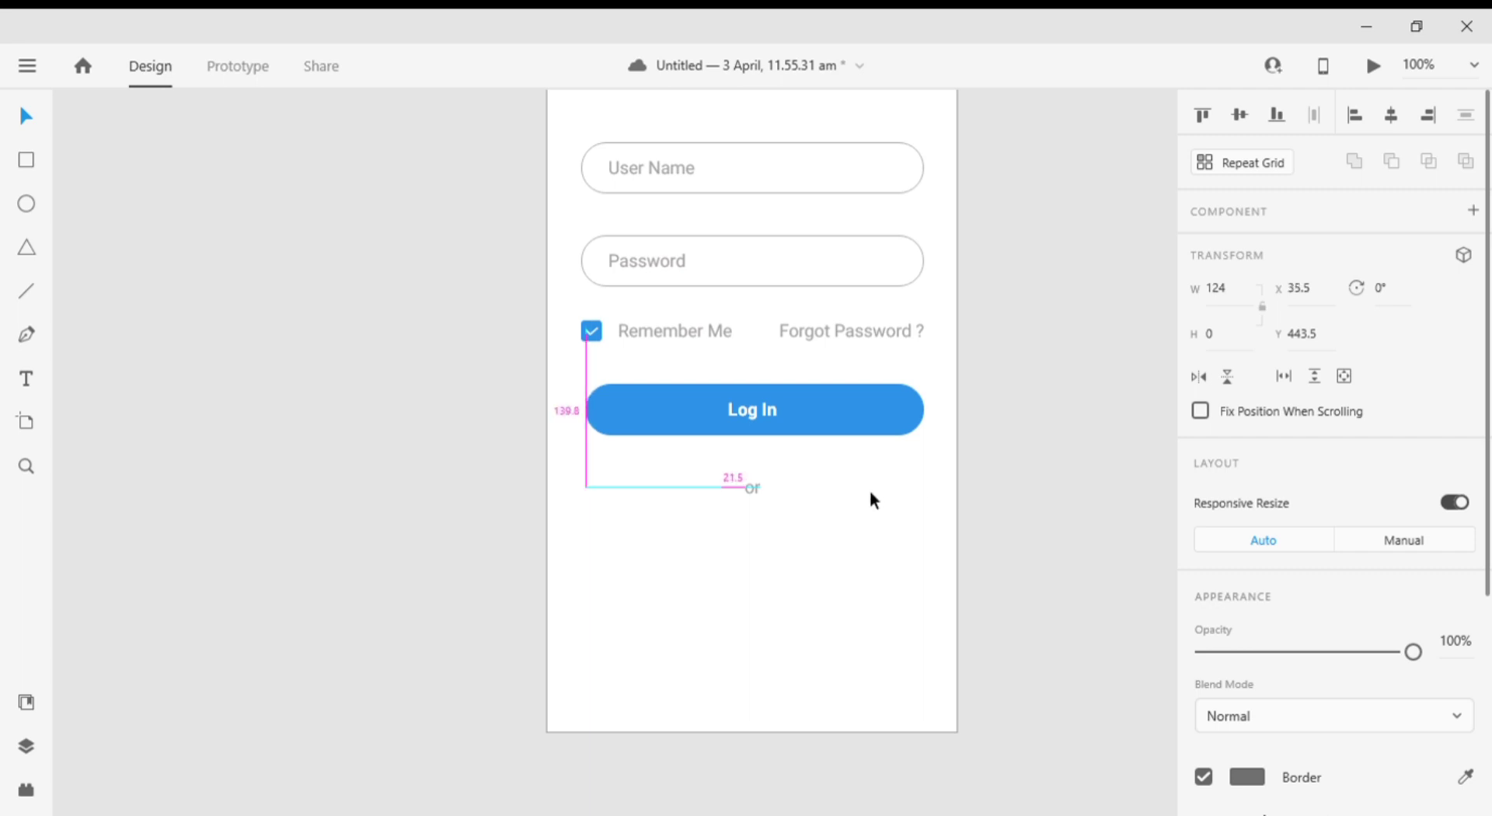
pyautogui.scroll(-3)
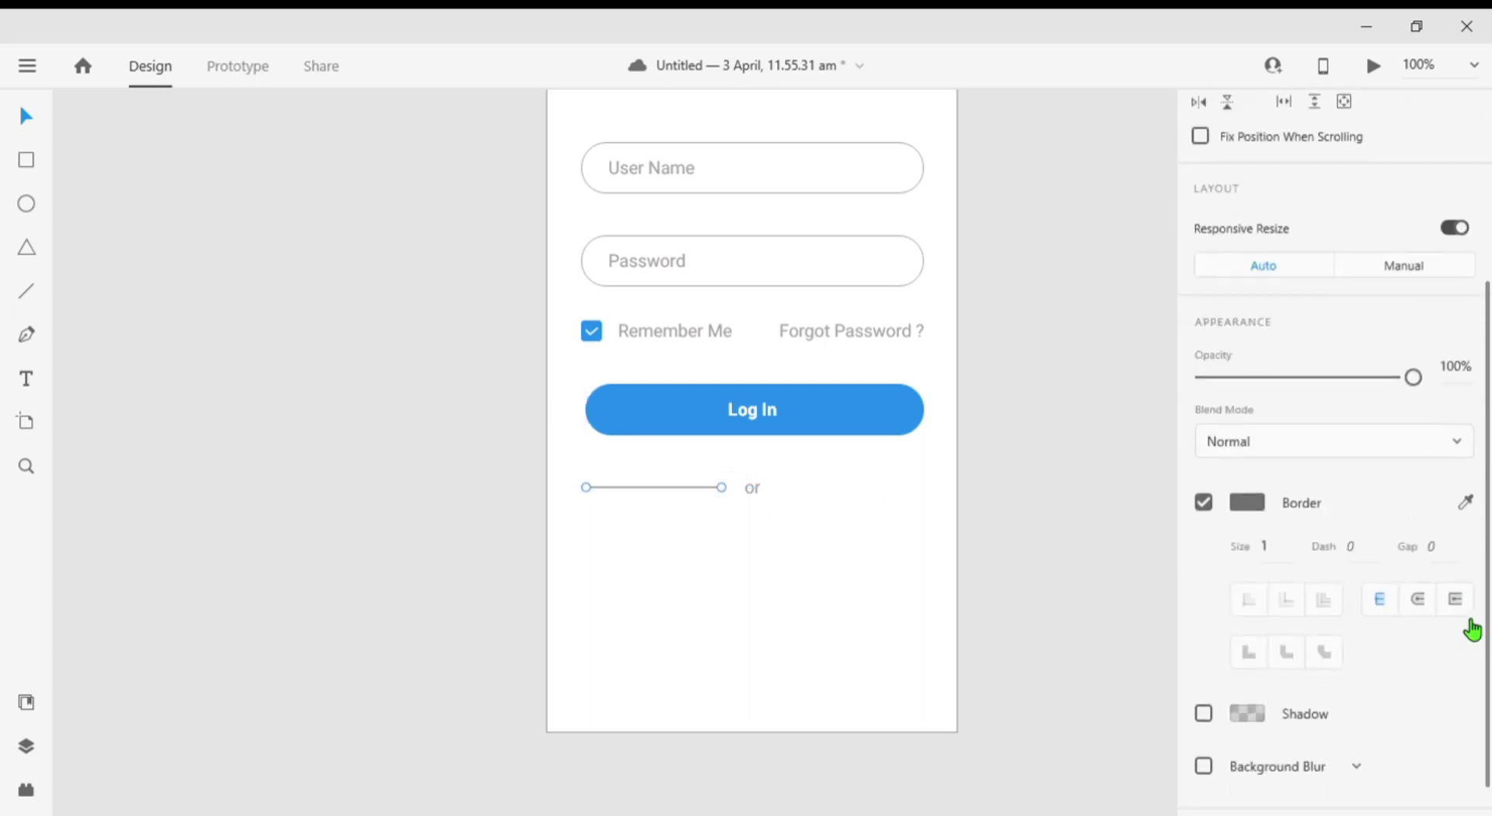
pyautogui.click(1247, 502)
pyautogui.write('#E8E7E7')
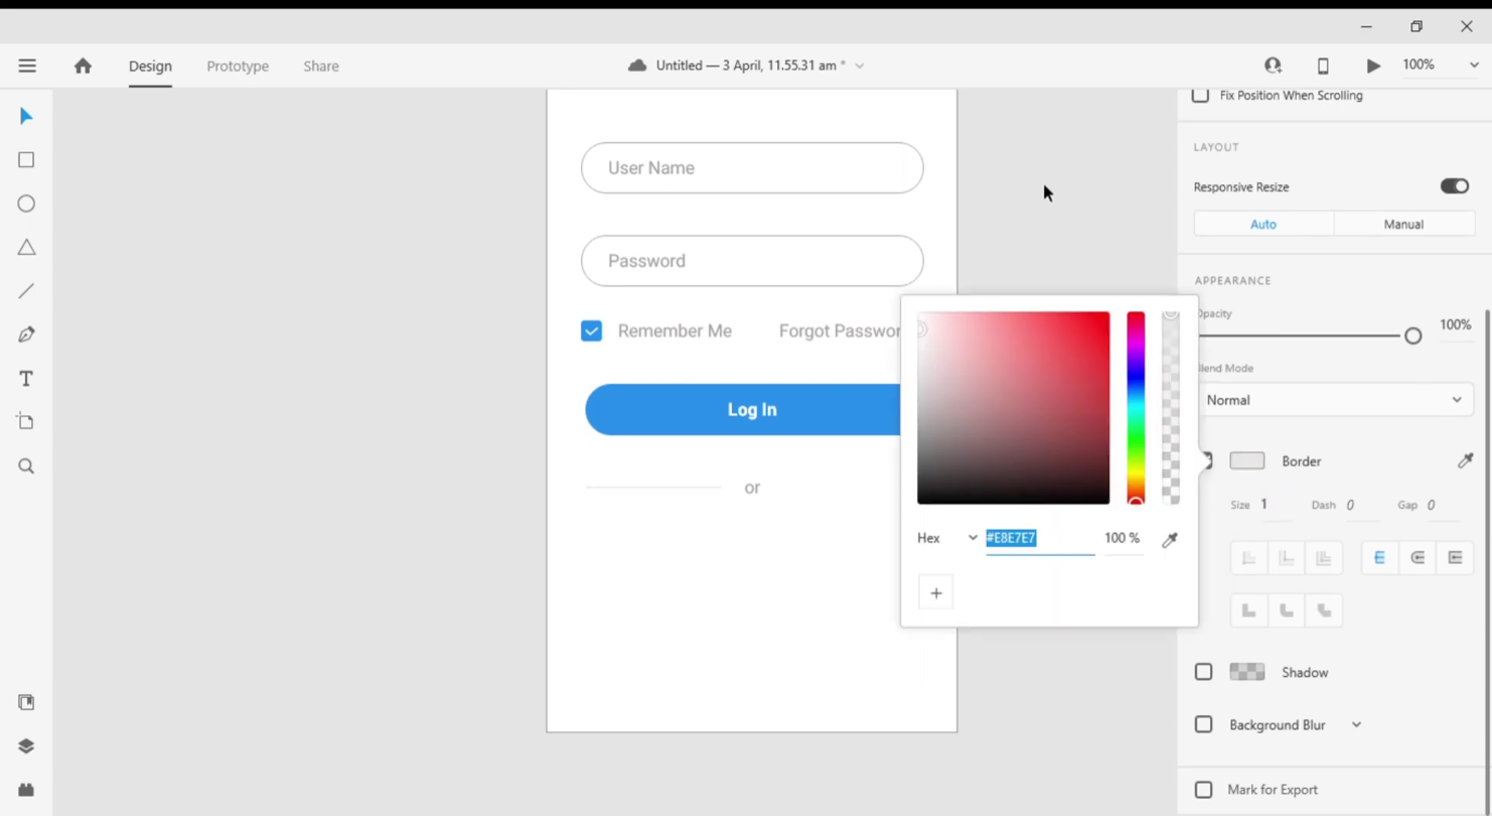
pyautogui.click(654, 488)
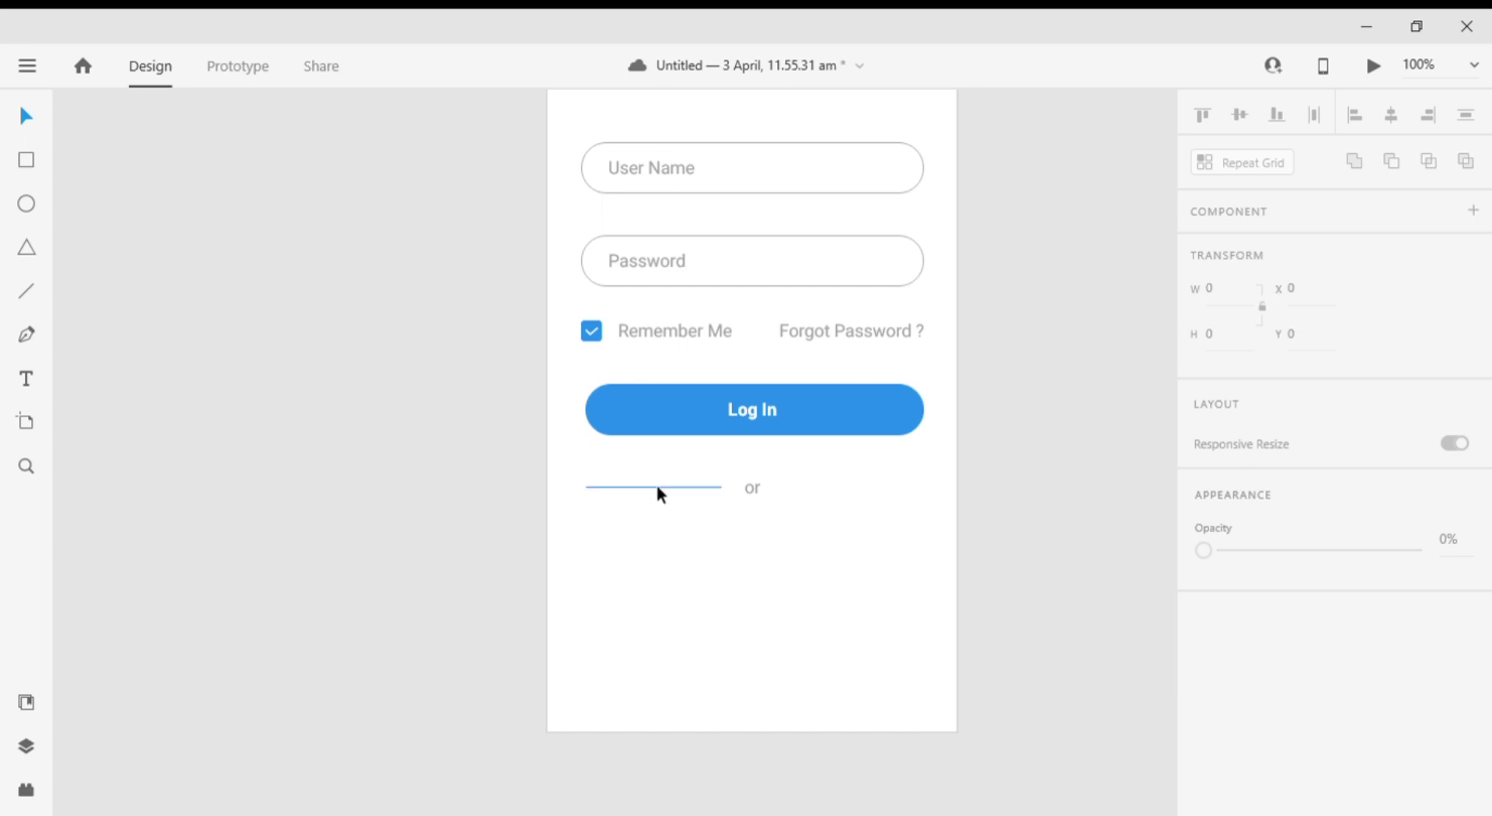
pyautogui.click(652, 487)
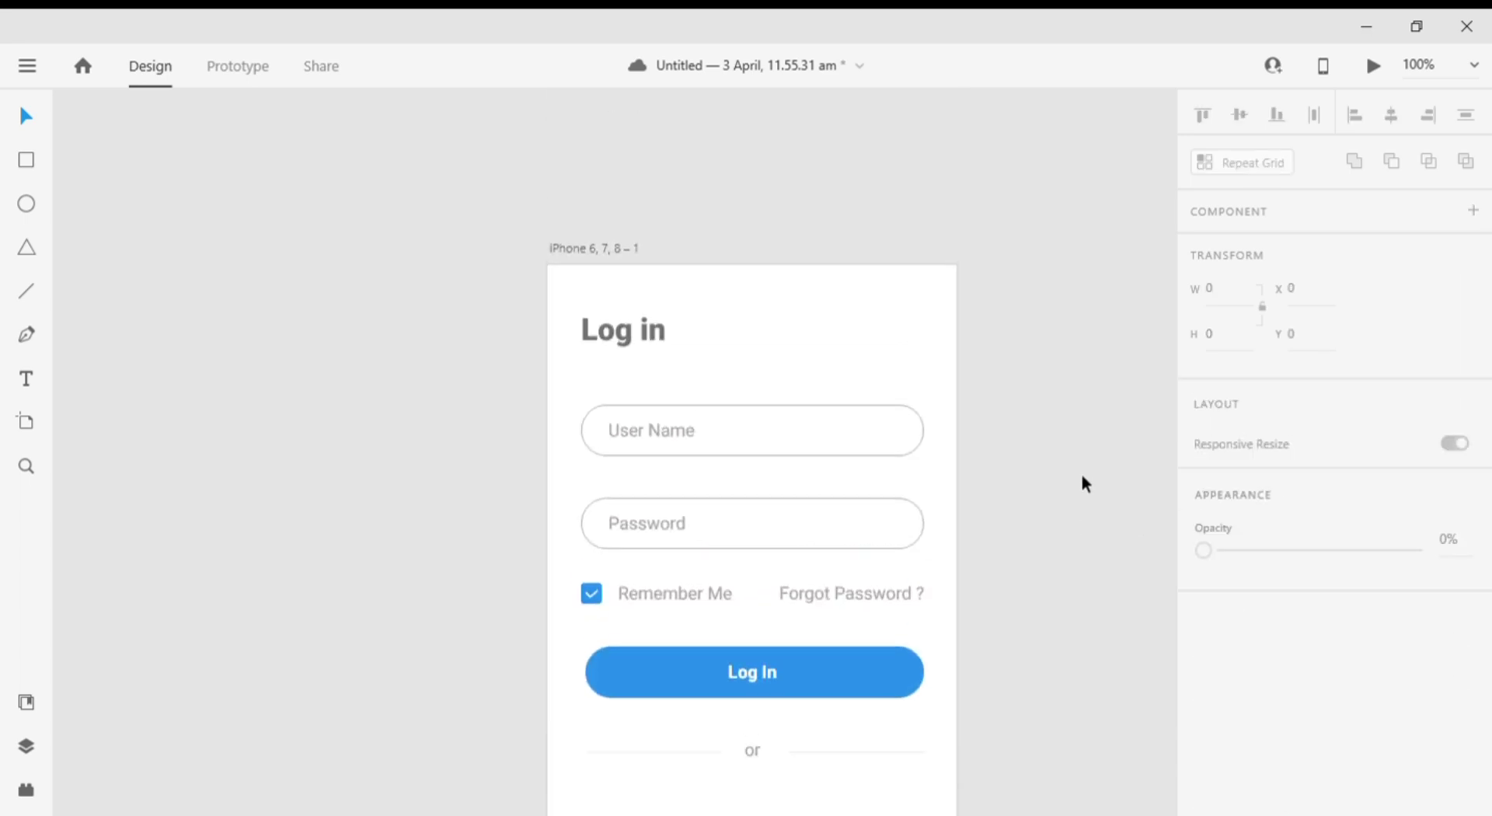
pyautogui.scroll(-3)
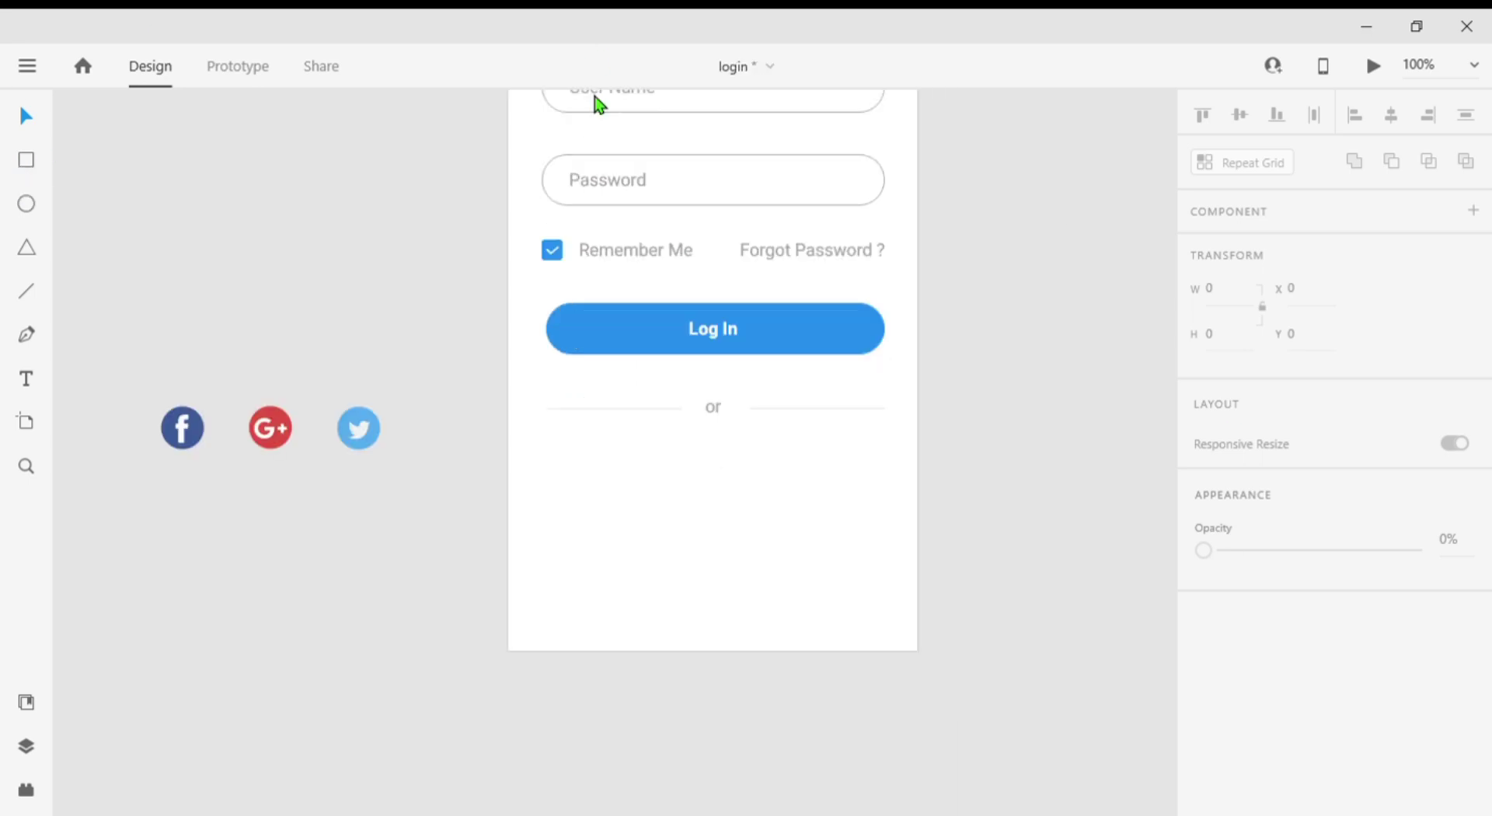
pyautogui.moveTo(589, 112)
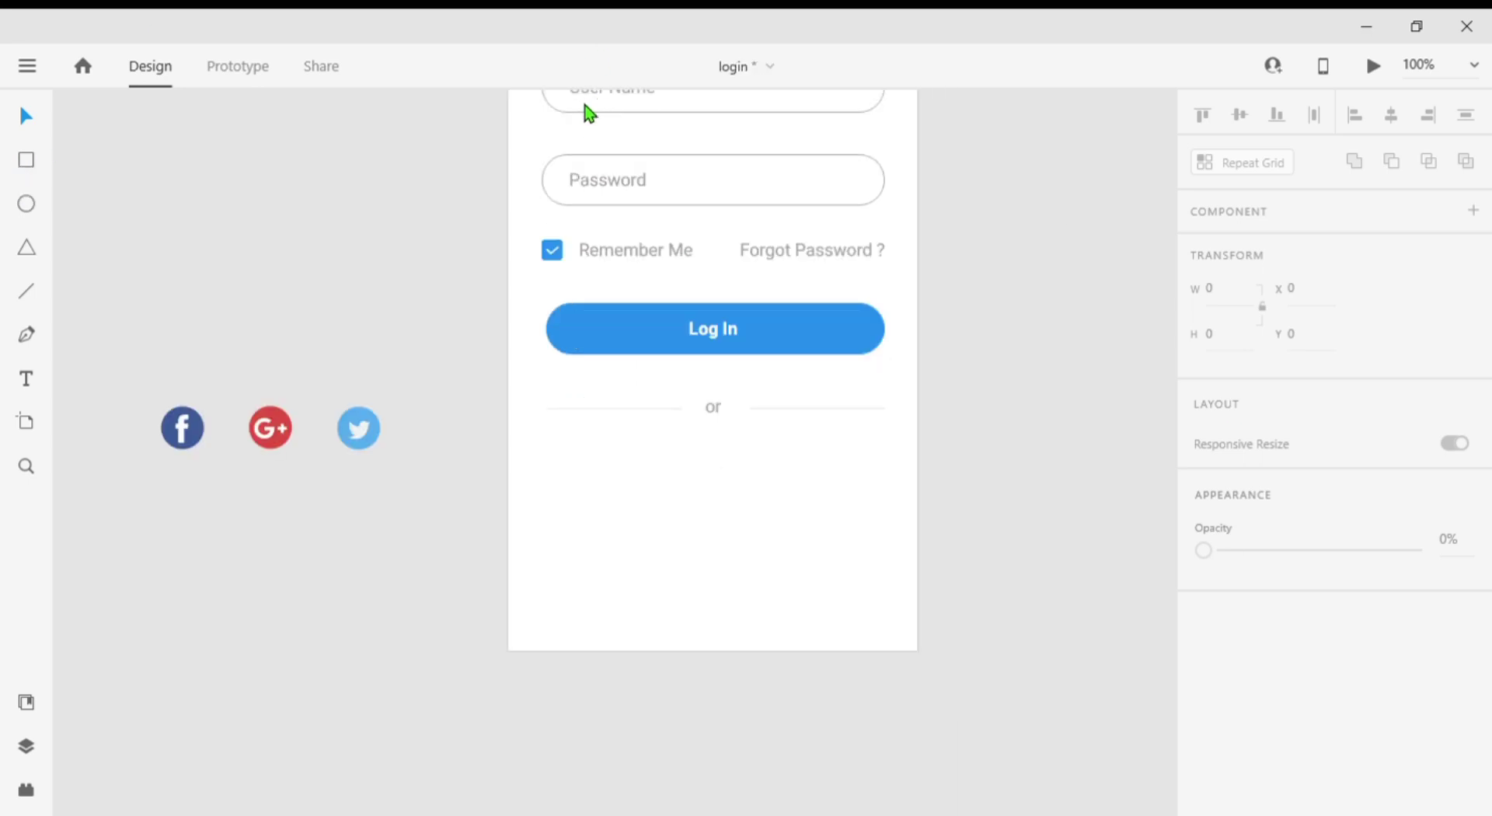
pyautogui.moveTo(269, 566)
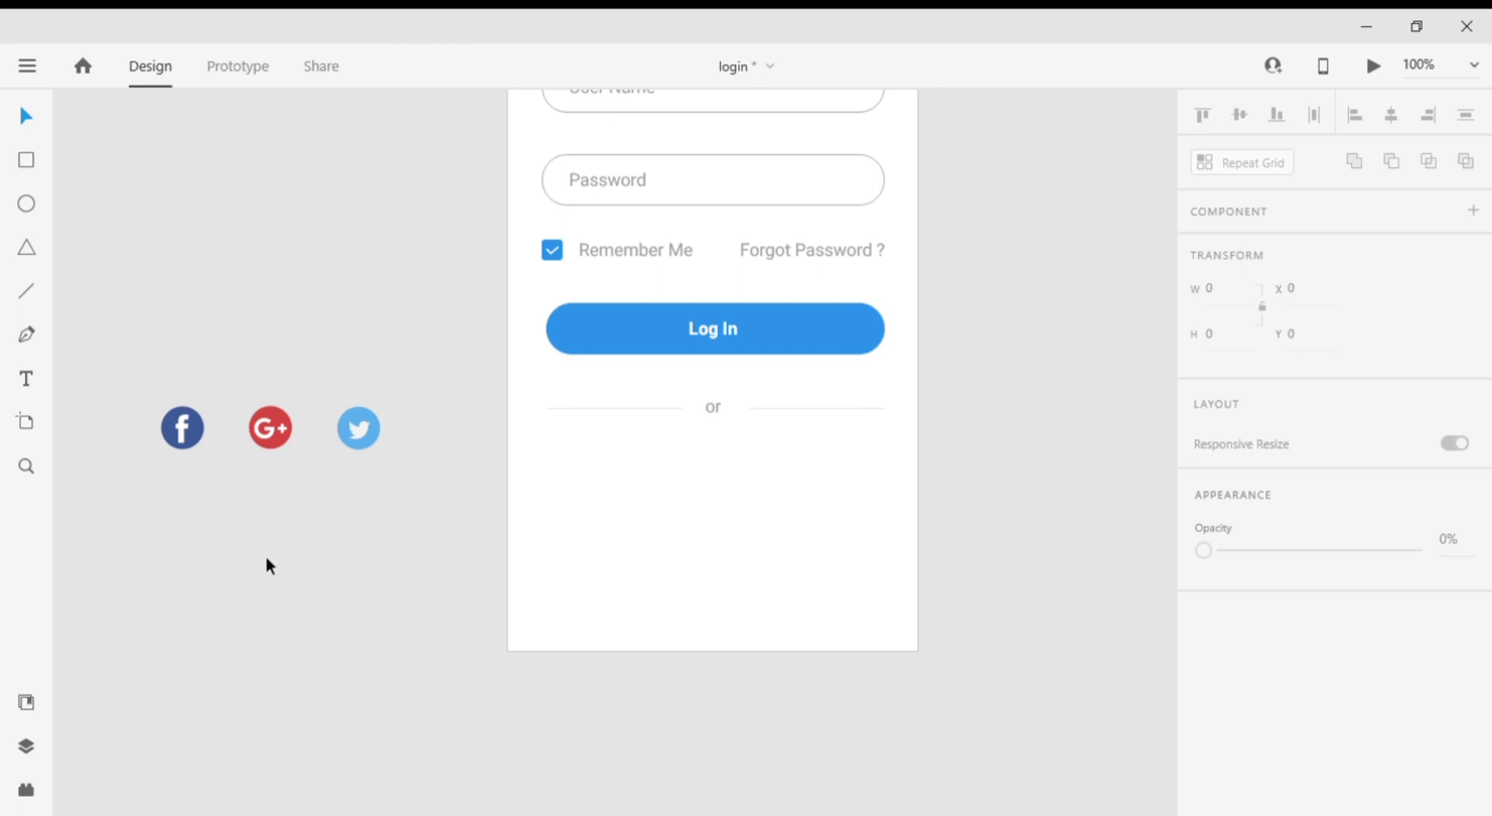
pyautogui.moveTo(283, 529)
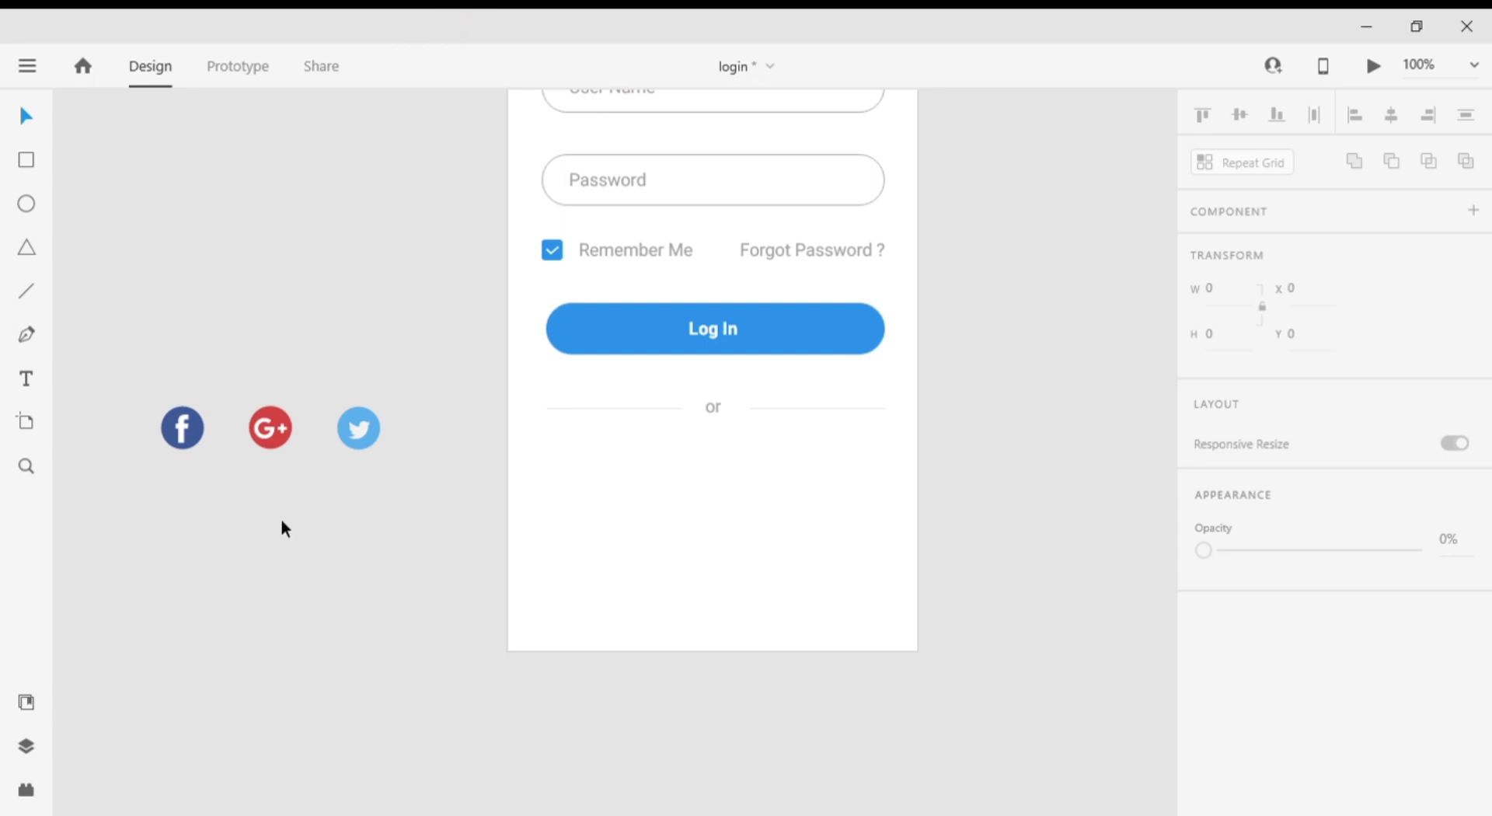
# - Move the Google+ icon below the 'or' divider and centre it horizontally on the artboard
pyautogui.click(357, 428)
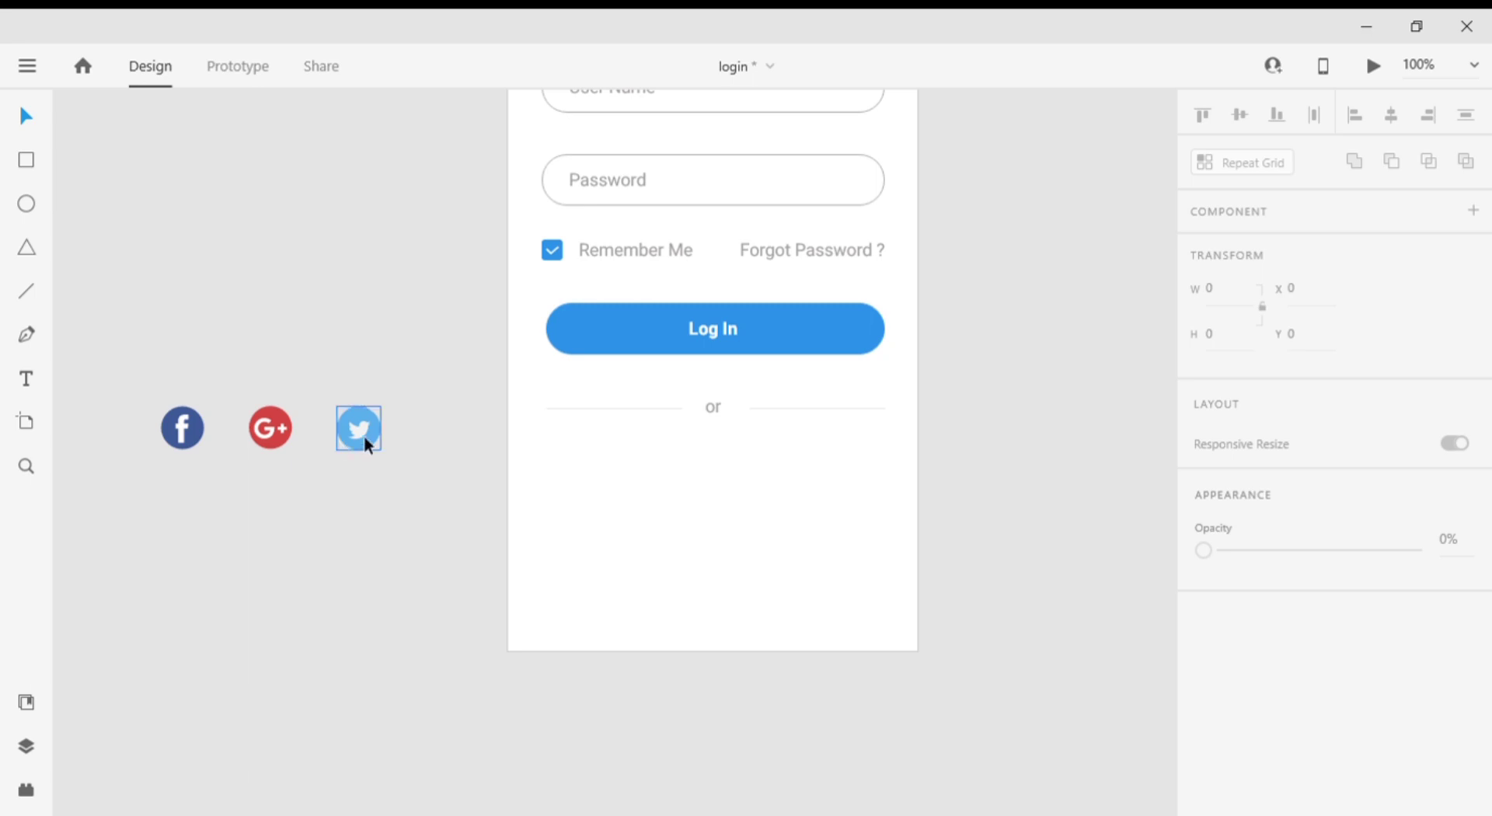
pyautogui.click(357, 427)
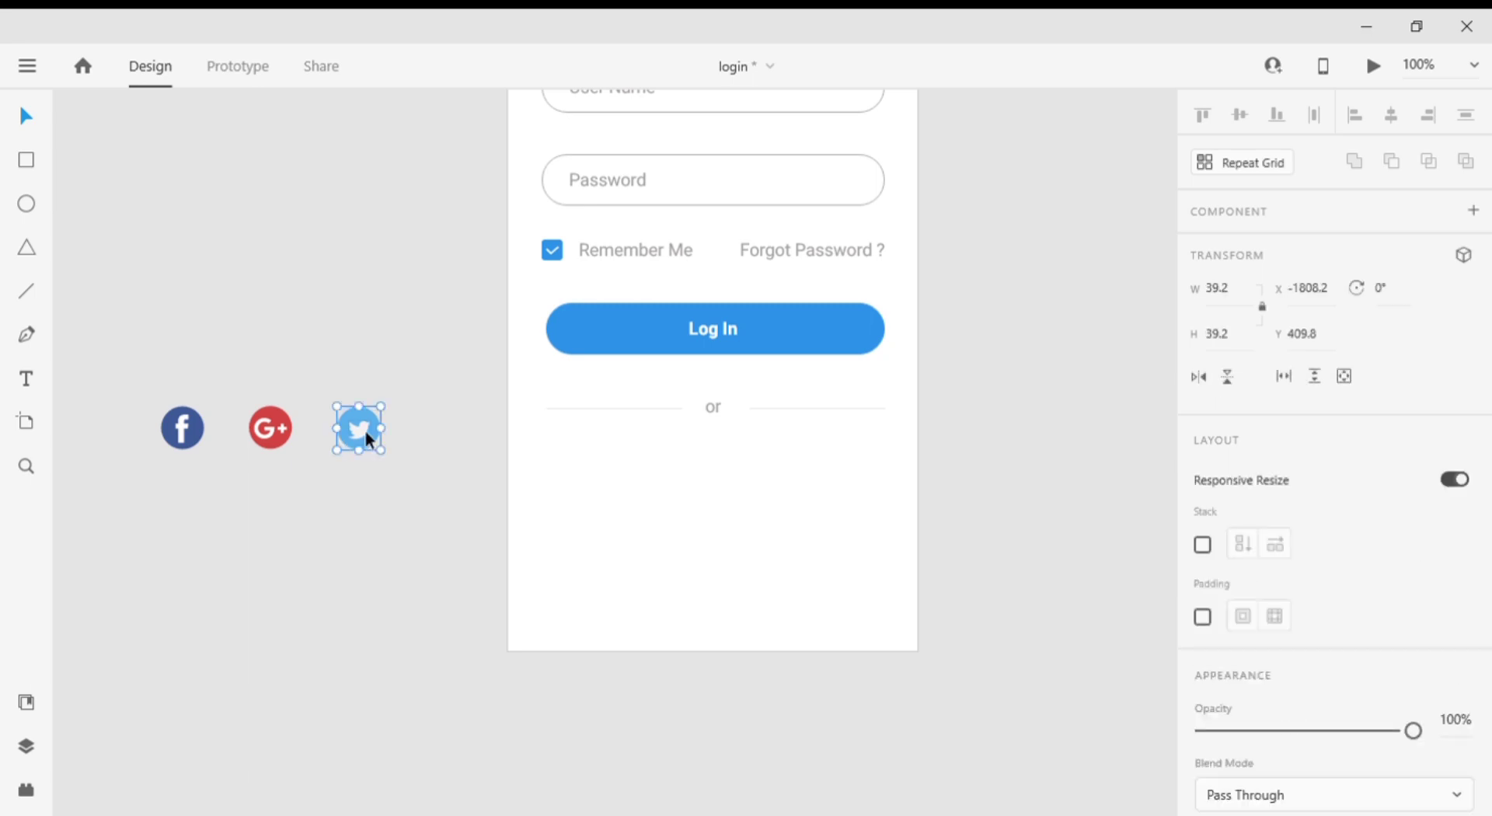
pyautogui.click(269, 427)
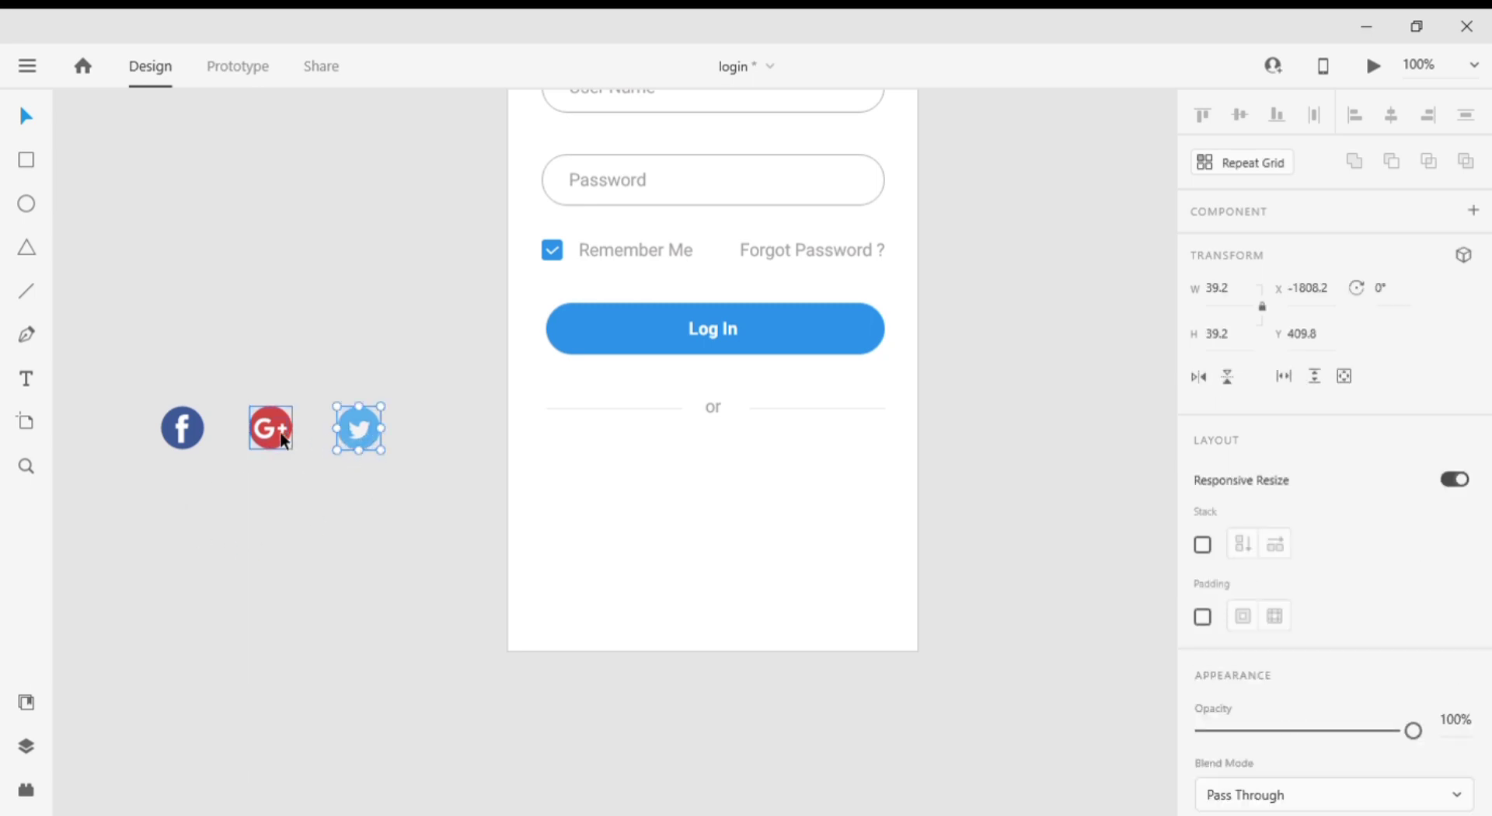
pyautogui.moveTo(270, 428); pyautogui.dragTo(714, 491)
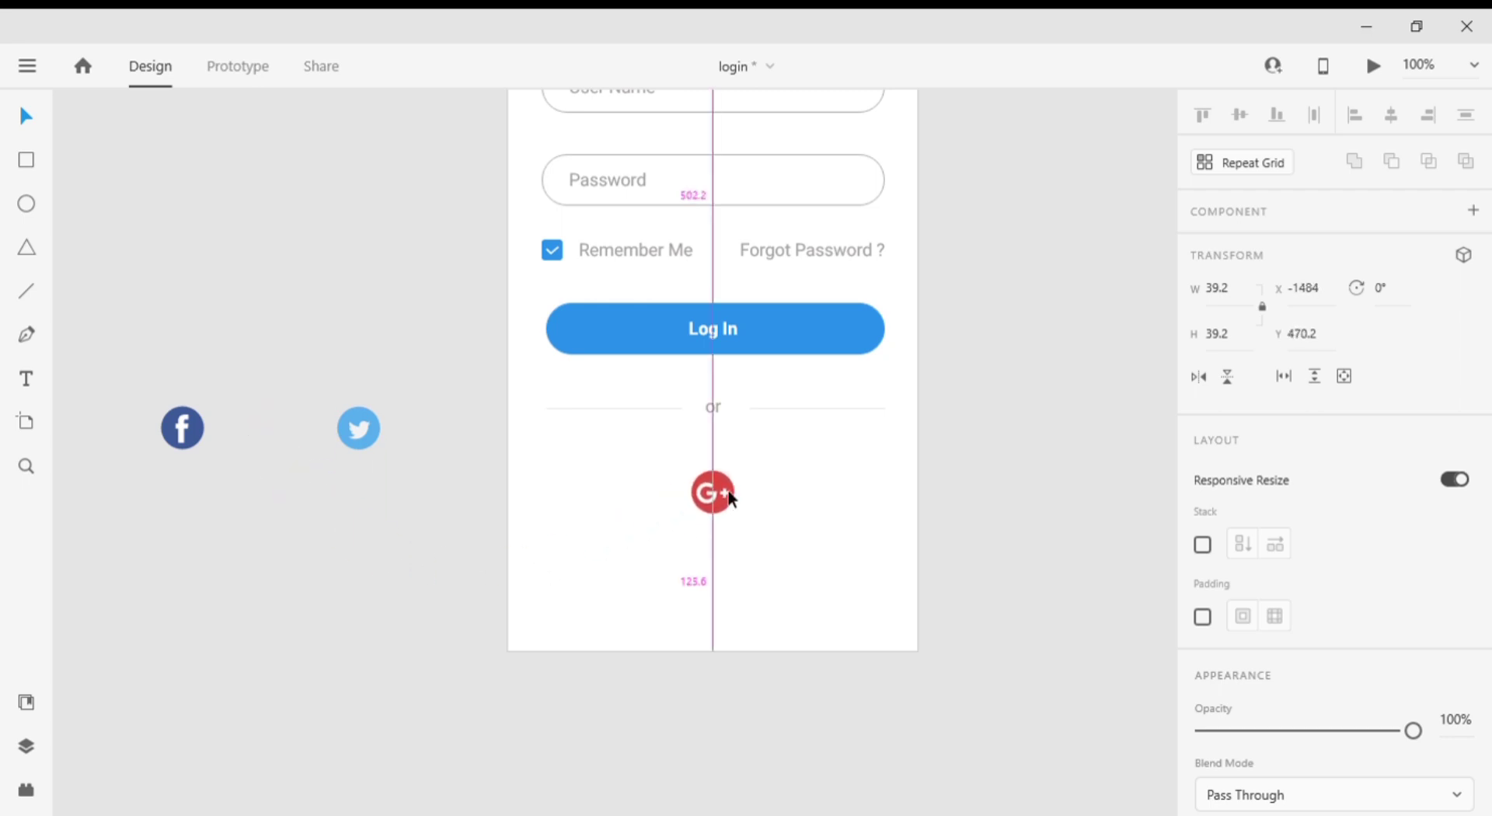
pyautogui.click(1391, 113)
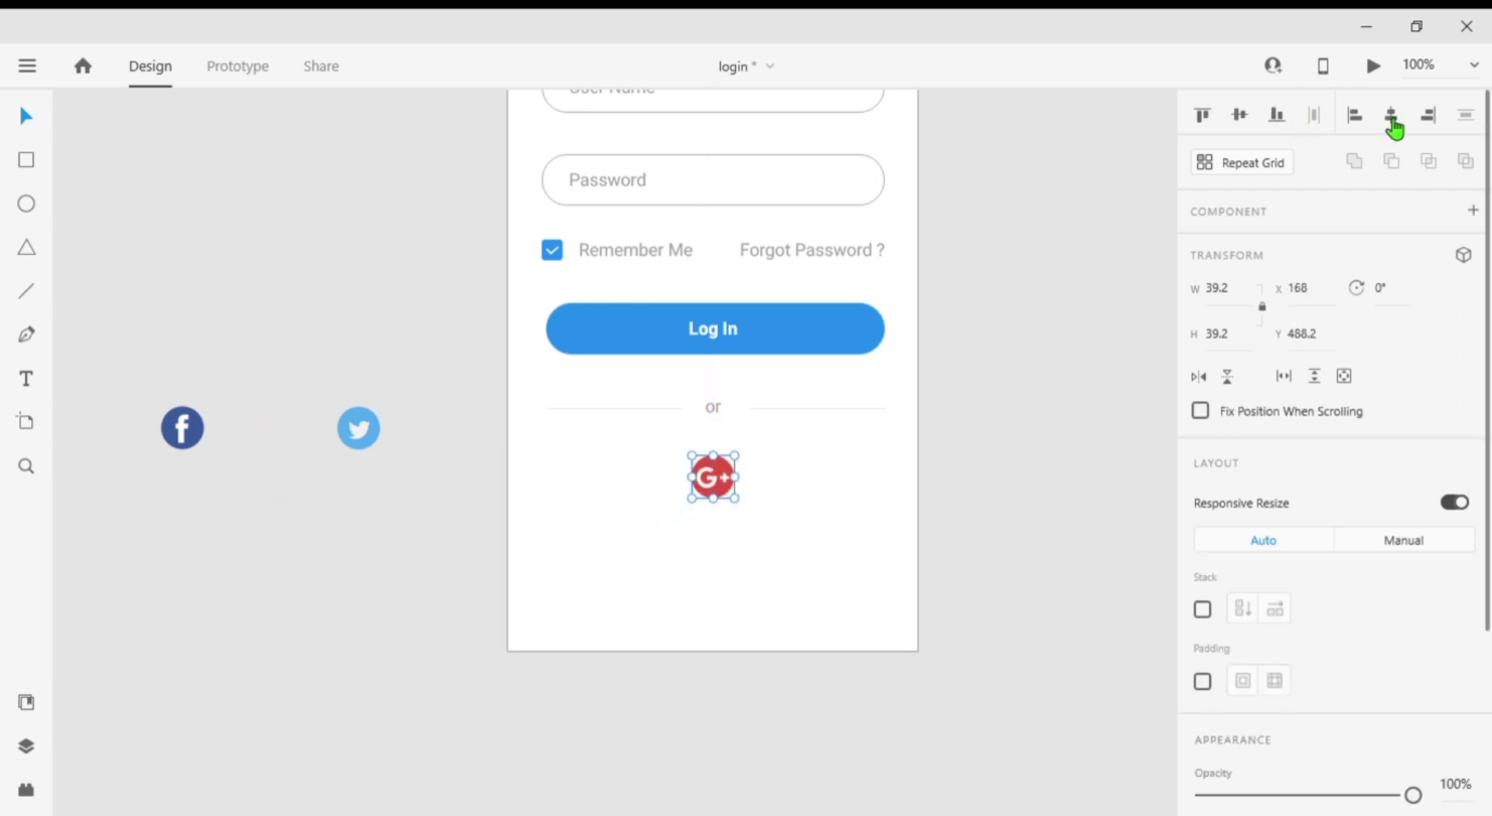
# - Place Twitter right and Facebook left of Google+ in an evenly spaced row
pyautogui.click(359, 427)
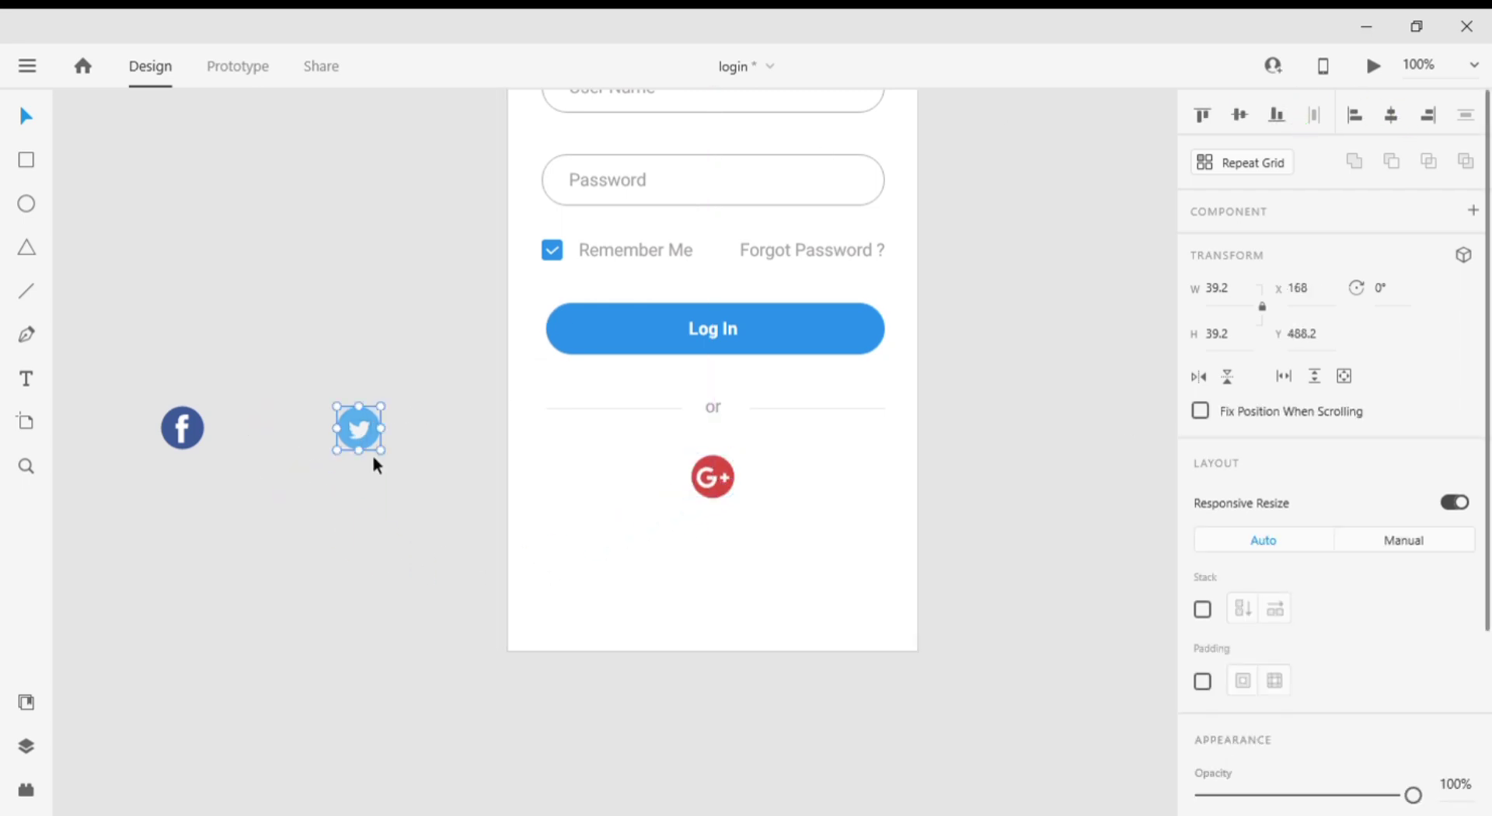
pyautogui.moveTo(359, 429); pyautogui.dragTo(796, 476)
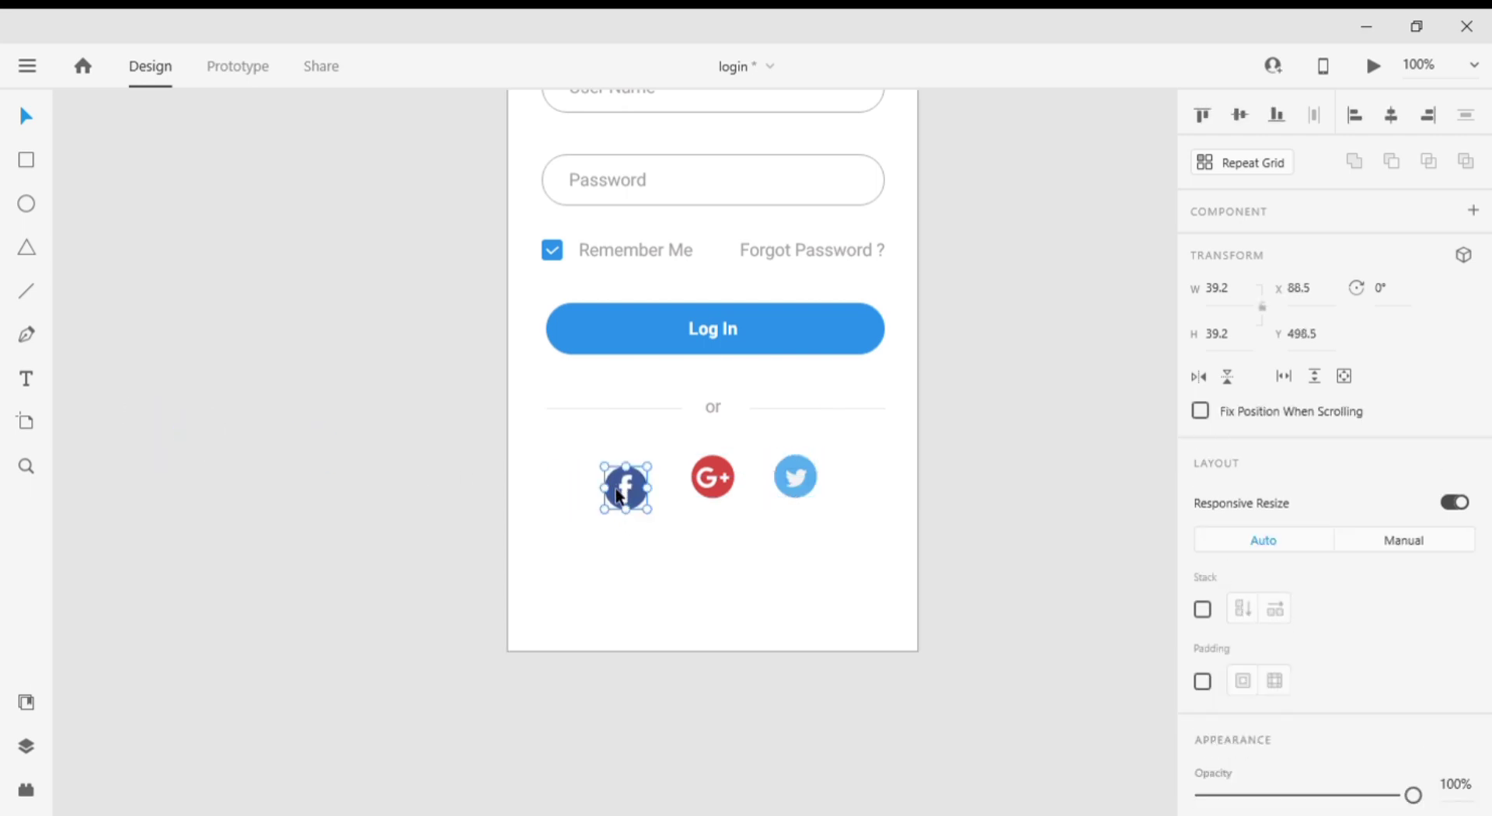
pyautogui.moveTo(624, 488); pyautogui.dragTo(629, 478)
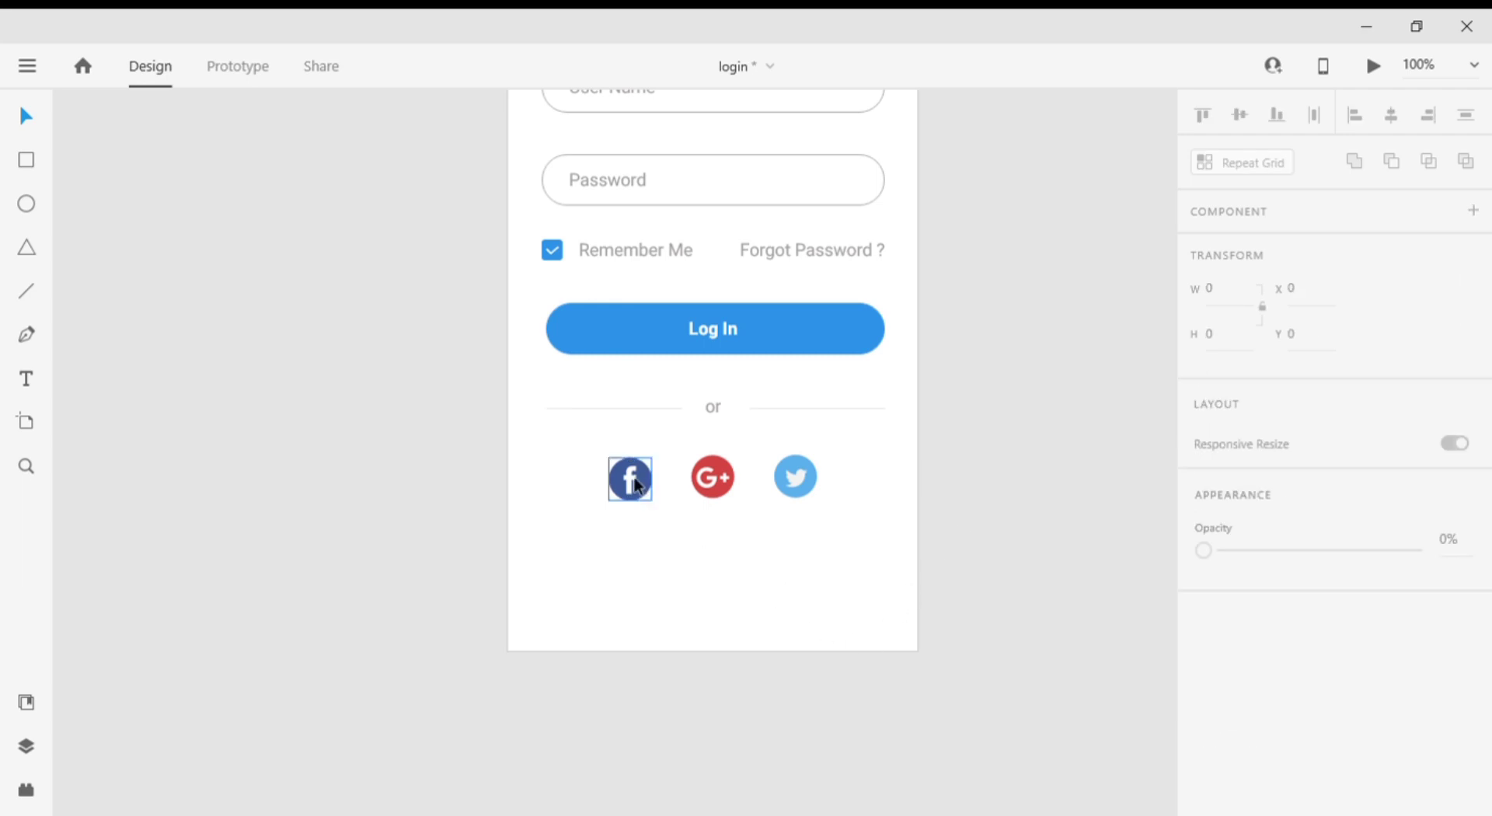
pyautogui.click(630, 477)
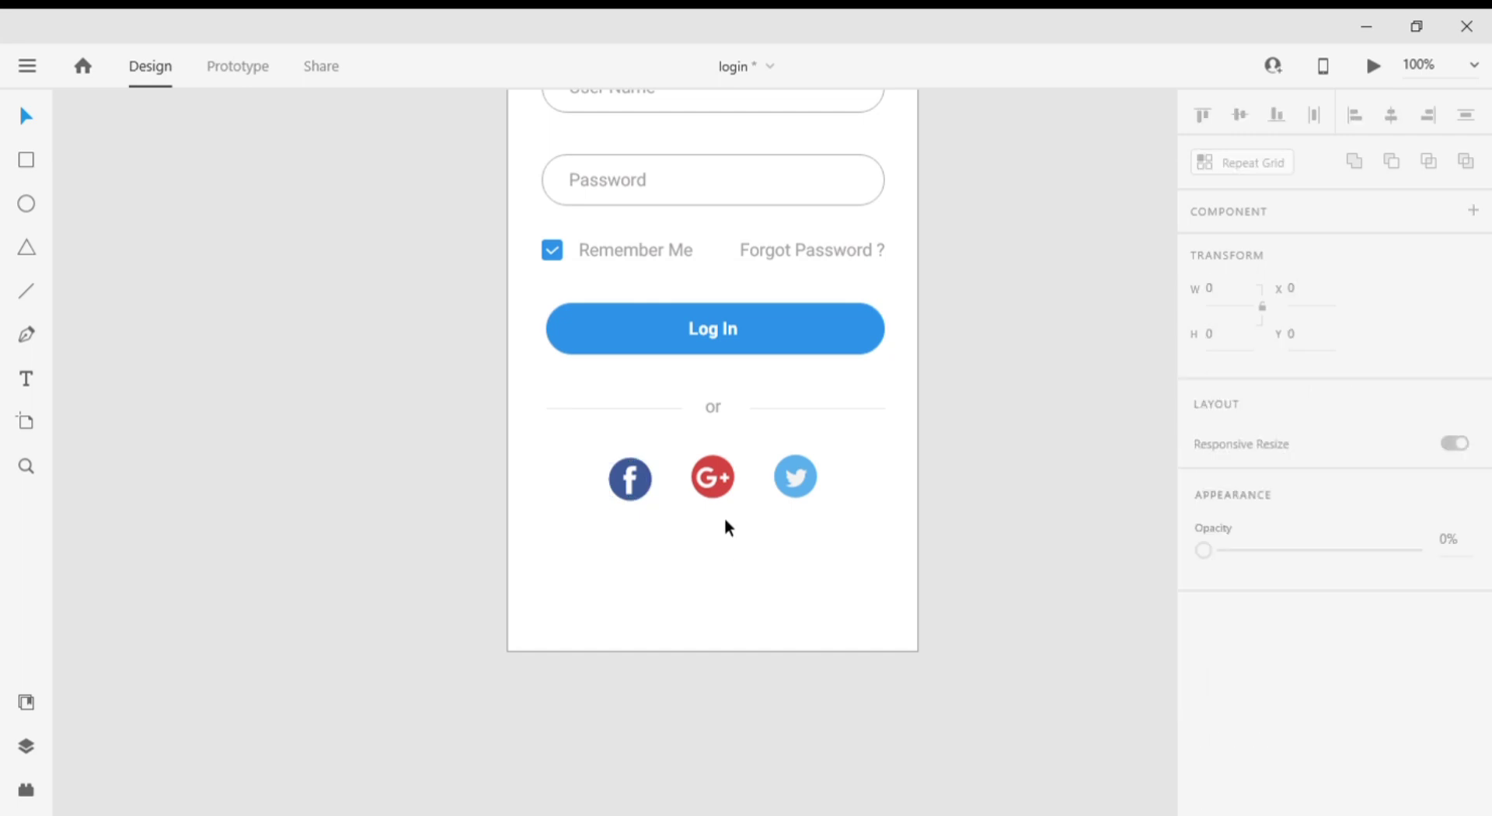
pyautogui.click(711, 477)
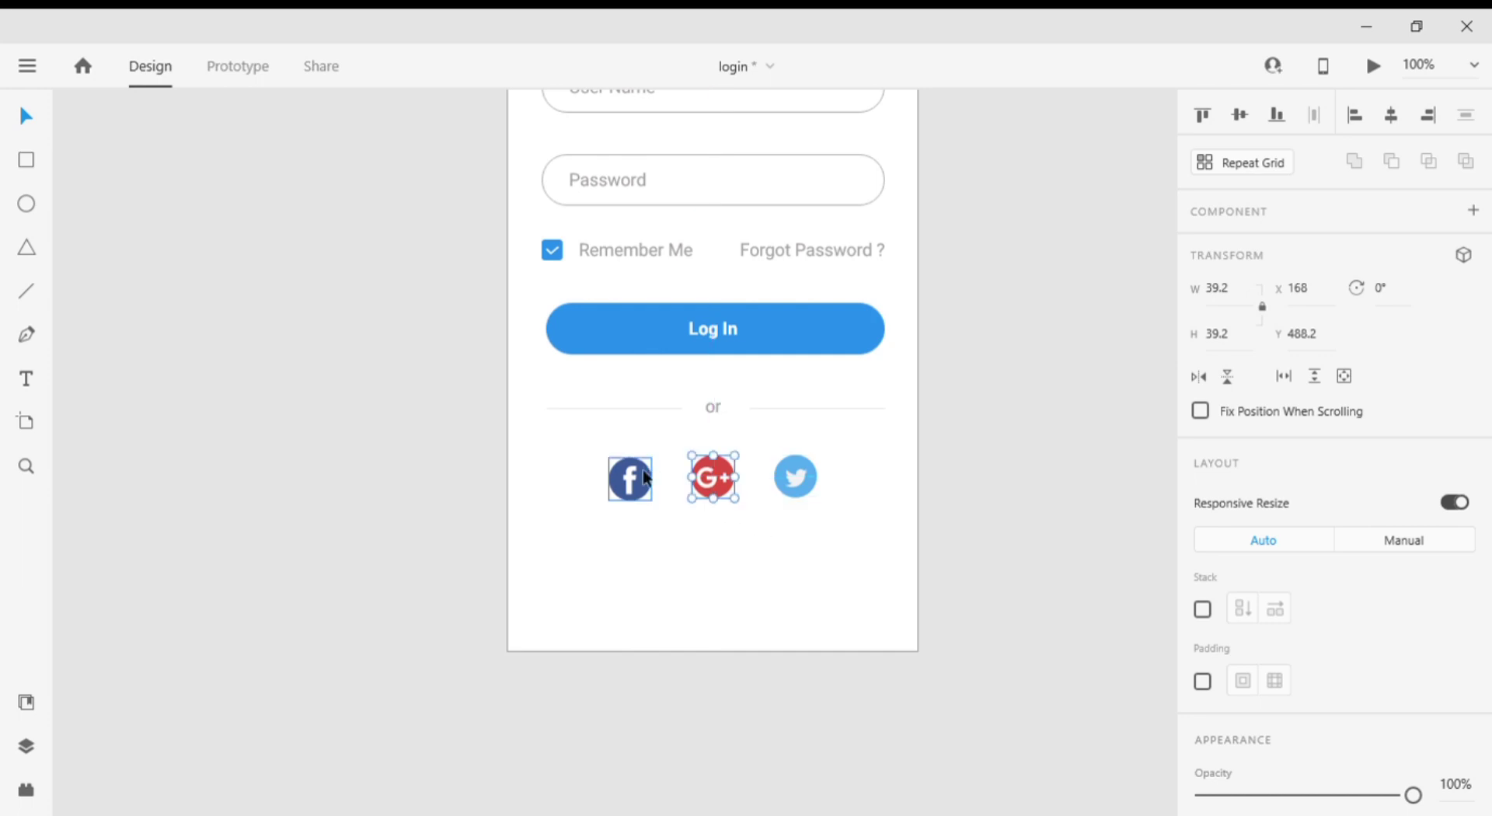
pyautogui.click(630, 478)
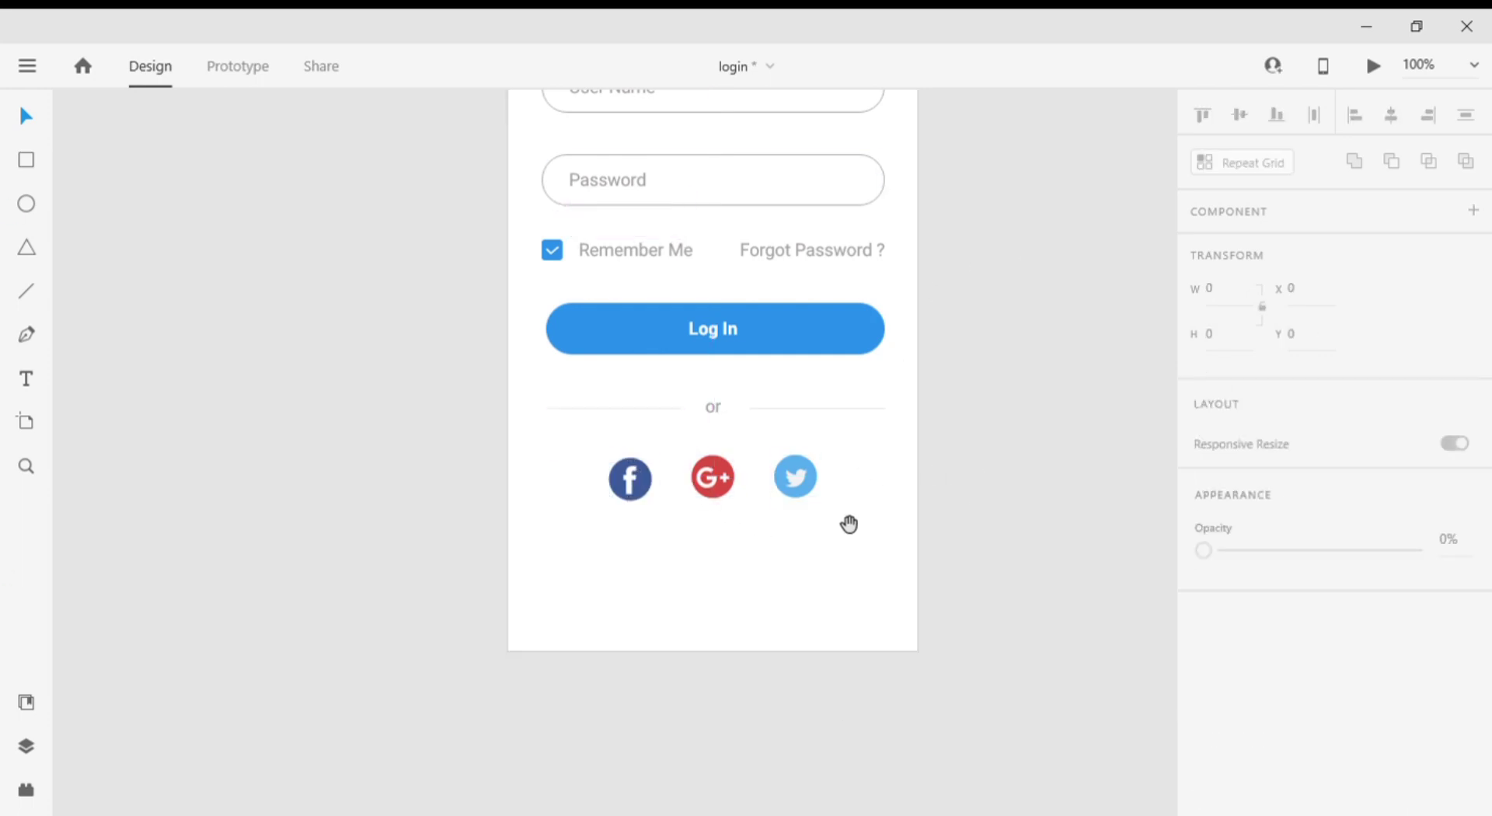
pyautogui.moveTo(921, 541)
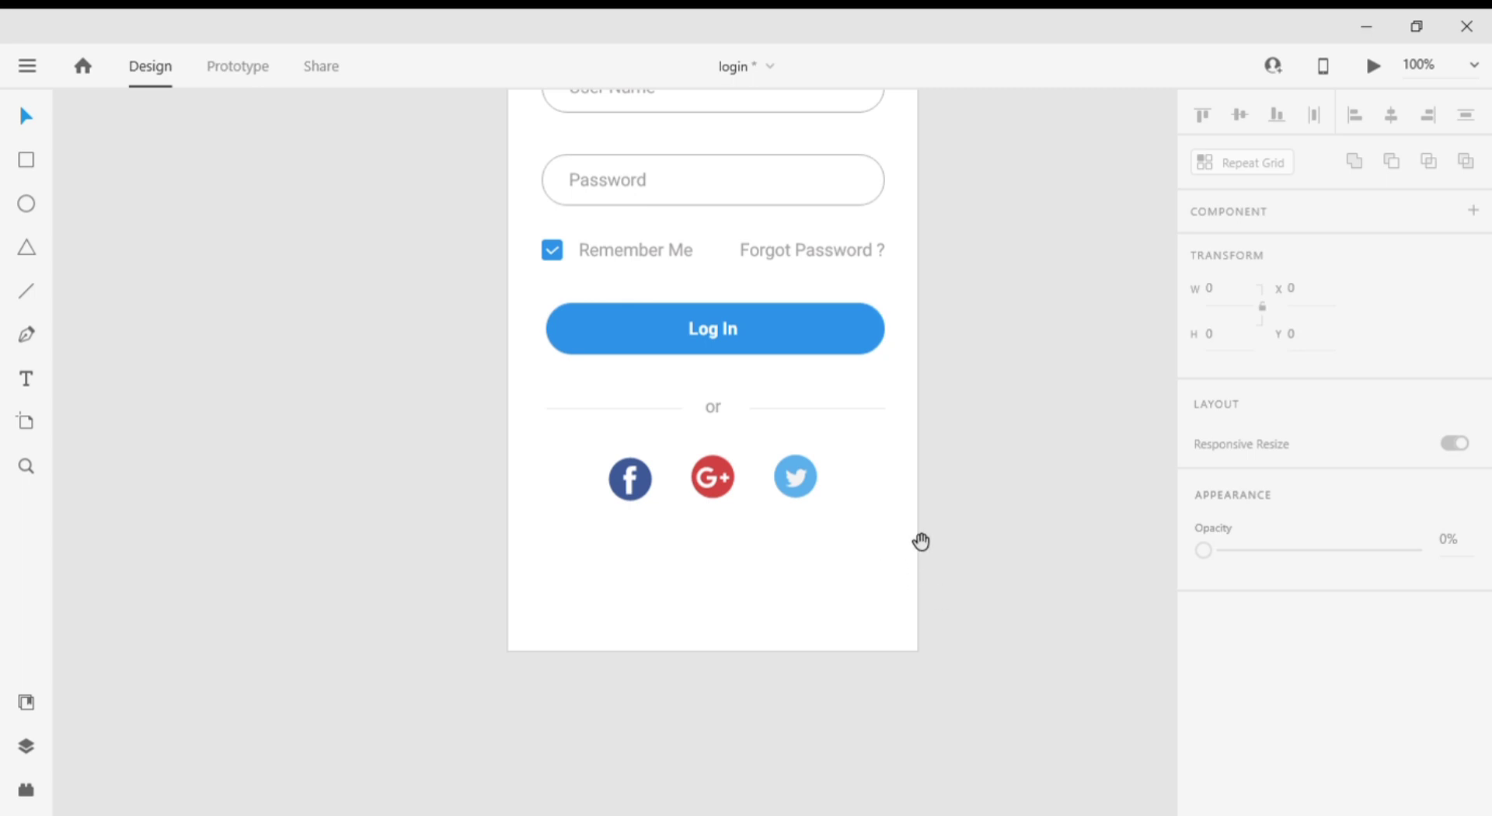
pyautogui.moveTo(32, 287)
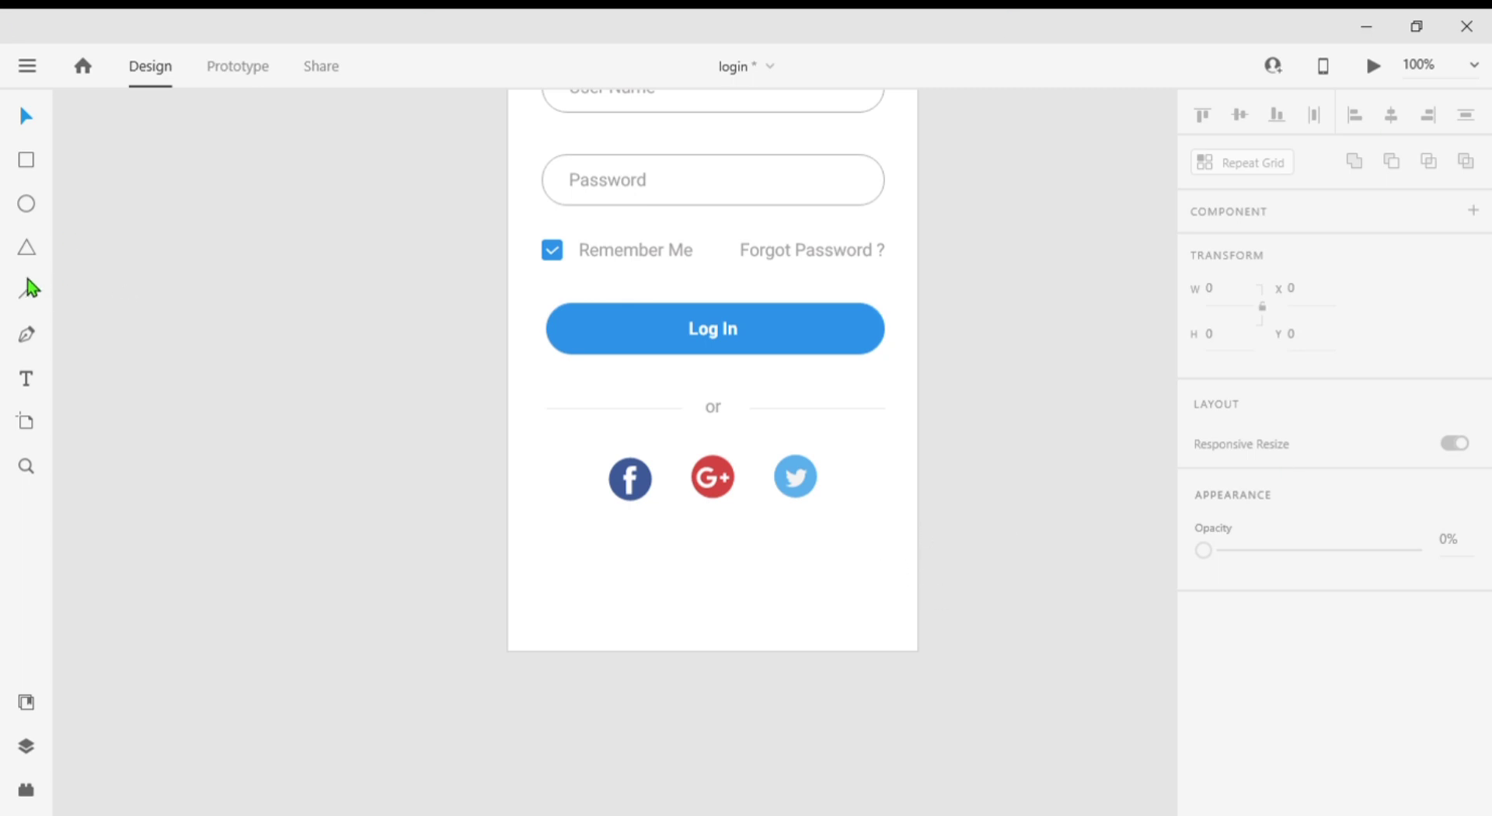
# - Edit the copied bottom text to read "Don't have any account? Register"
pyautogui.click(26, 290)
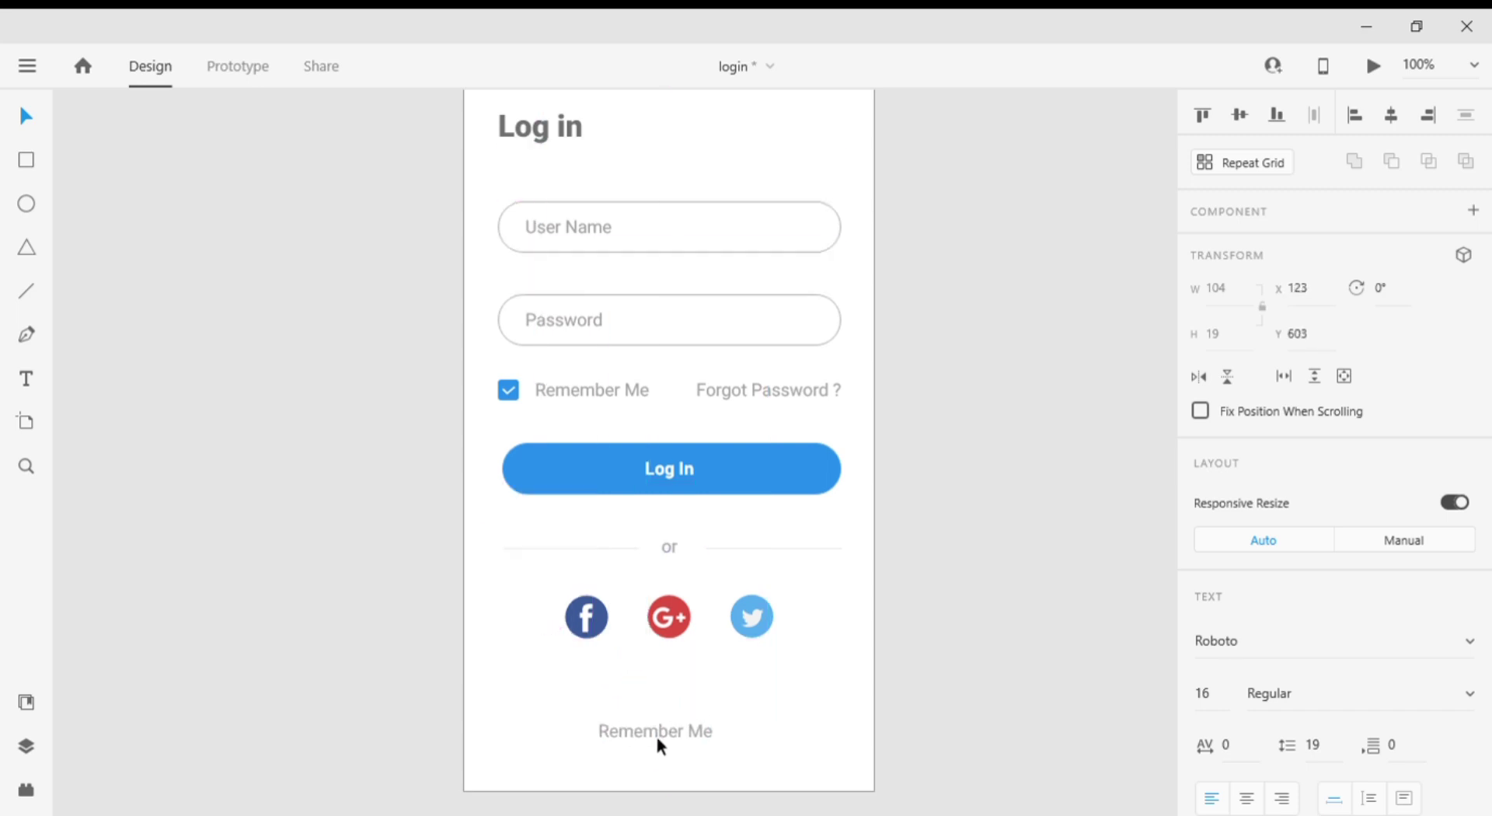
pyautogui.doubleClick(654, 731)
pyautogui.write('D')
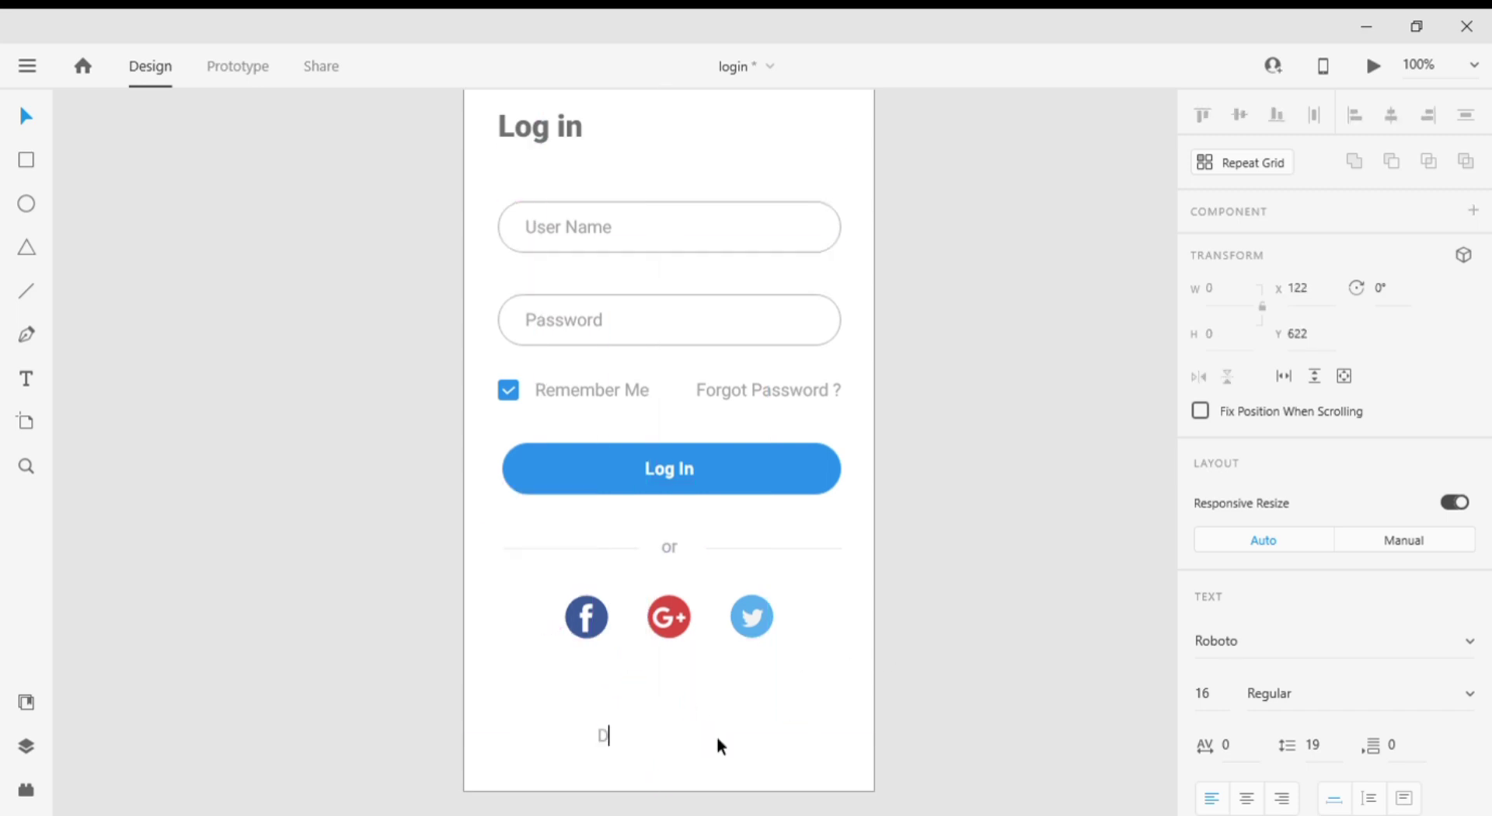
pyautogui.write("on't")
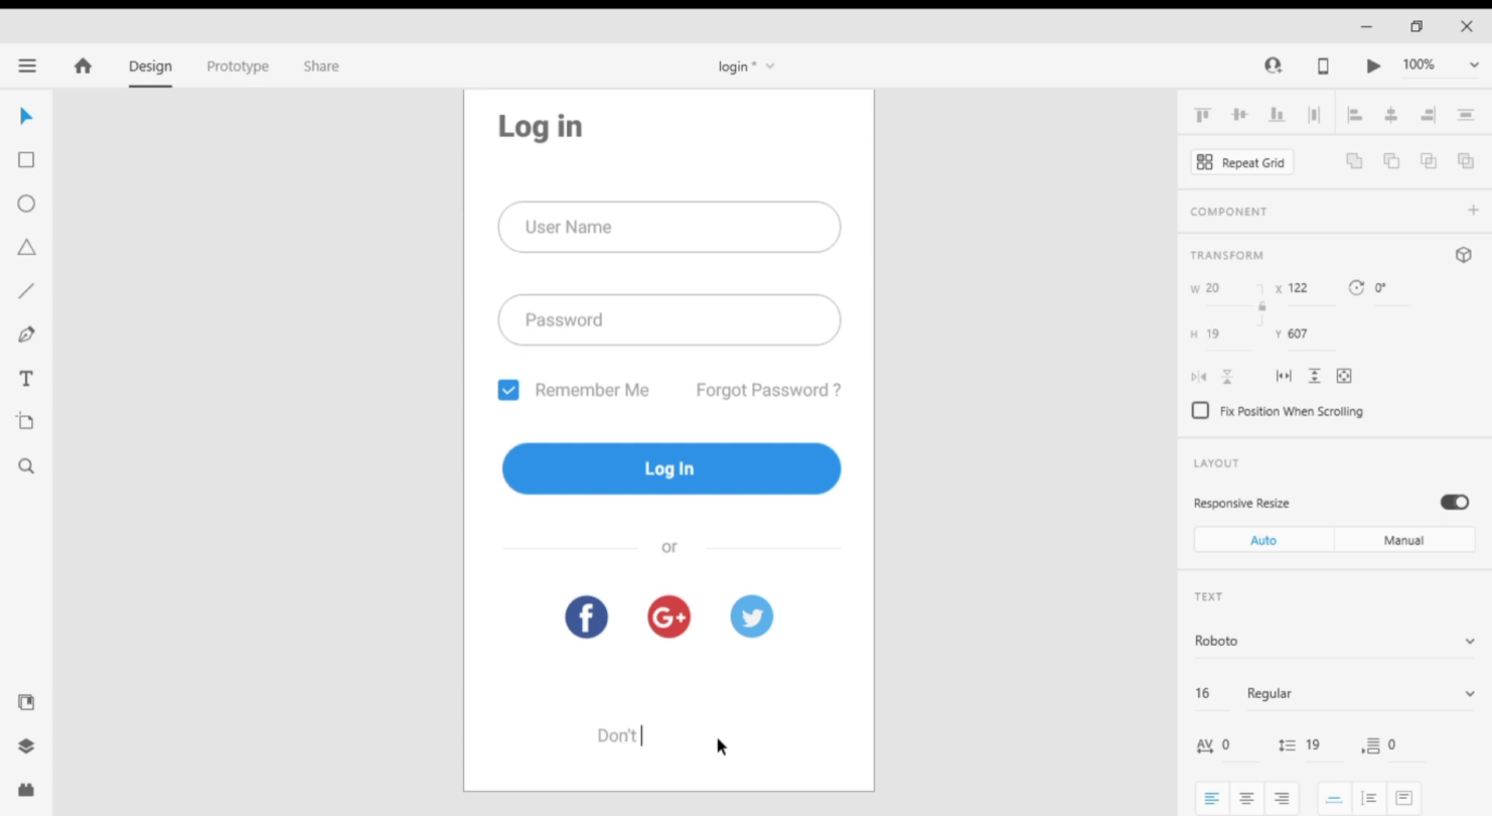
pyautogui.write('have a')
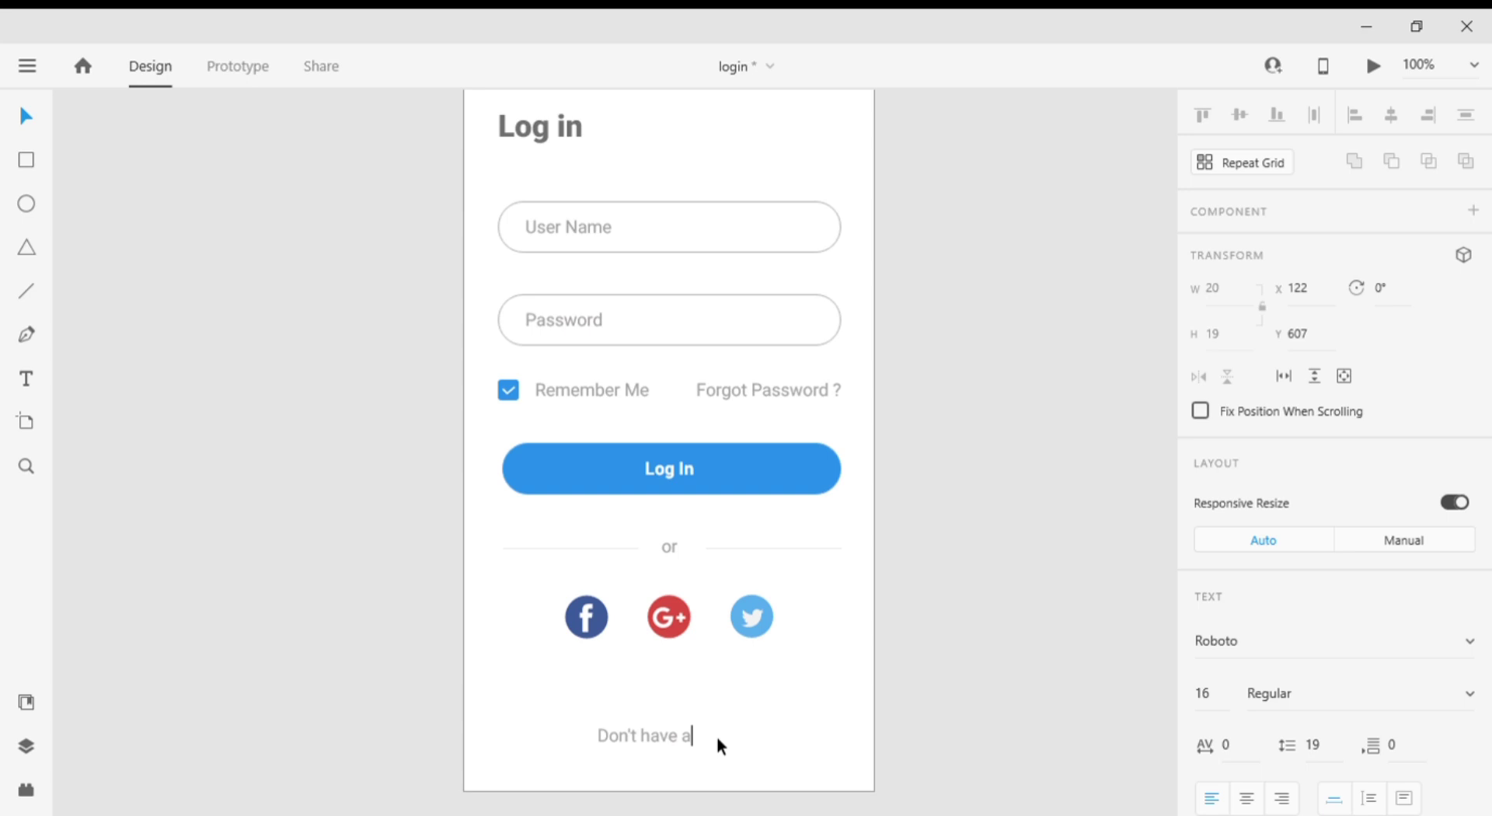
pyautogui.write('ny')
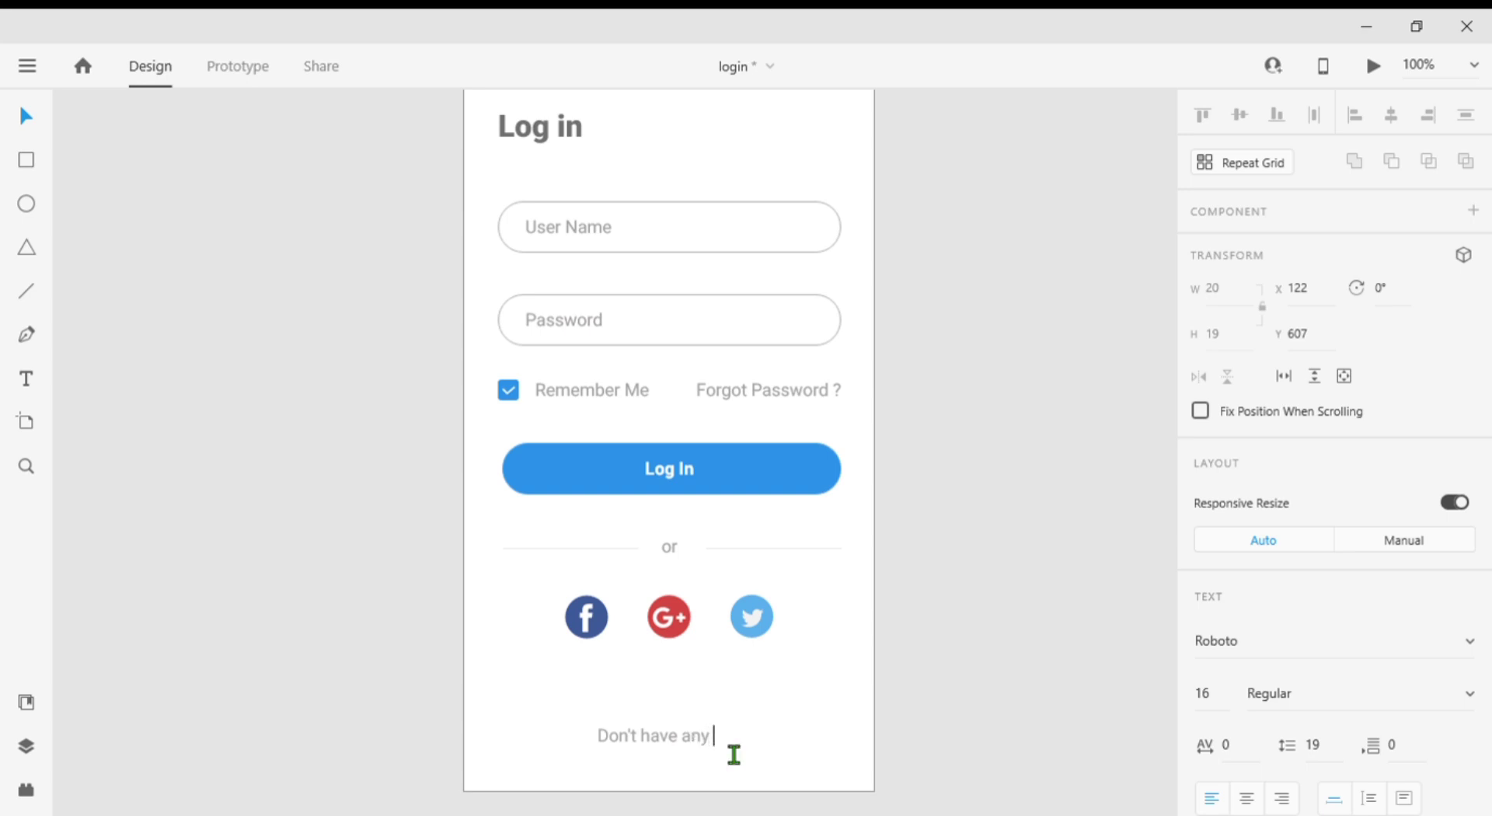
pyautogui.write('account')
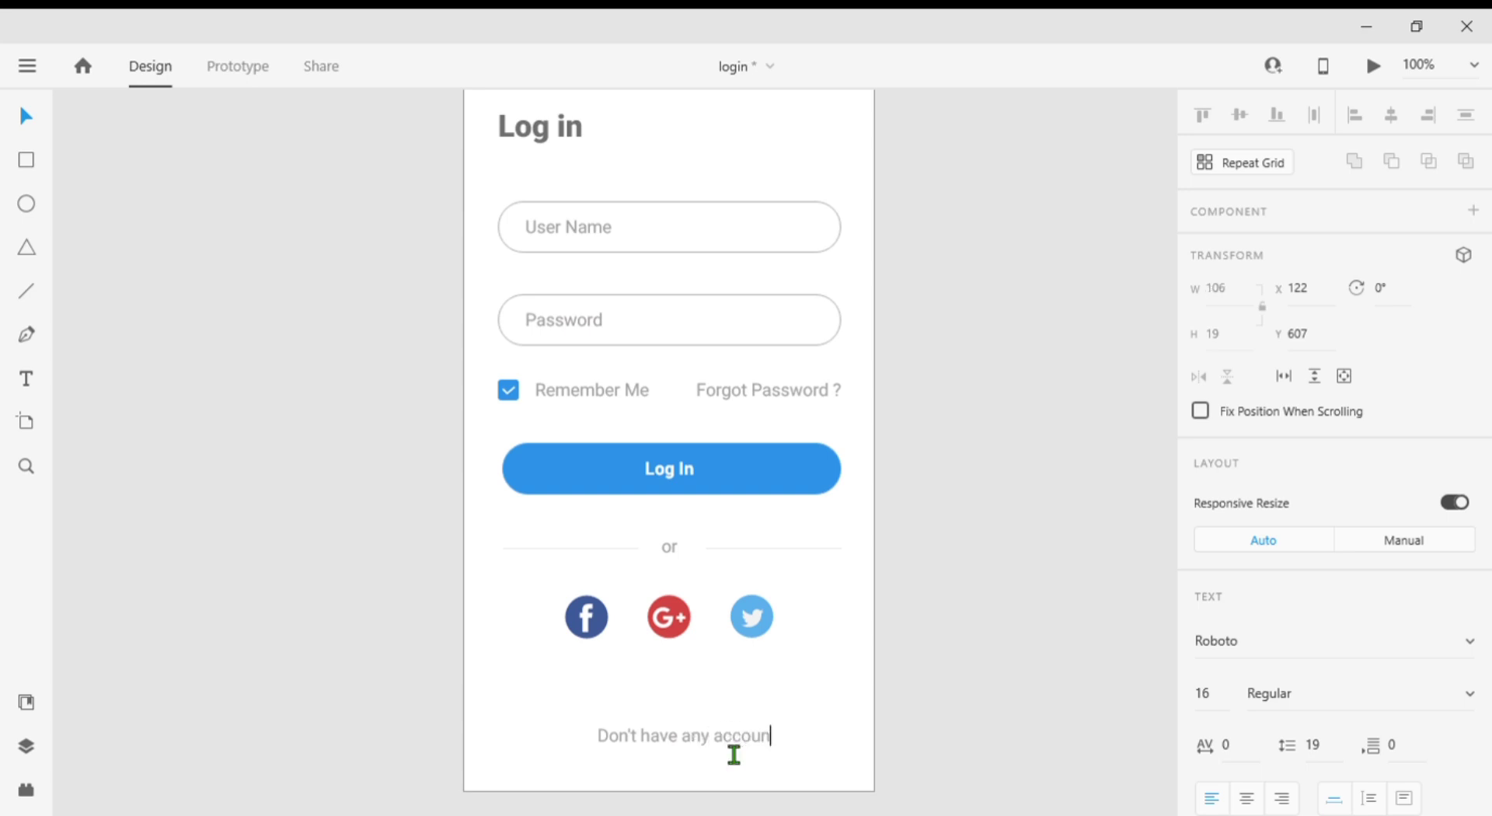
pyautogui.write('ts')
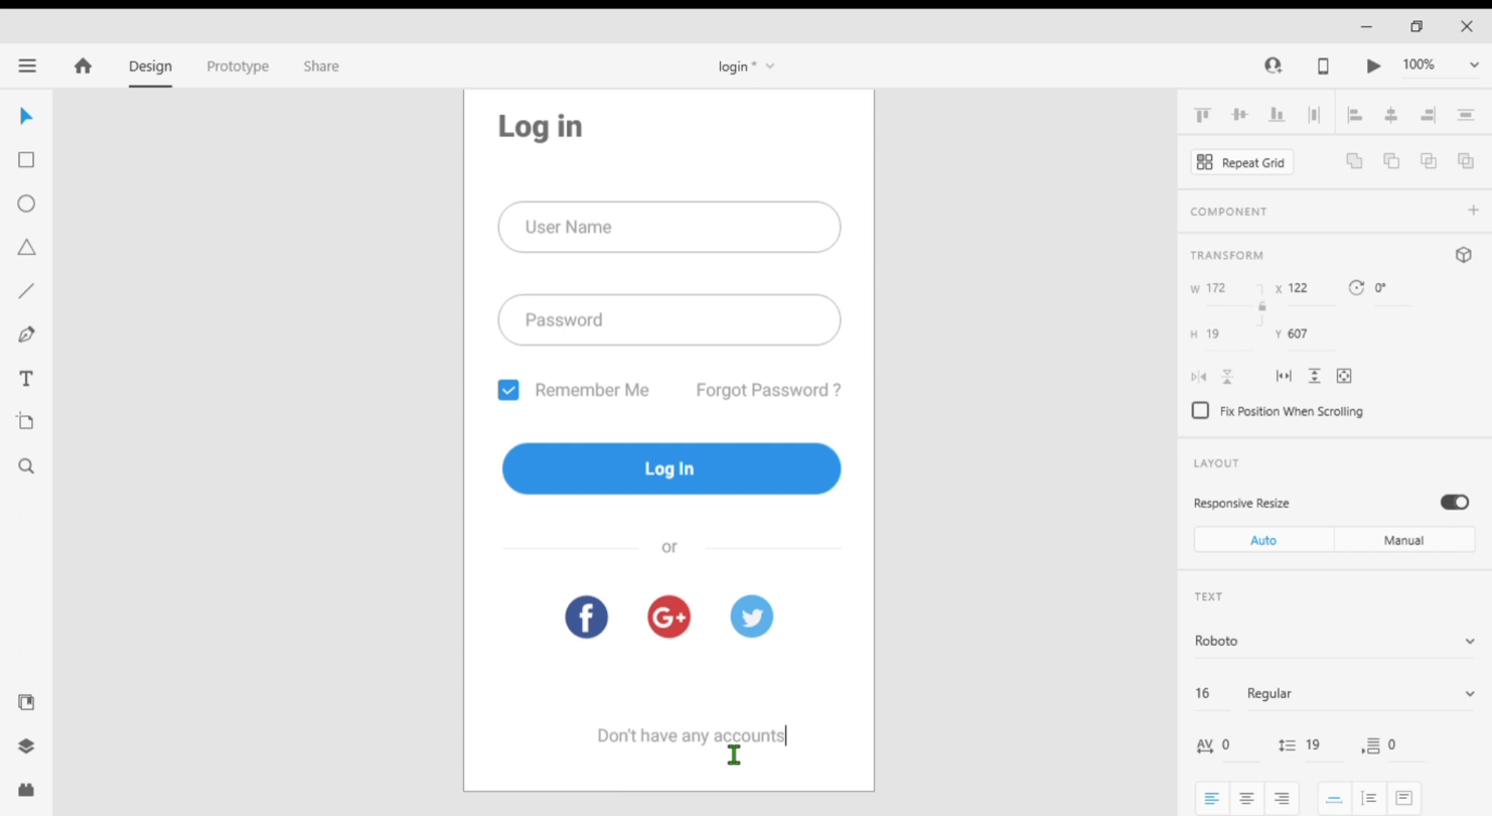
pyautogui.write('?')
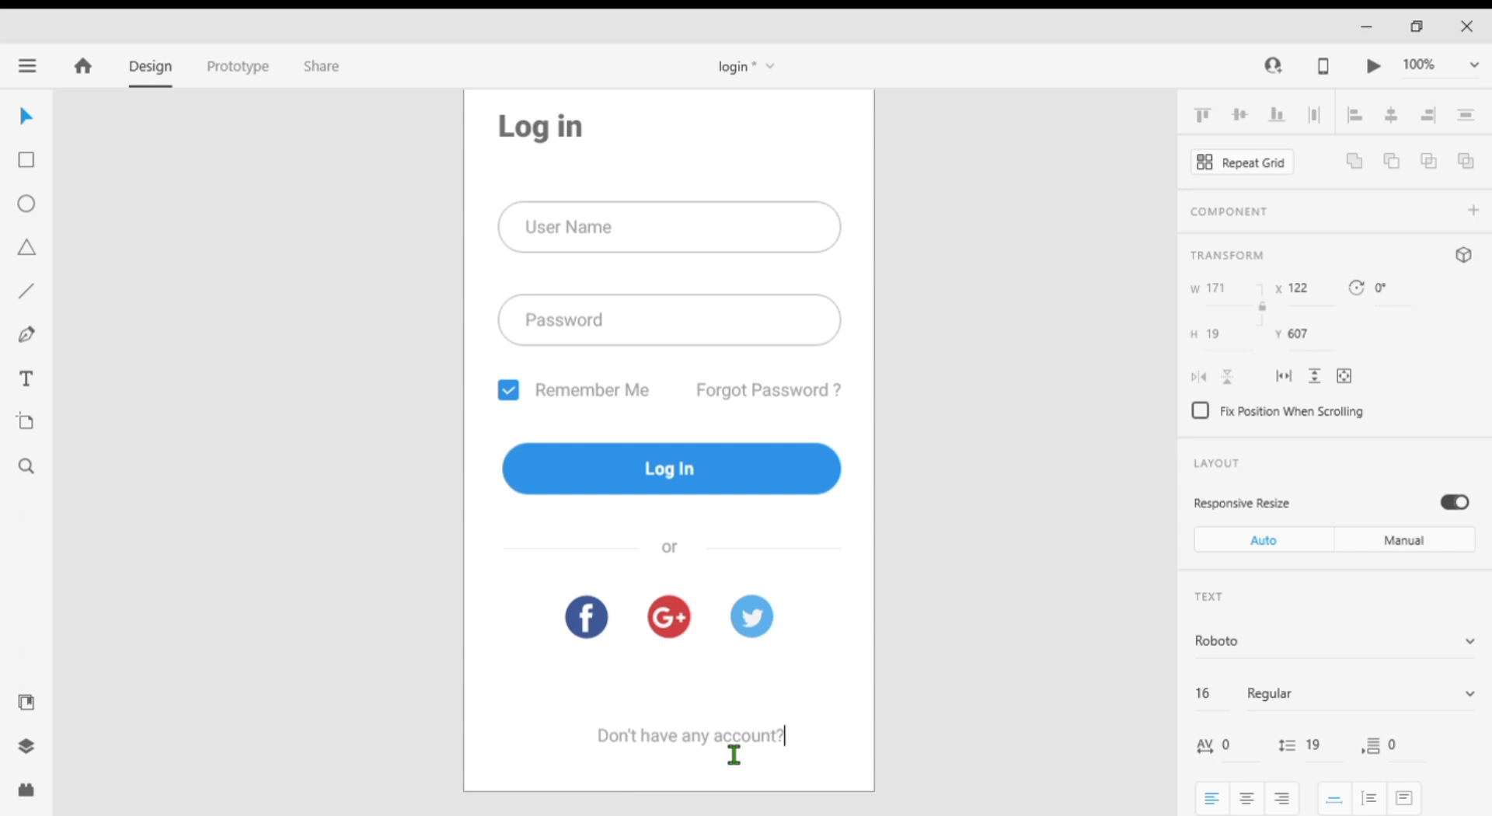
pyautogui.write('Re')
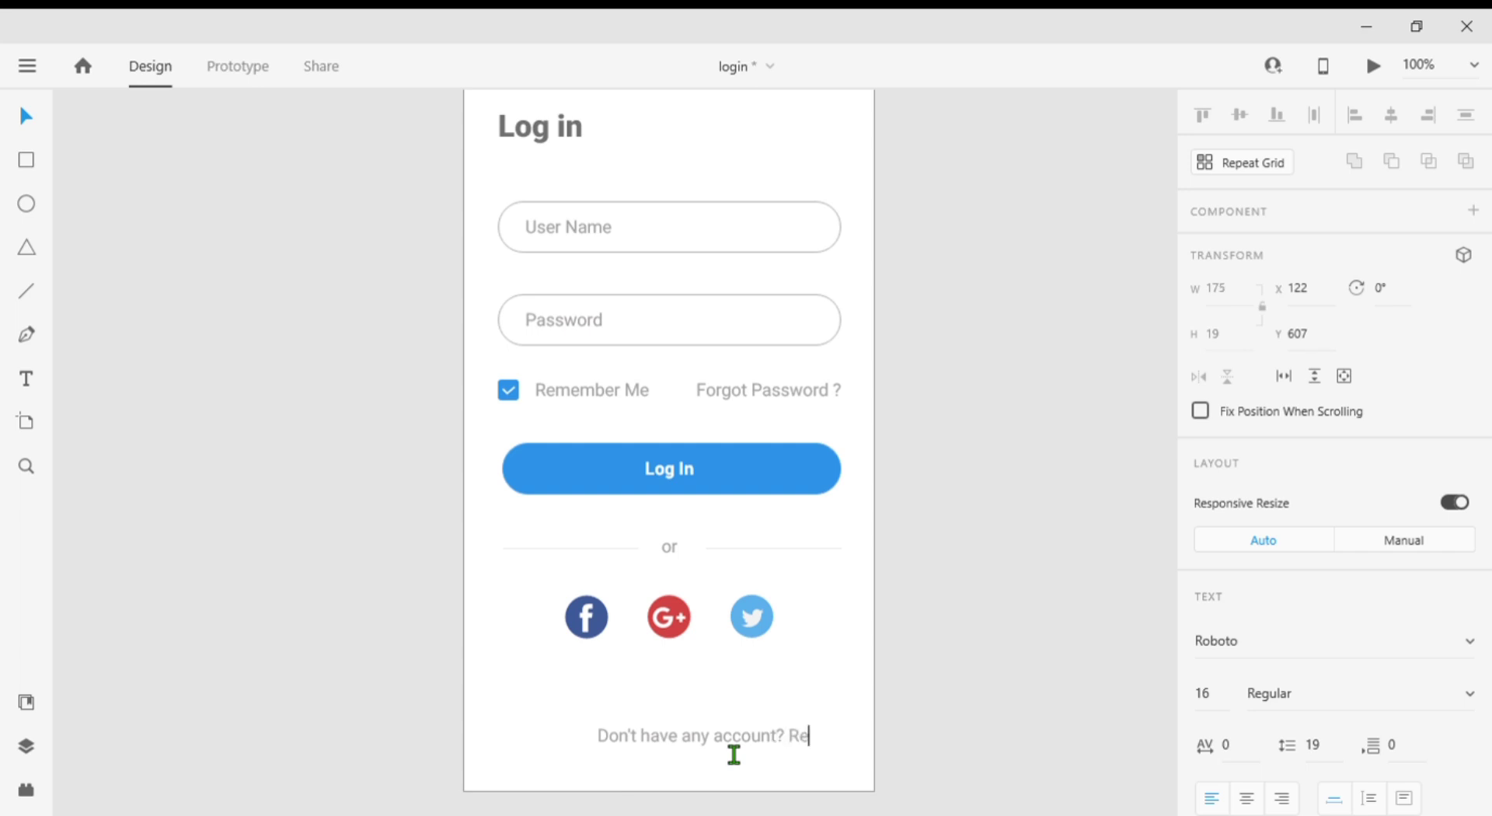
pyautogui.write('gister')
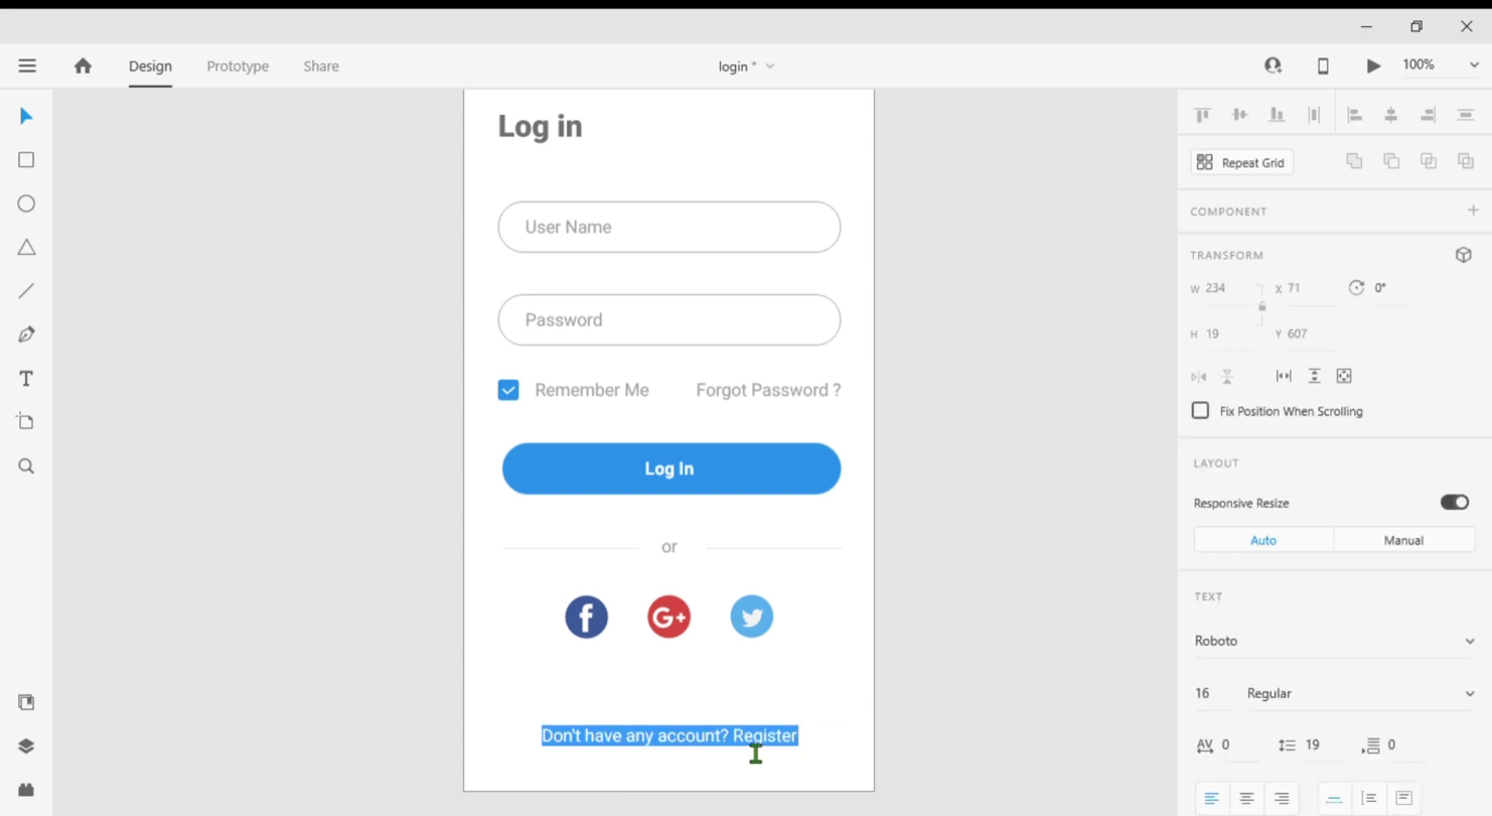
# - Colour the word Register blue as a link and deselect the finished line
pyautogui.doubleClick(771, 735)
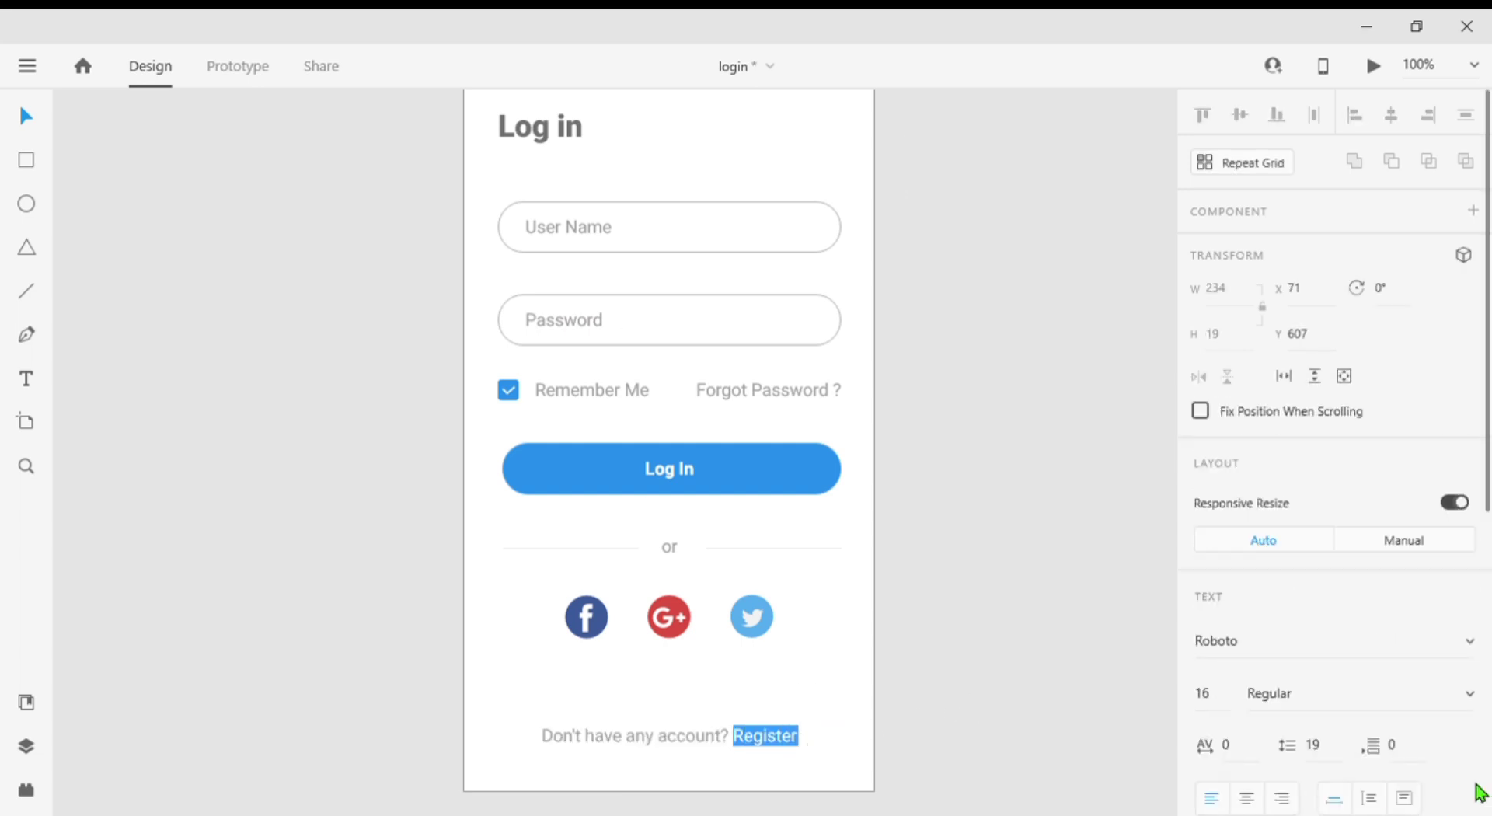
pyautogui.scroll(-3)
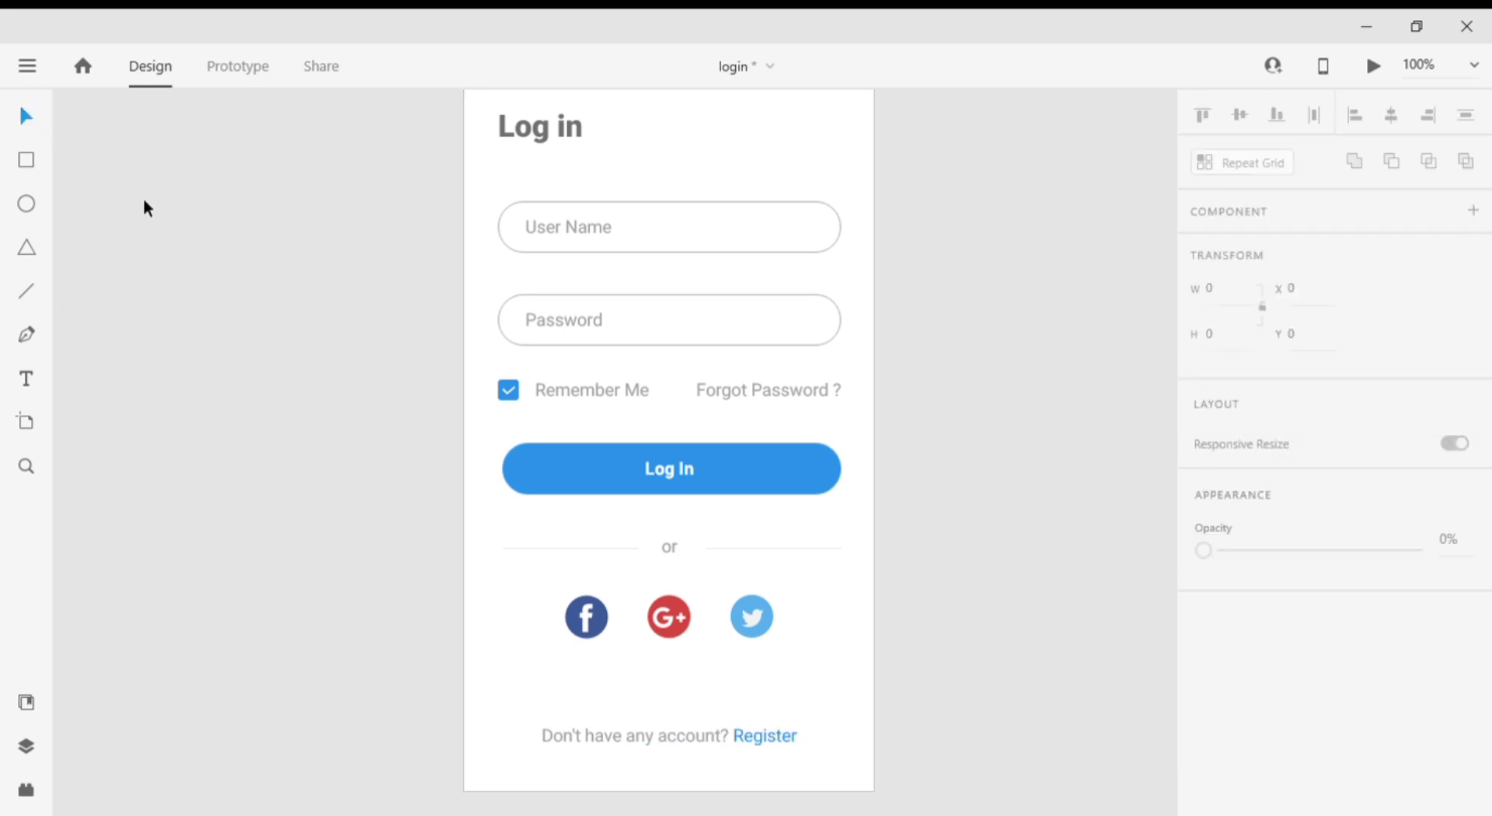
pyautogui.click(668, 736)
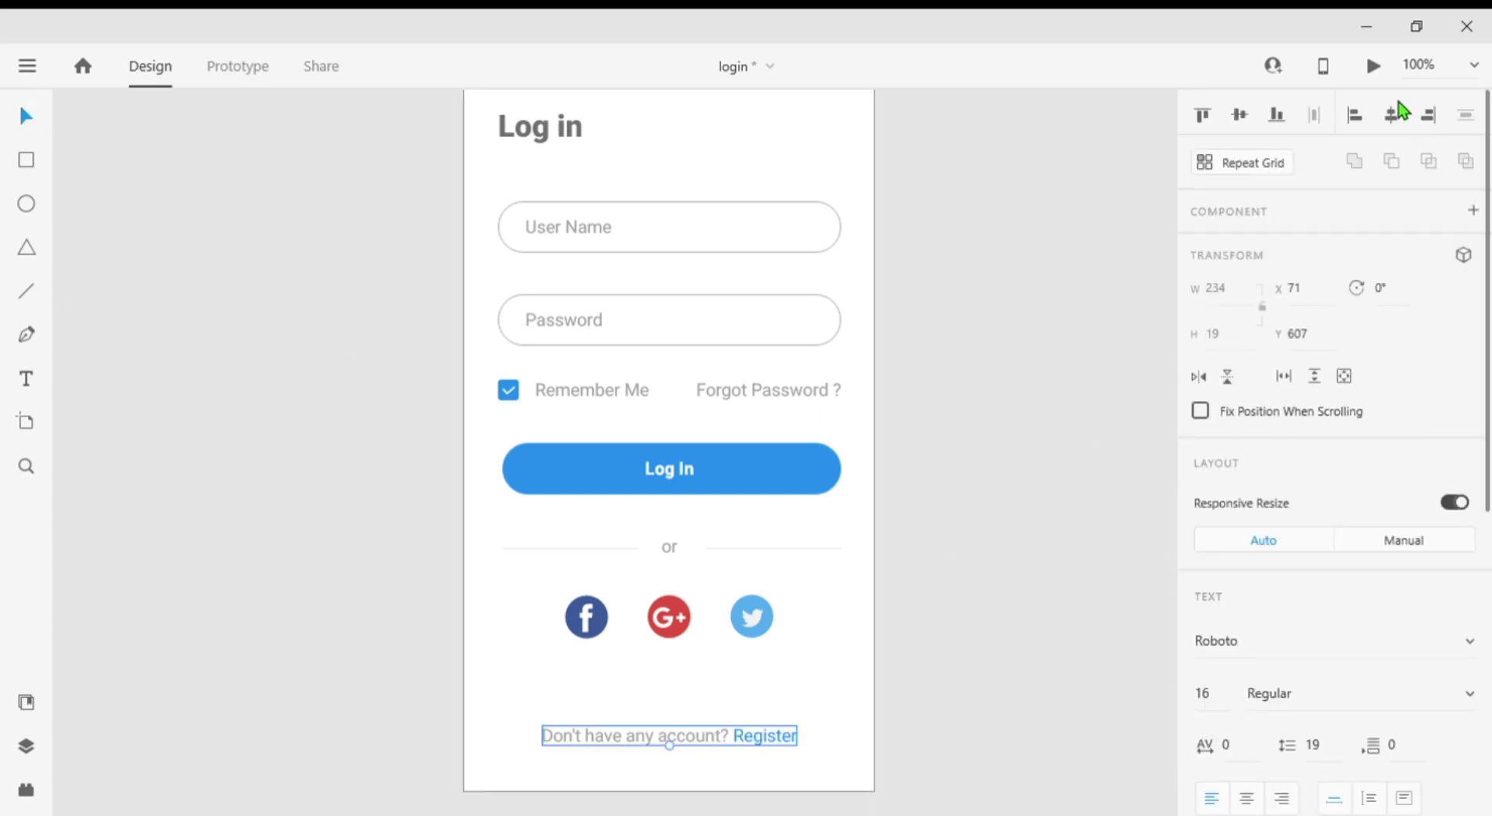
pyautogui.click(987, 412)
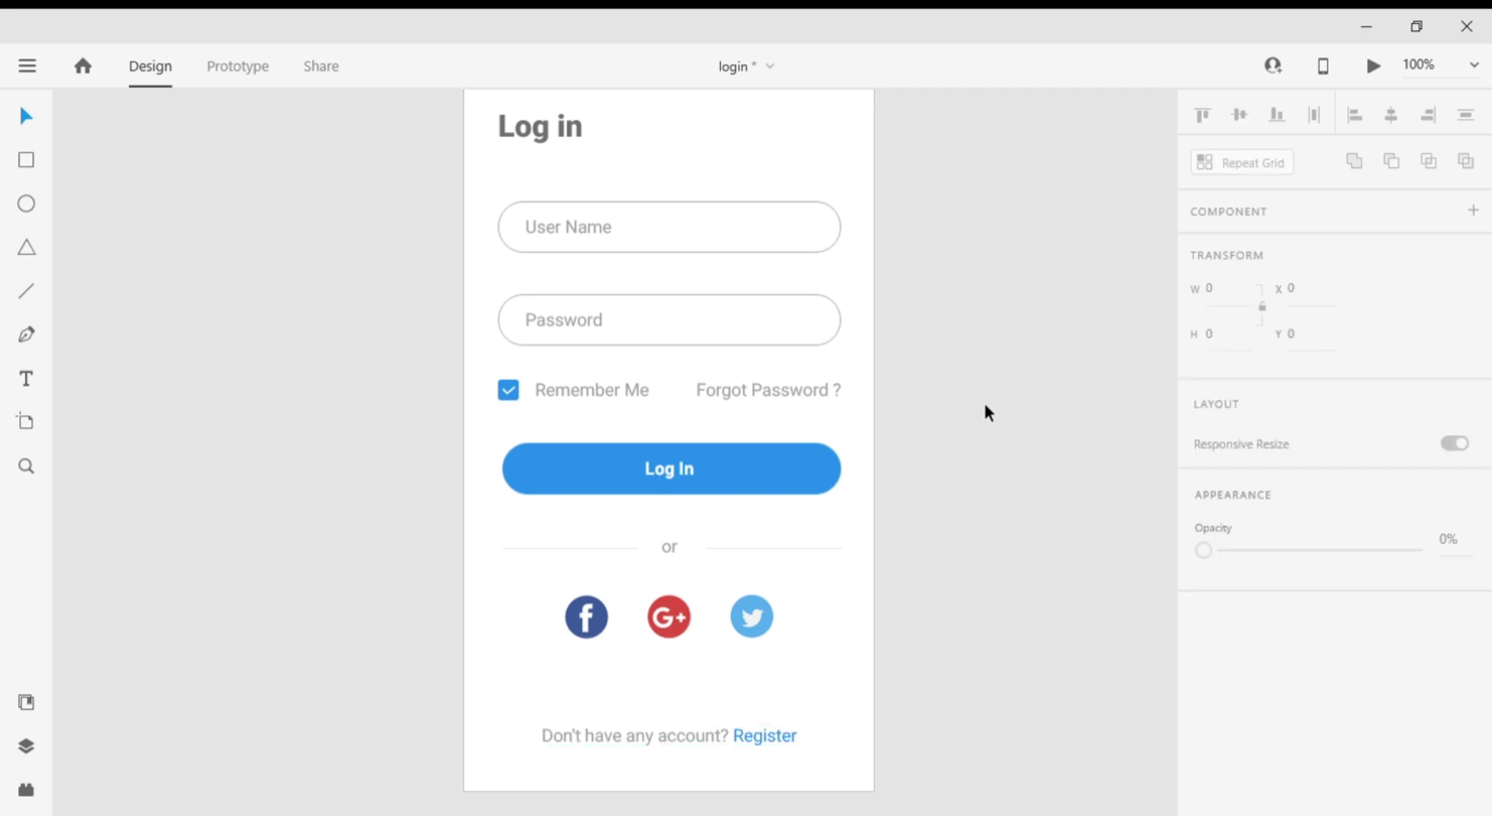
pyautogui.moveTo(1009, 387)
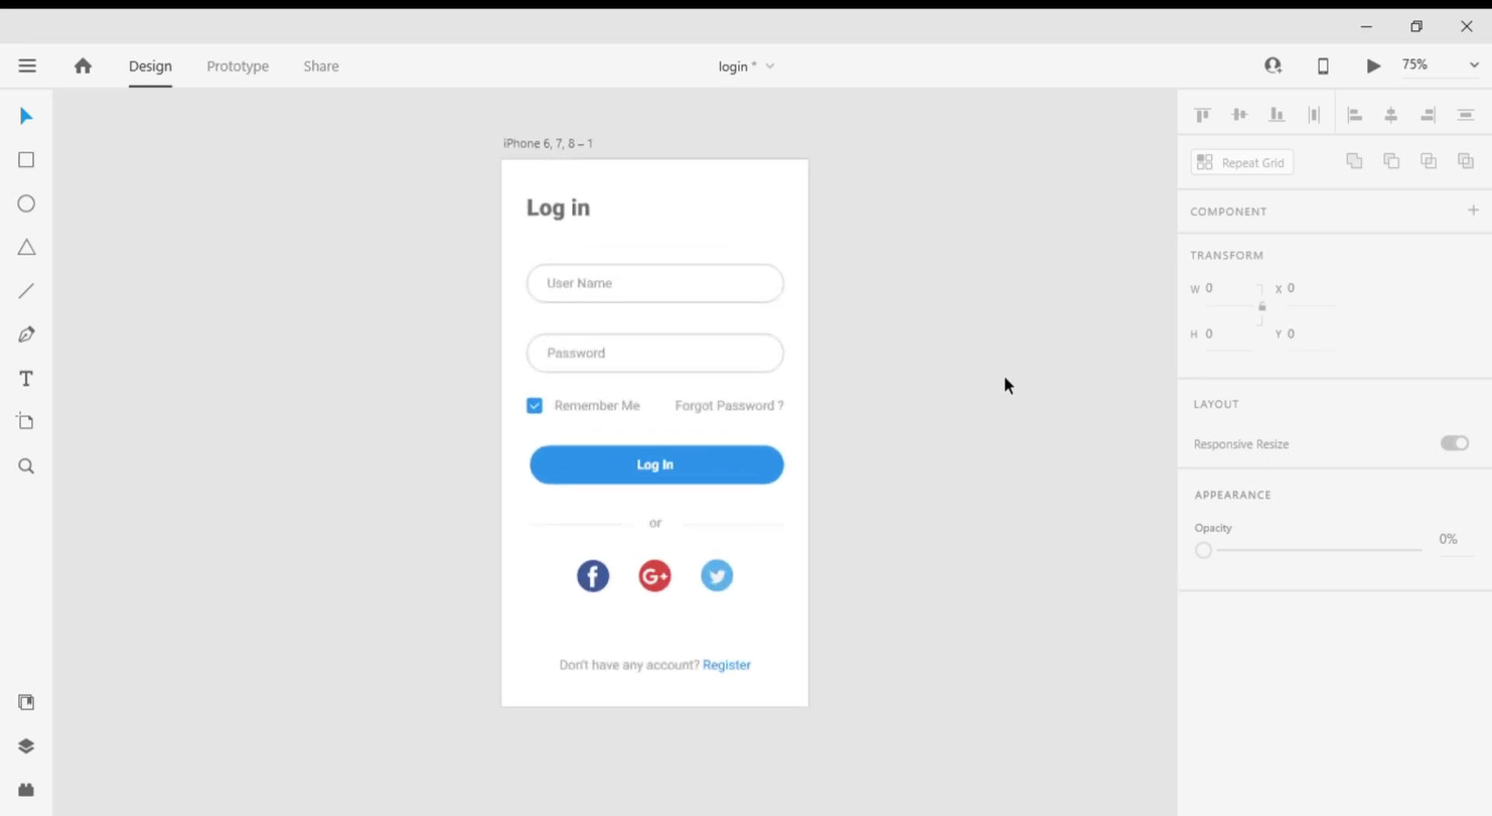
pyautogui.moveTo(1362, 151)
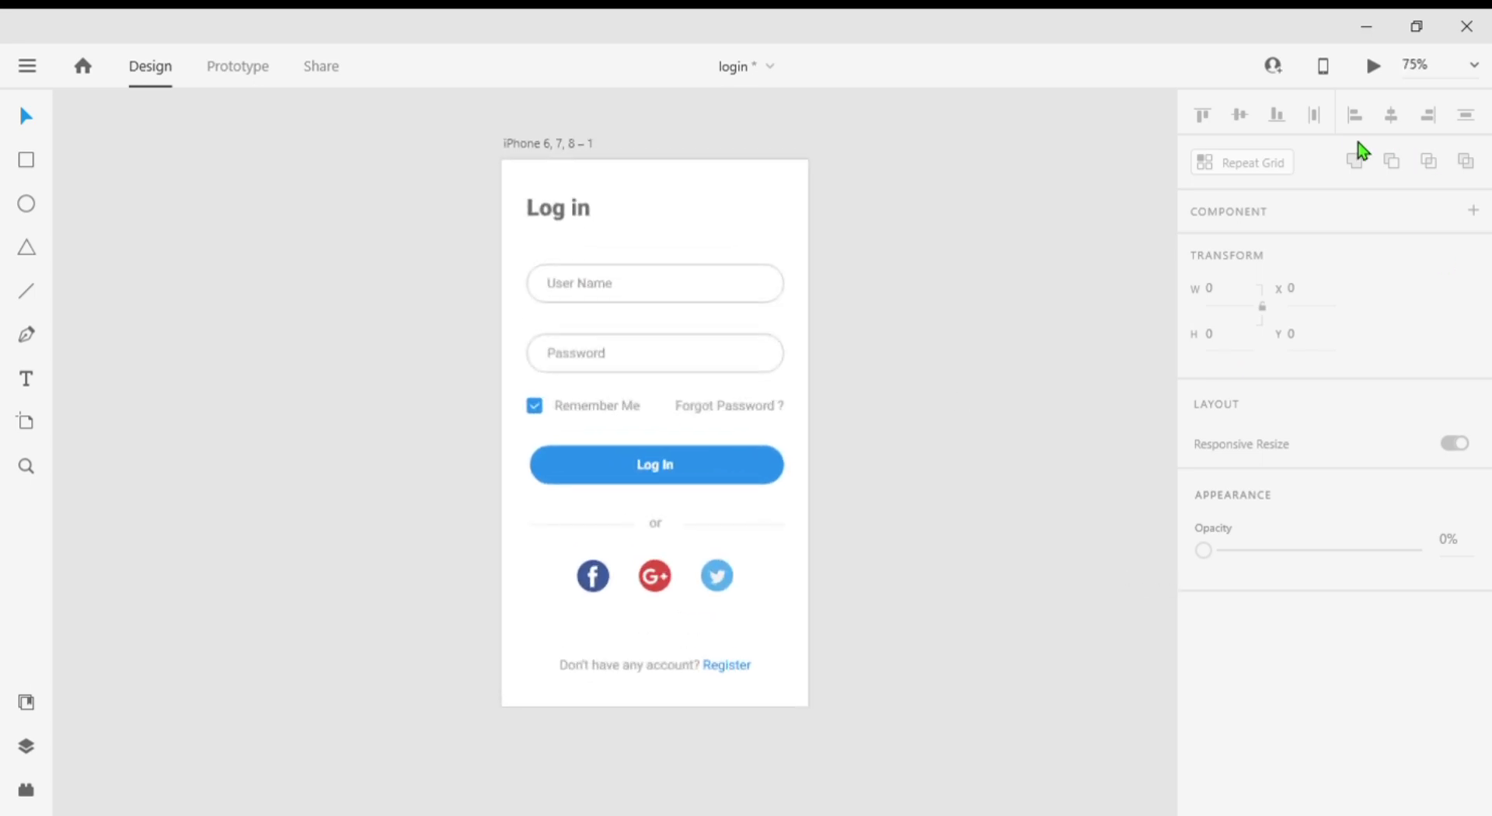